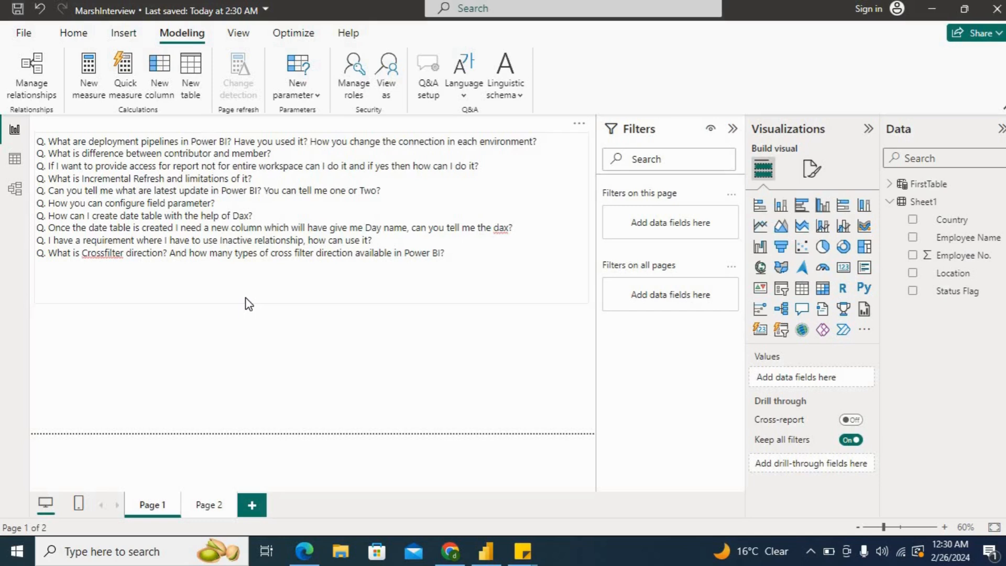
pyautogui.moveTo(157, 215)
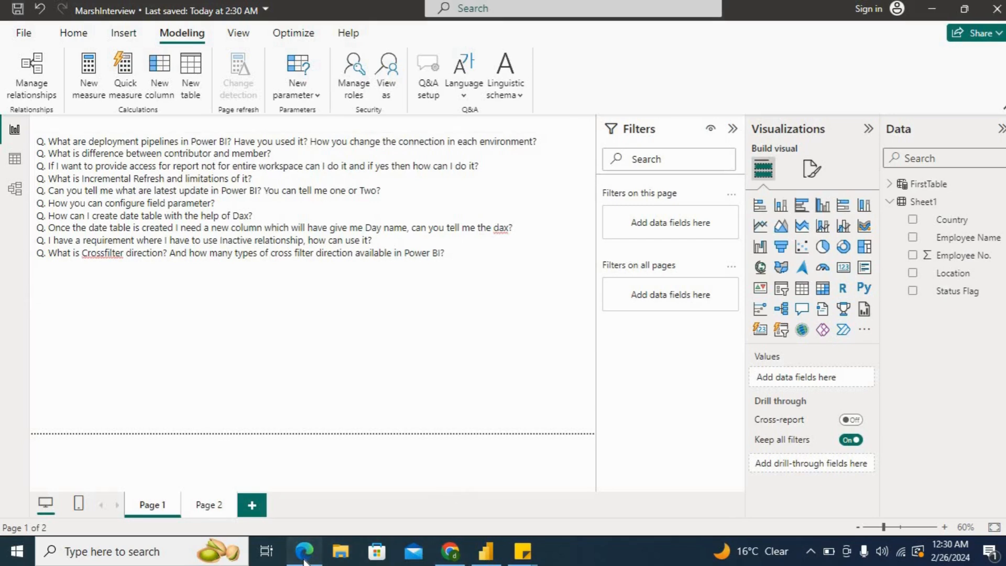
# Switch from the report to the interview questions PDF at the object-level security steps
pyautogui.click(302, 552)
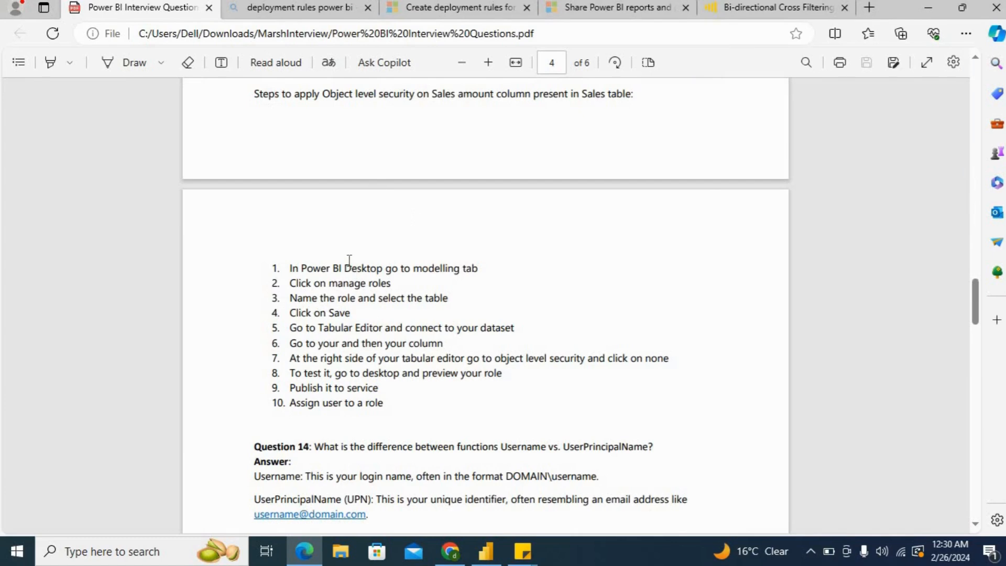
pyautogui.moveTo(323, 201)
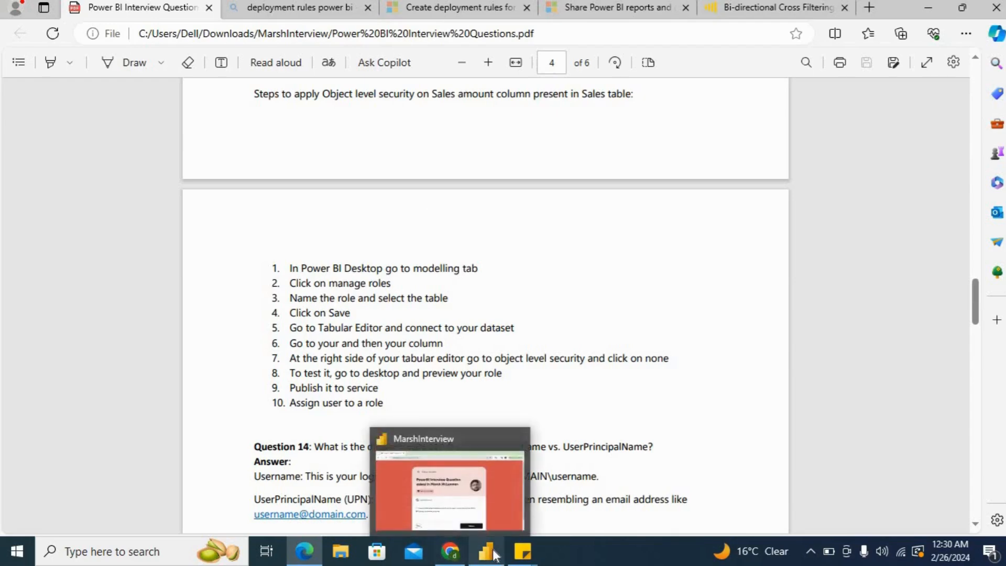
# Return to the Power BI report, review Page 2's calculated-table questions, then go back to Page 1
pyautogui.click(486, 551)
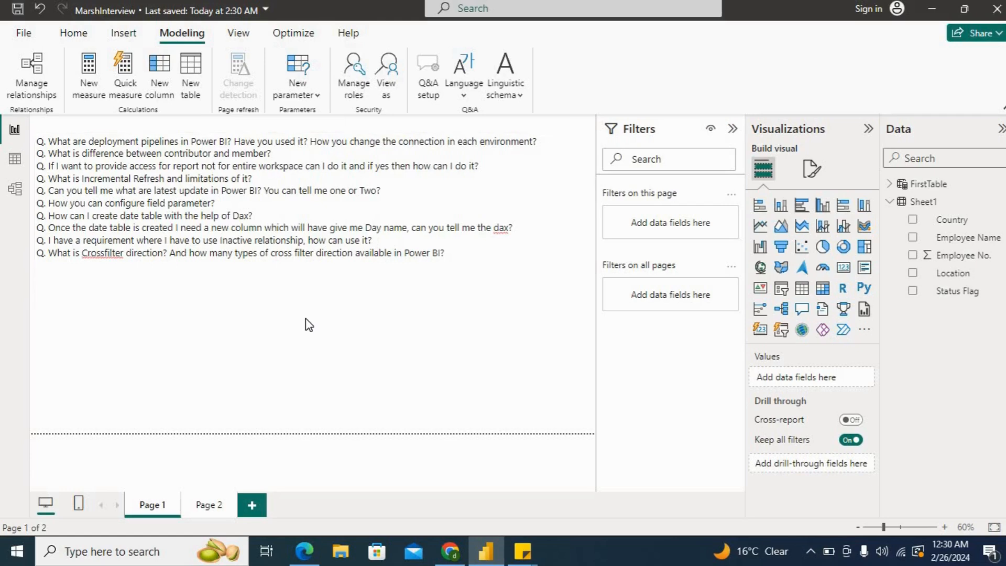
pyautogui.moveTo(208, 505)
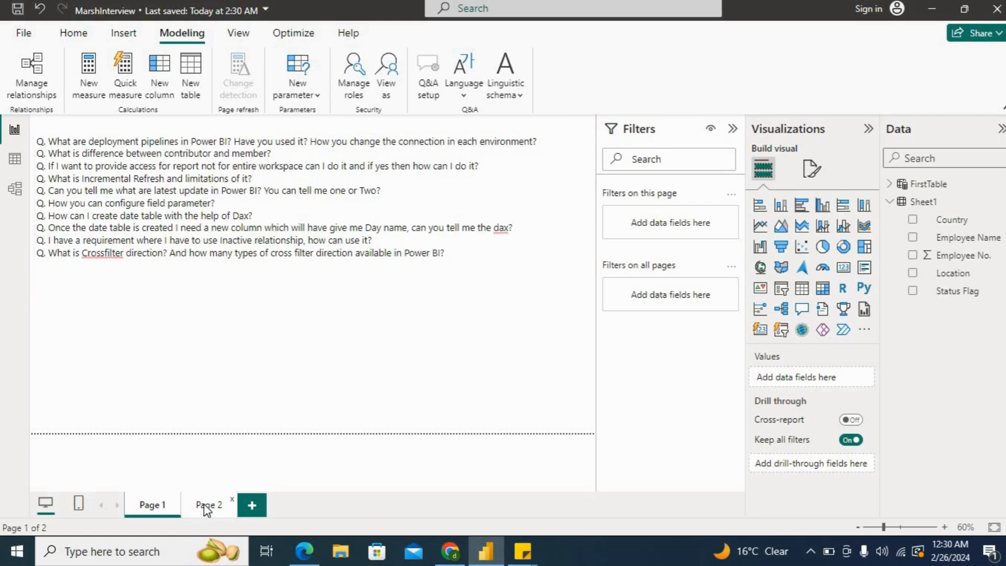
pyautogui.click(208, 505)
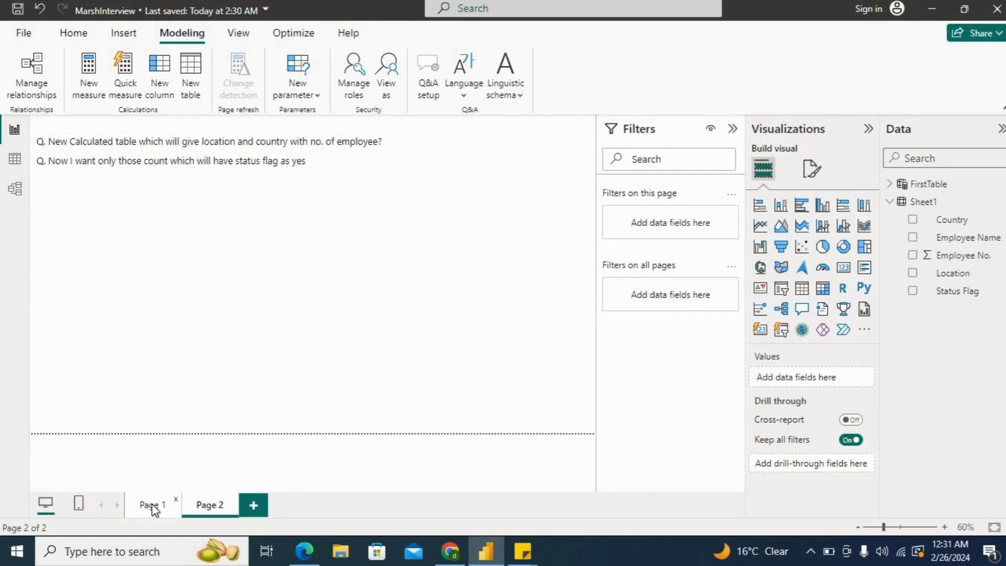
pyautogui.click(153, 506)
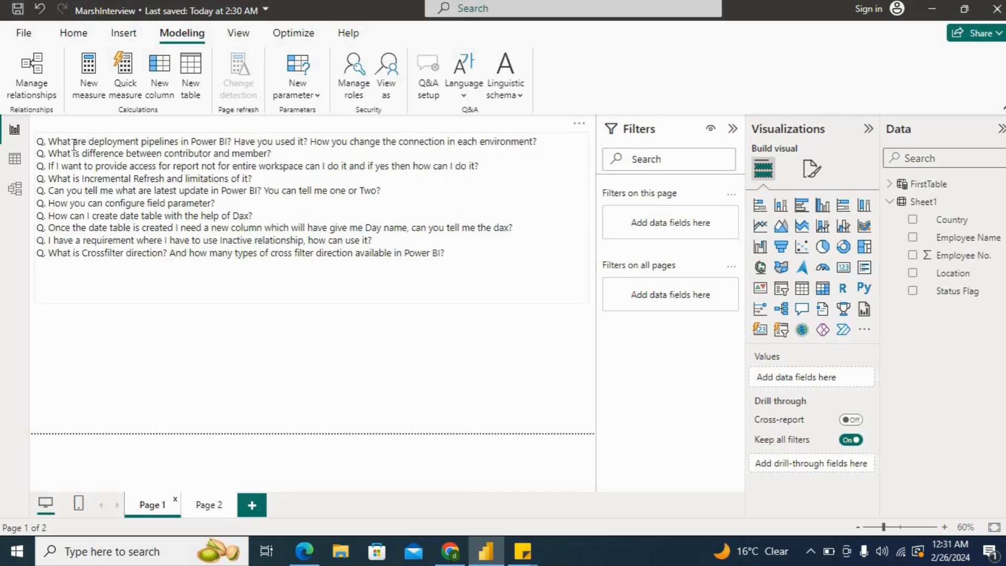
pyautogui.moveTo(341, 153)
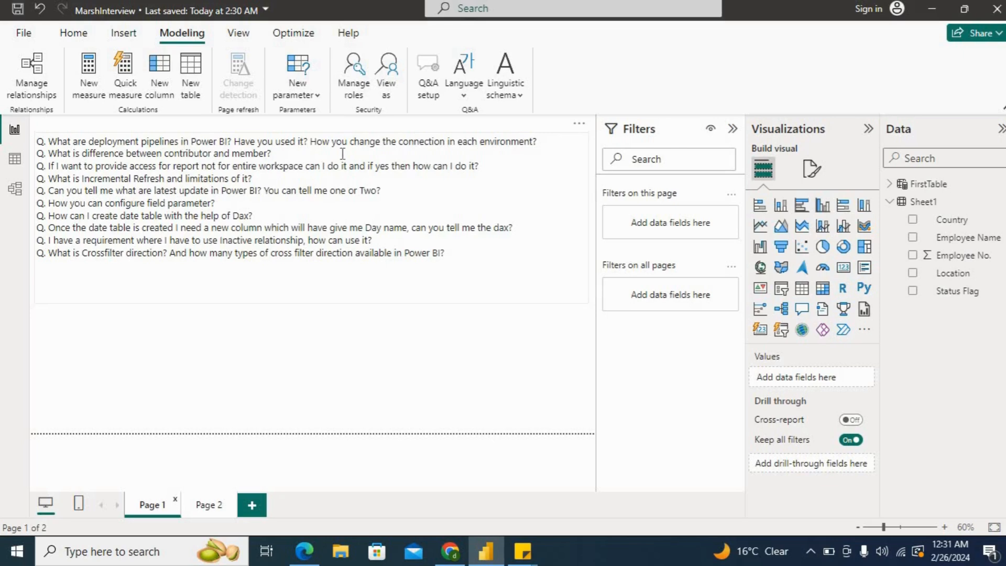
pyautogui.moveTo(412, 153)
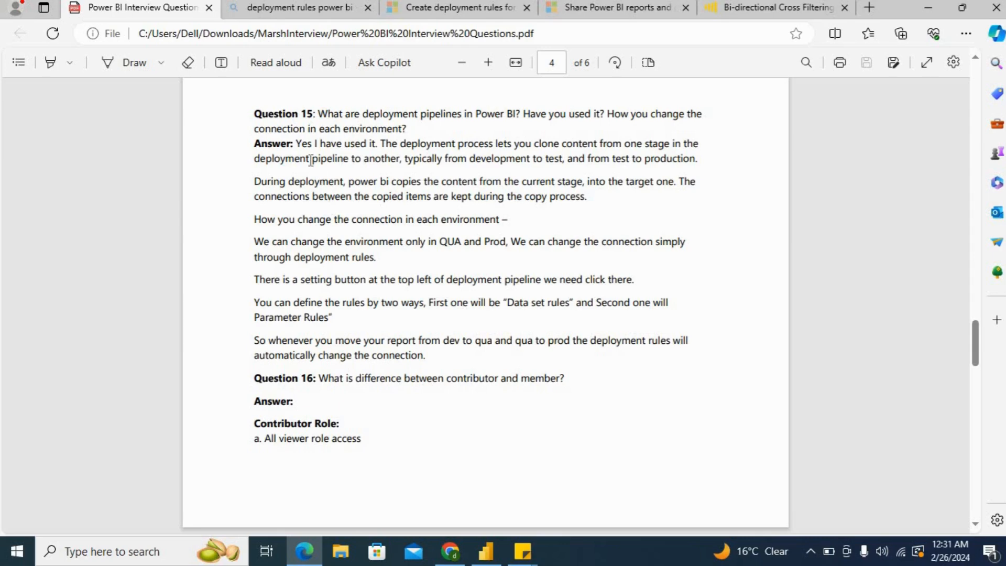
pyautogui.moveTo(464, 163)
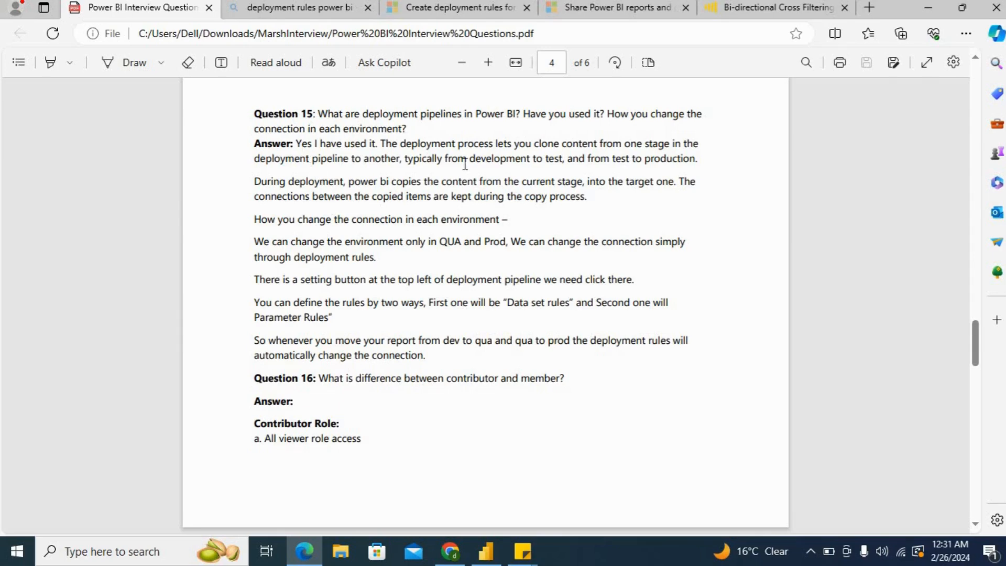
pyautogui.moveTo(552, 147)
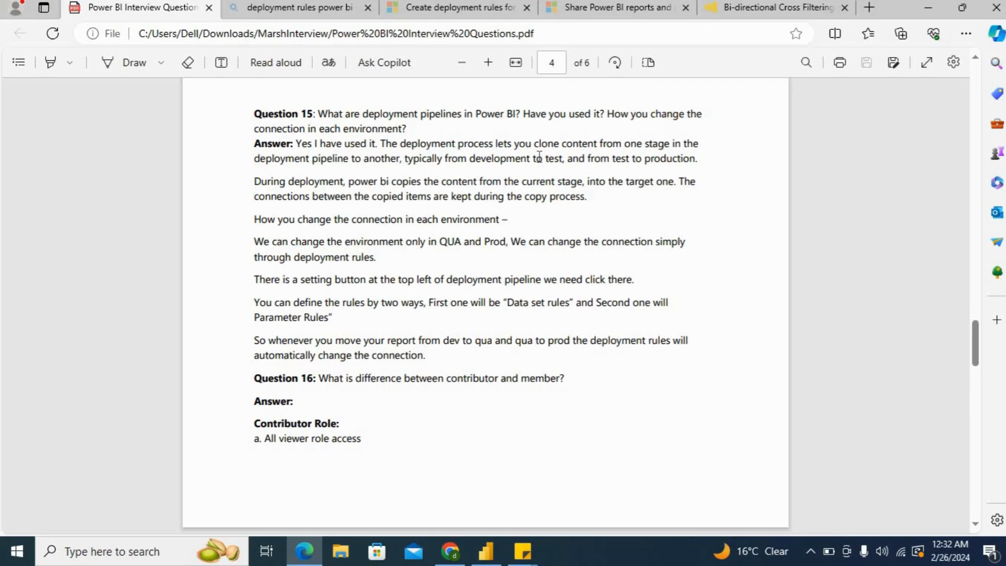
pyautogui.moveTo(719, 170)
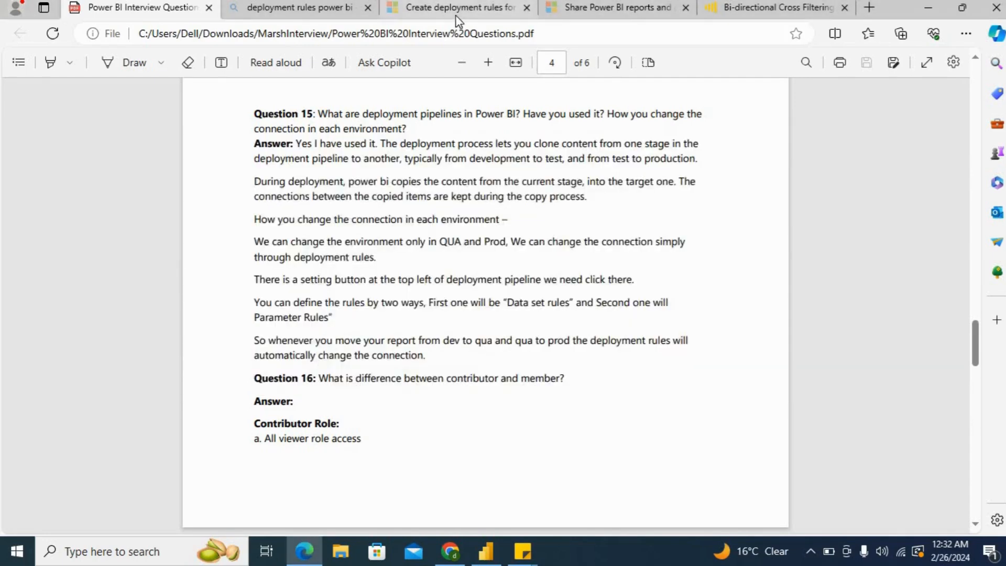
# Bring up the Create deployment rules article, briefly comparing it against the PDF and the report
pyautogui.click(457, 7)
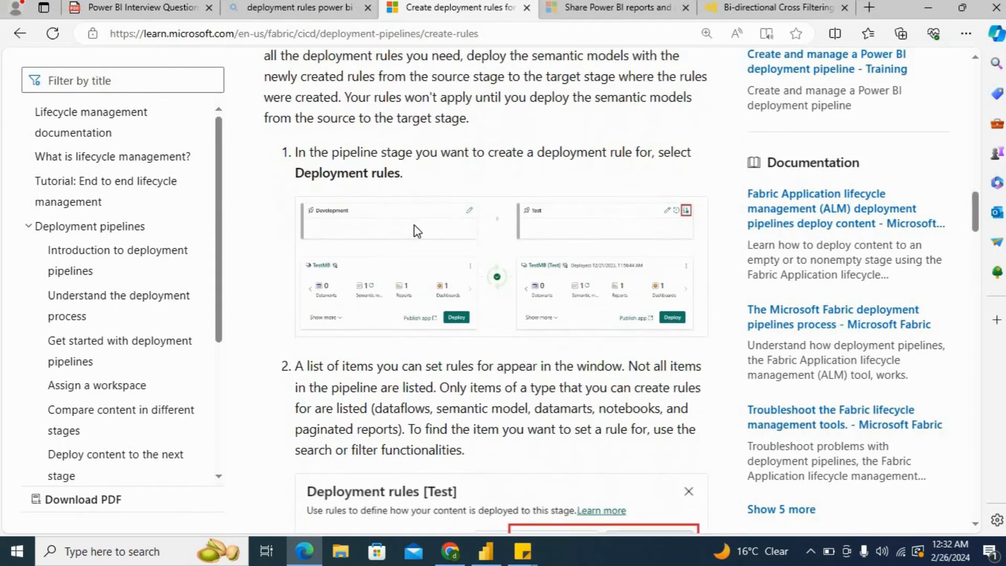
pyautogui.moveTo(549, 236)
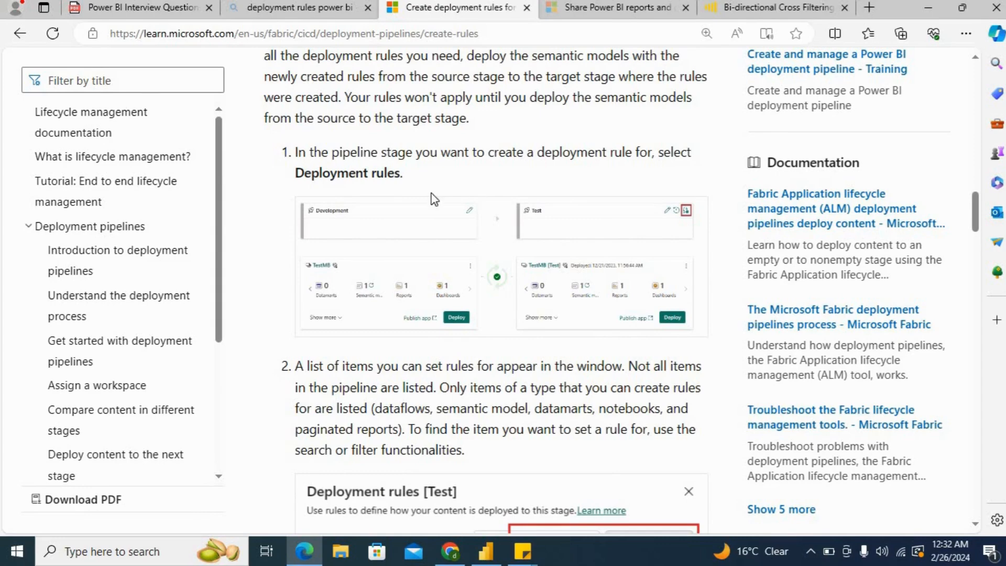
pyautogui.moveTo(366, 249)
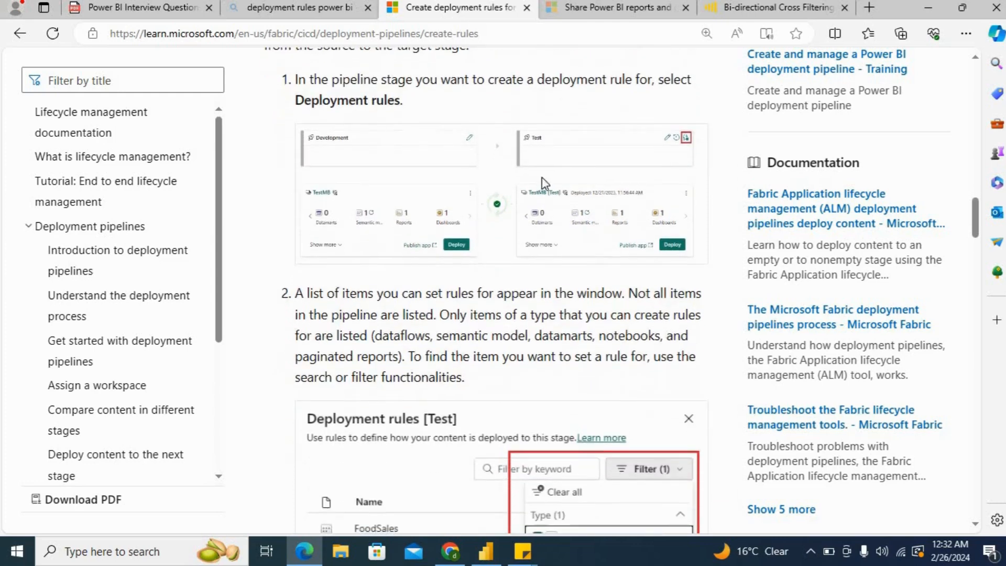
pyautogui.moveTo(348, 200)
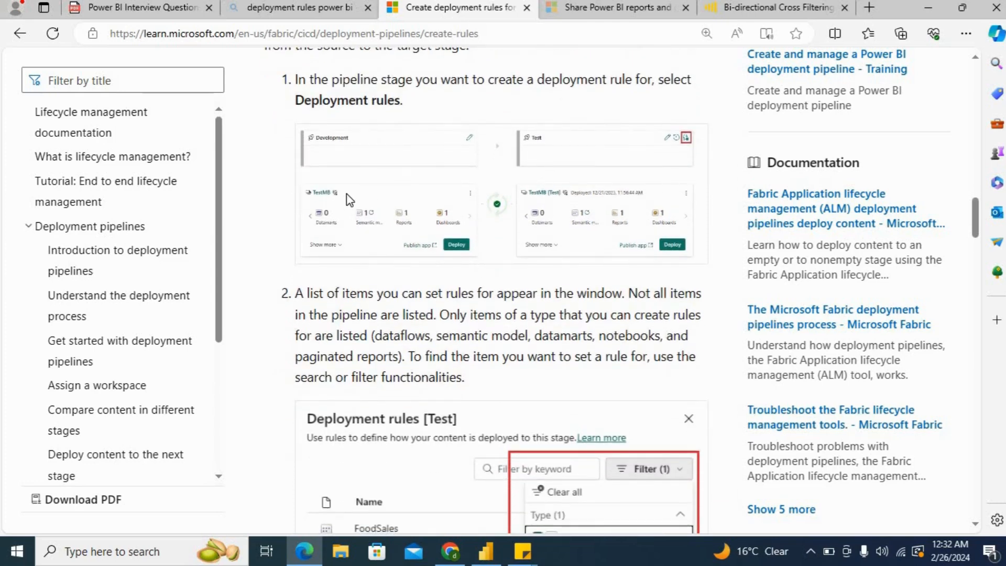
pyautogui.moveTo(562, 168)
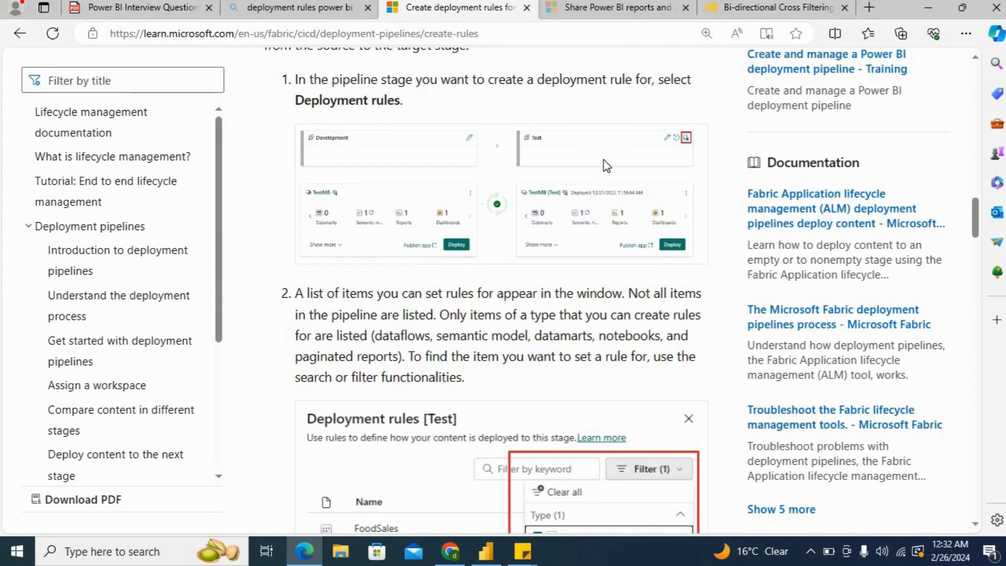
pyautogui.click(139, 8)
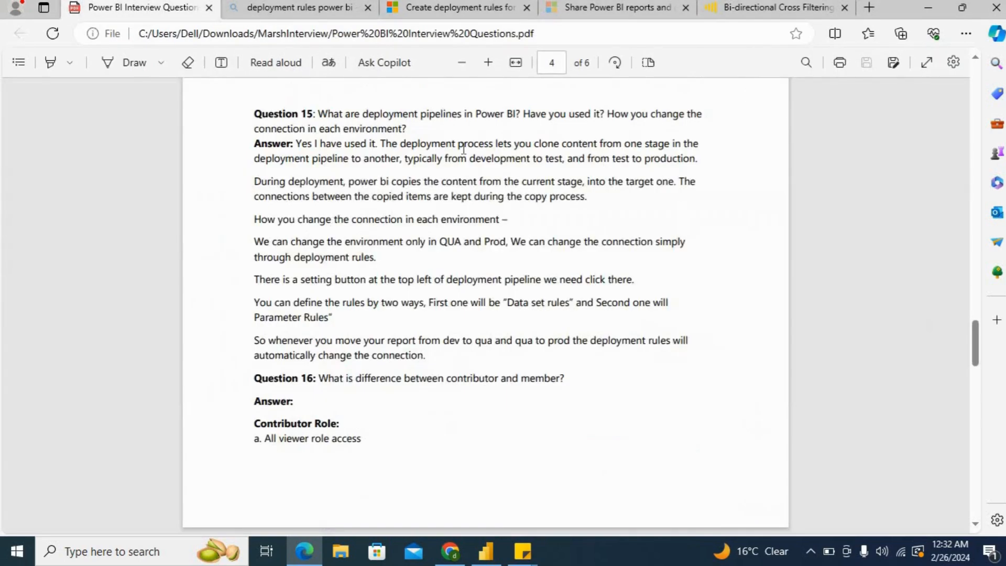
pyautogui.click(484, 551)
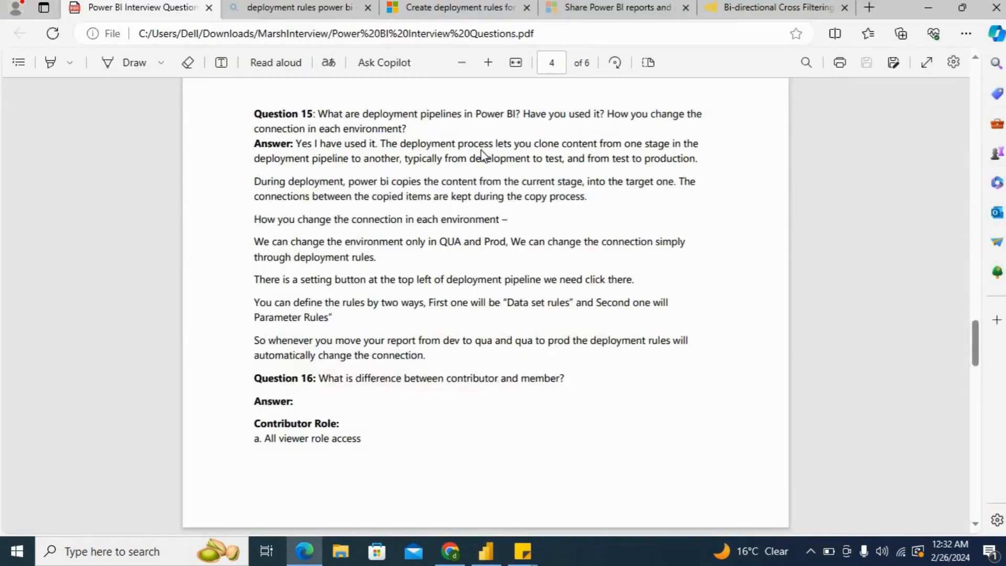
pyautogui.click(456, 8)
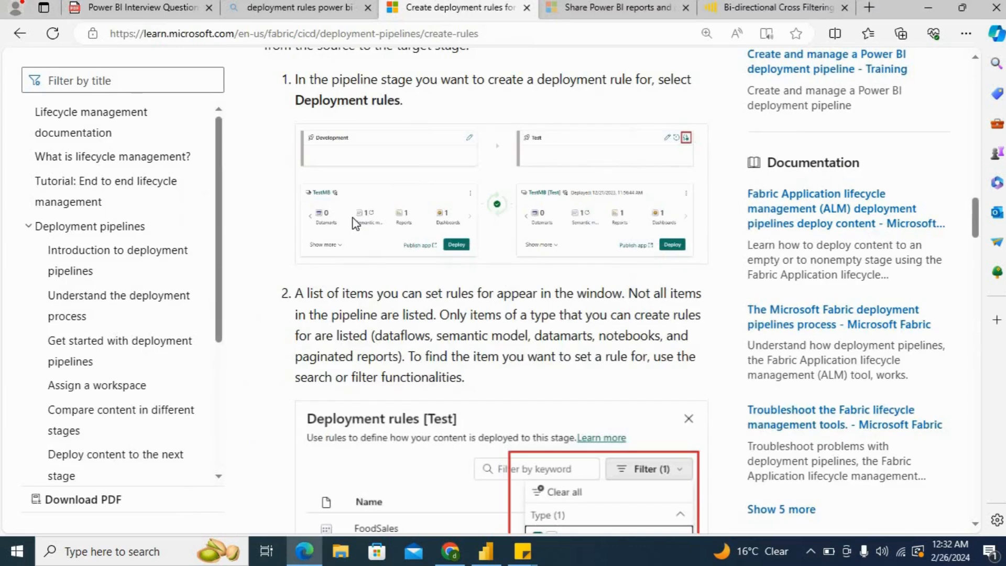
pyautogui.moveTo(416, 199)
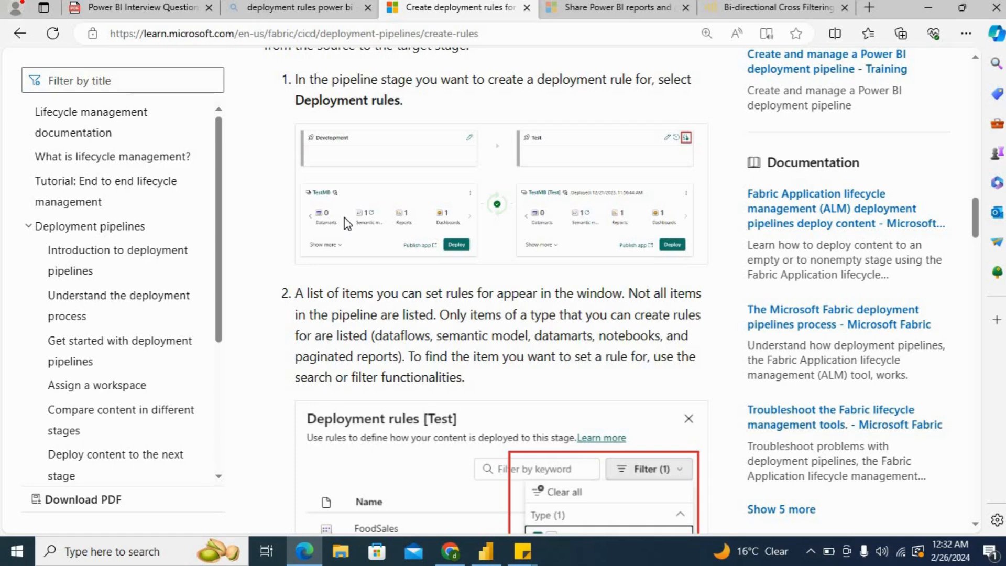
pyautogui.moveTo(575, 170)
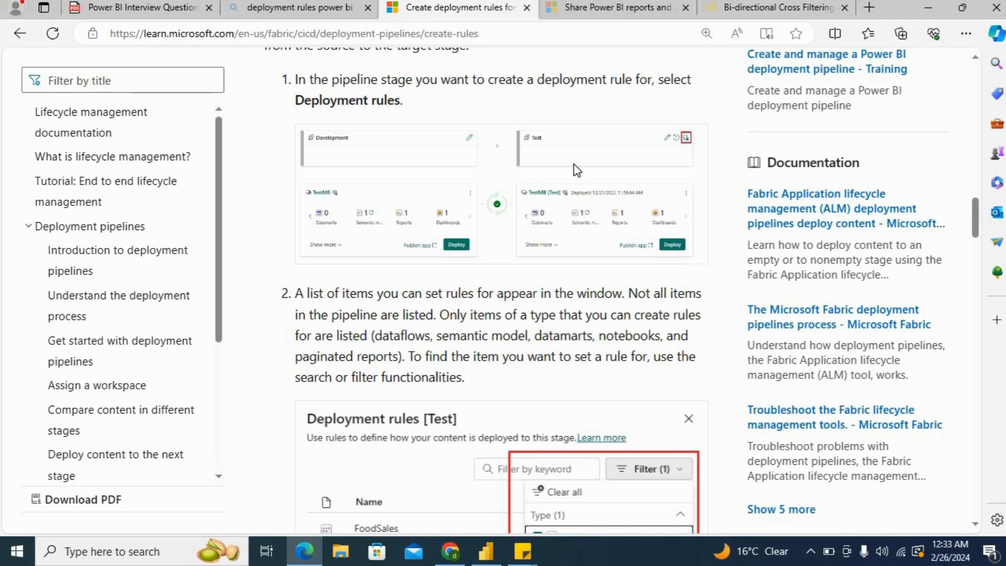
pyautogui.moveTo(674, 157)
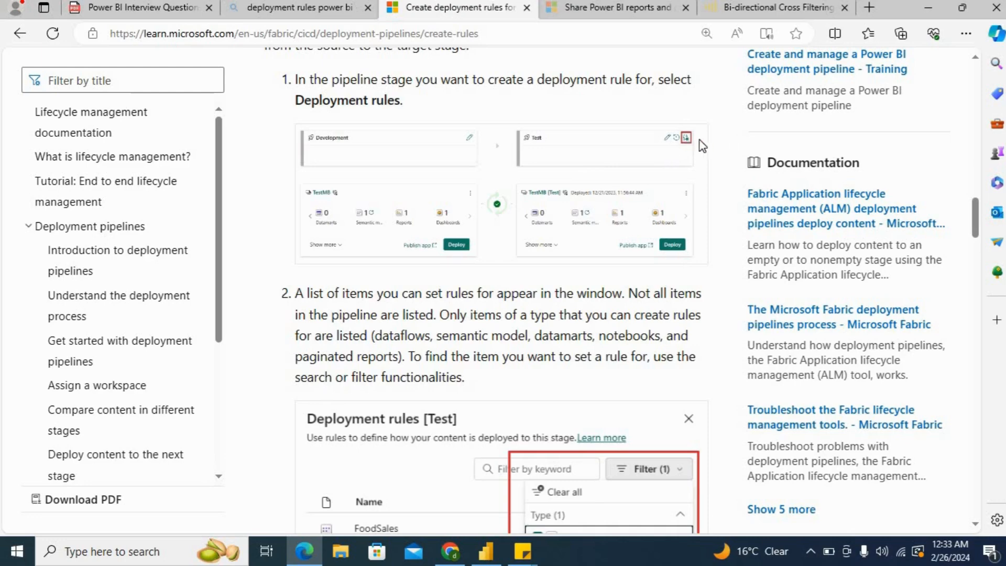
# Check the report's question list once more and return to the deployment rules article
pyautogui.click(486, 551)
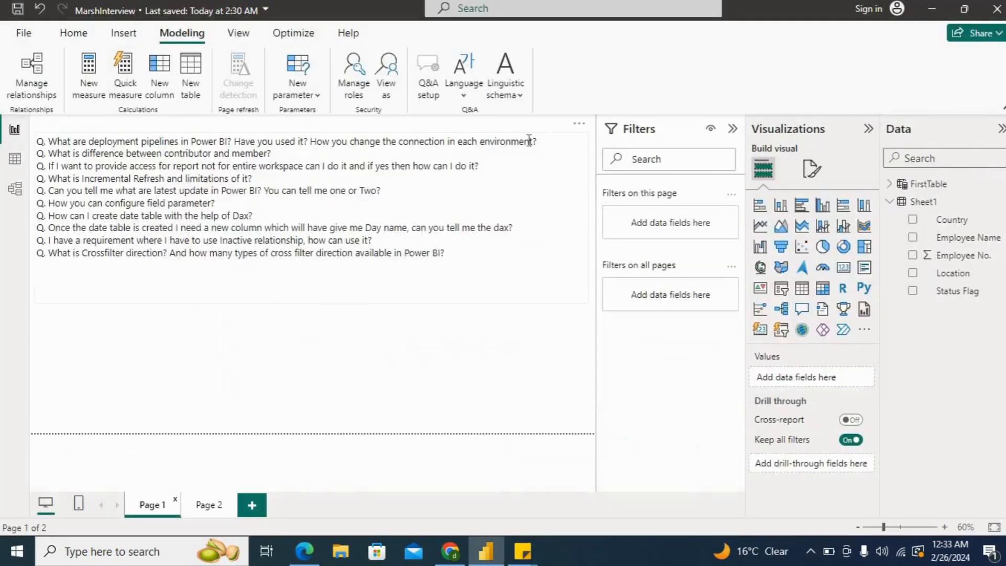
pyautogui.click(303, 551)
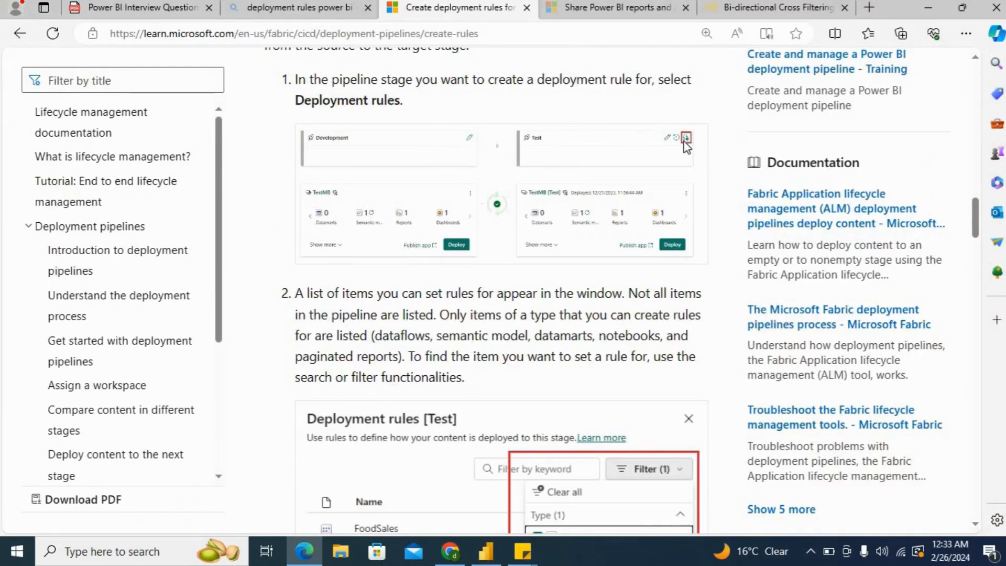
pyautogui.moveTo(686, 165)
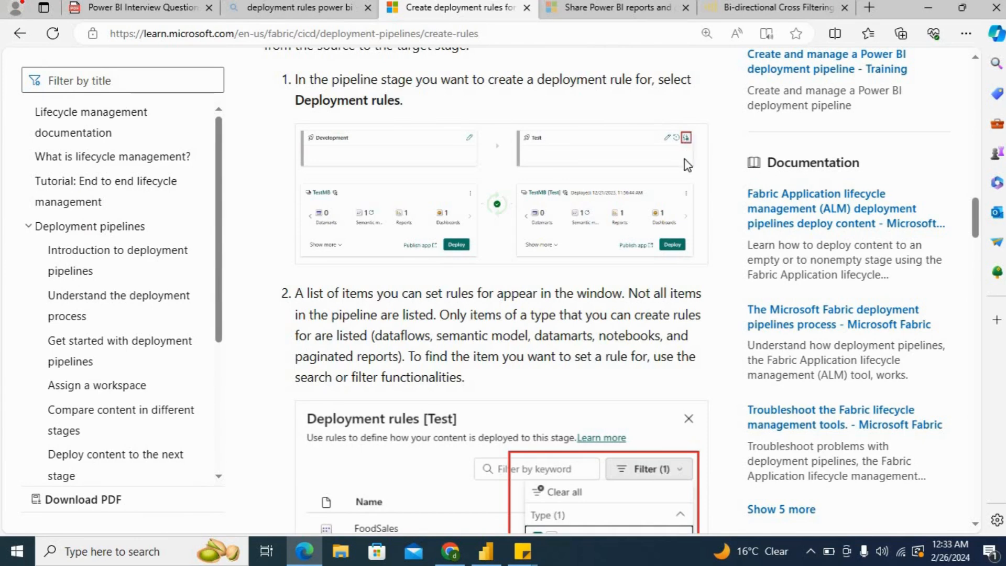
pyautogui.moveTo(687, 150)
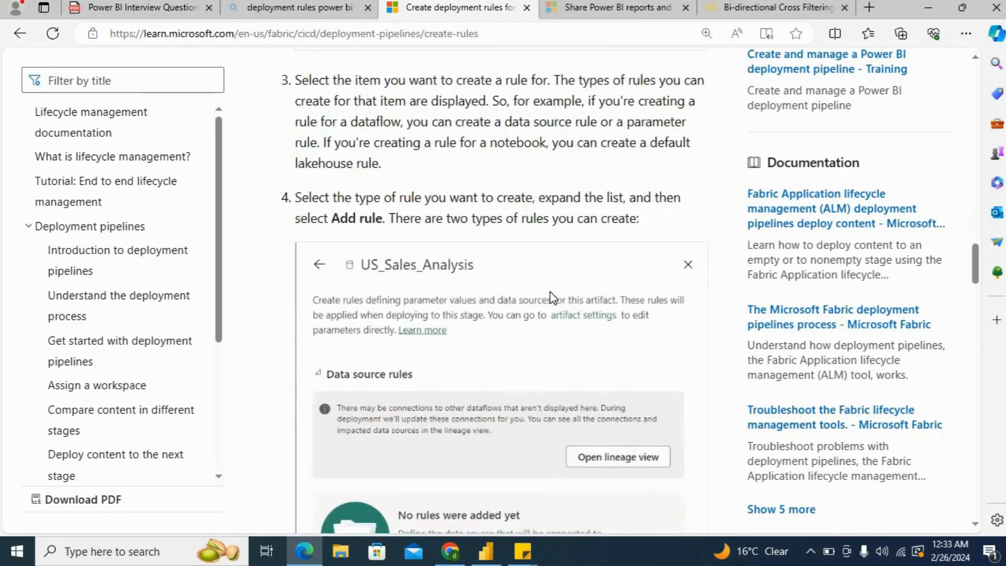
# Scroll the deployment rules article past the data source and parameter rule steps
pyautogui.scroll(-3)
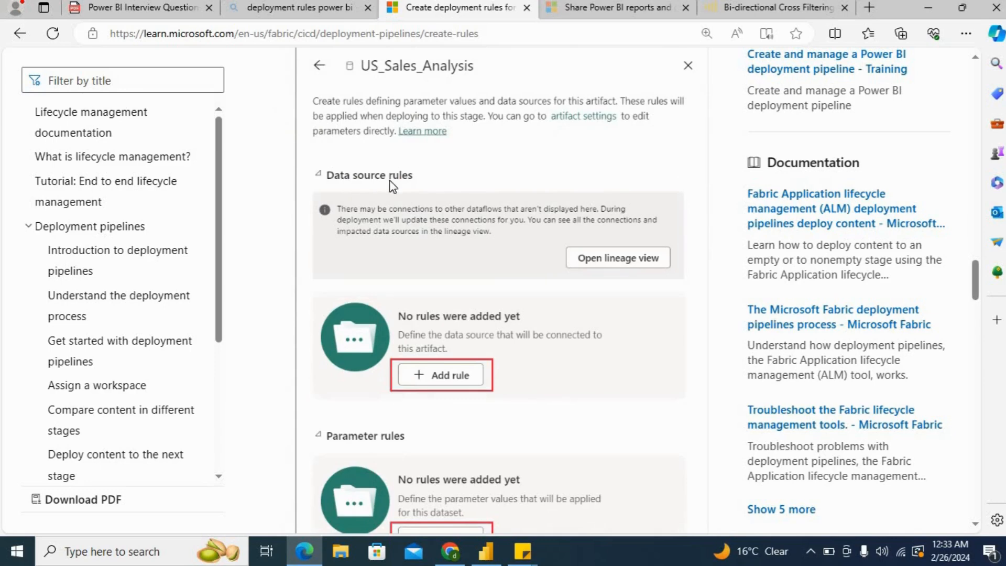
pyautogui.moveTo(358, 193)
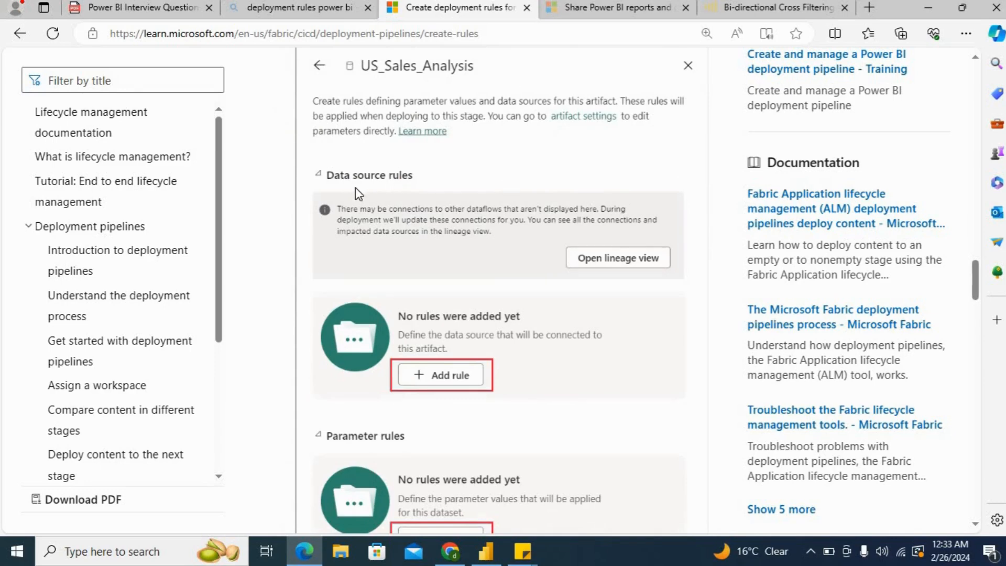
pyautogui.scroll(-3)
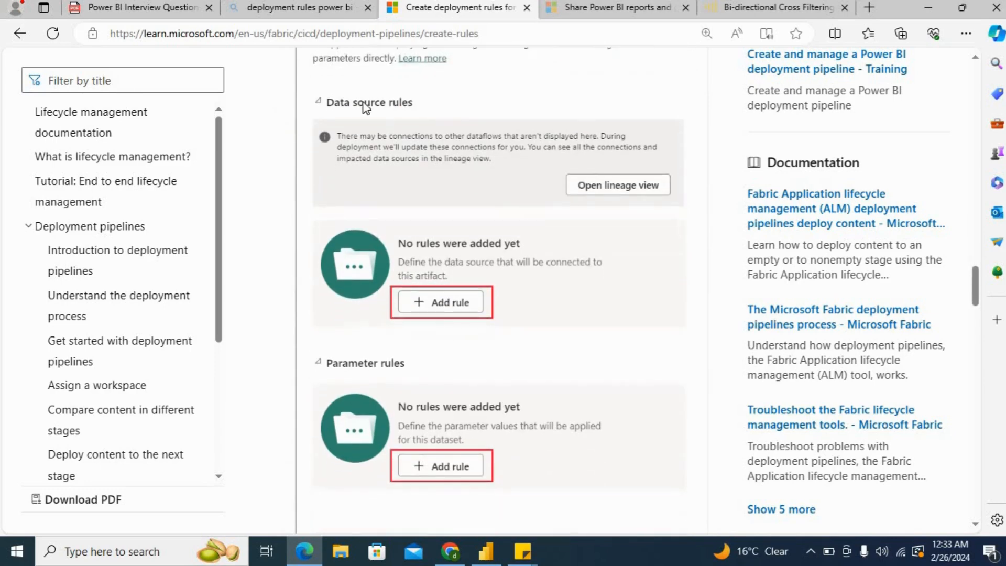
pyautogui.moveTo(359, 387)
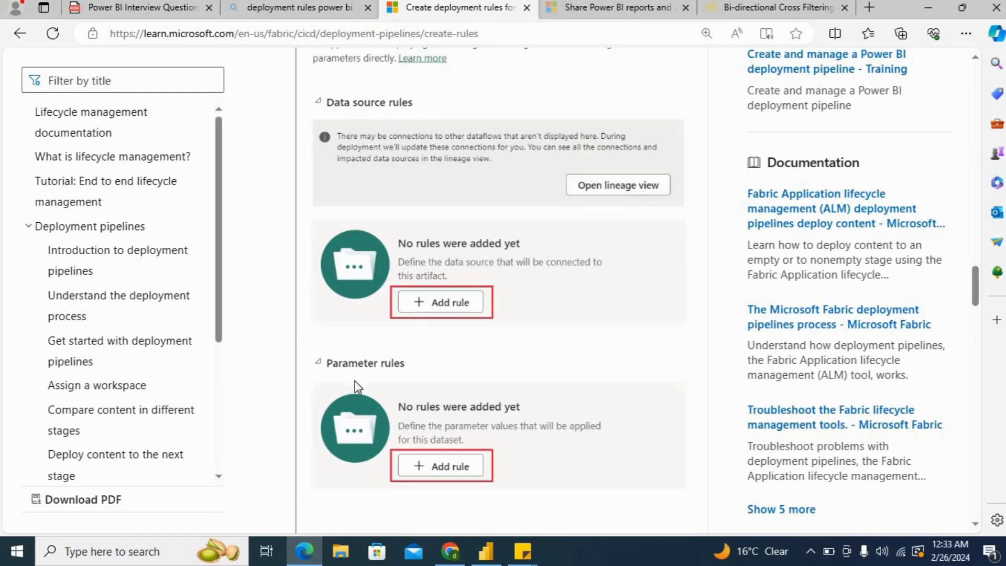
pyautogui.scroll(-3)
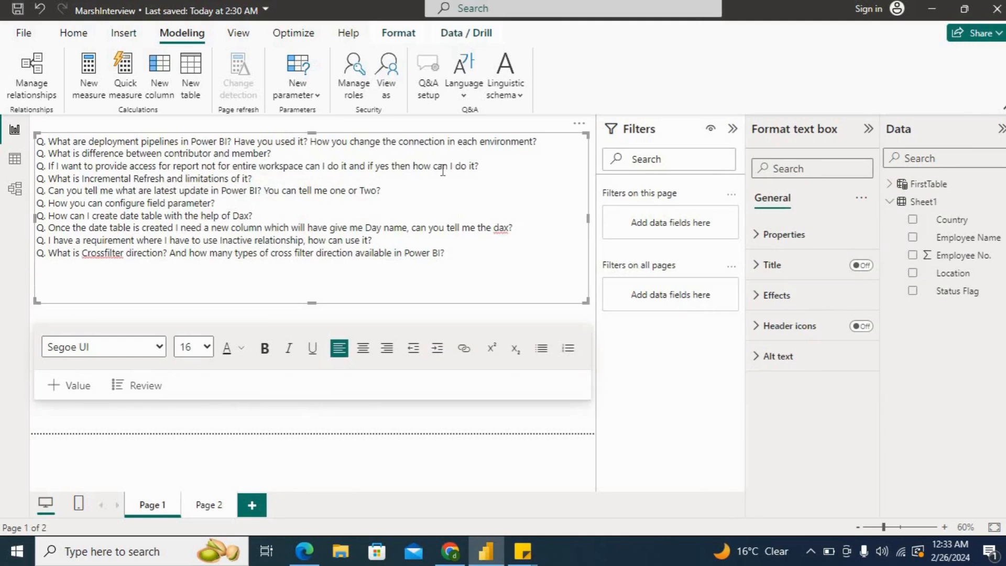
# Read the PDF's contributor and member role answers through Question 17, then return to the report
pyautogui.press('alt+tab')
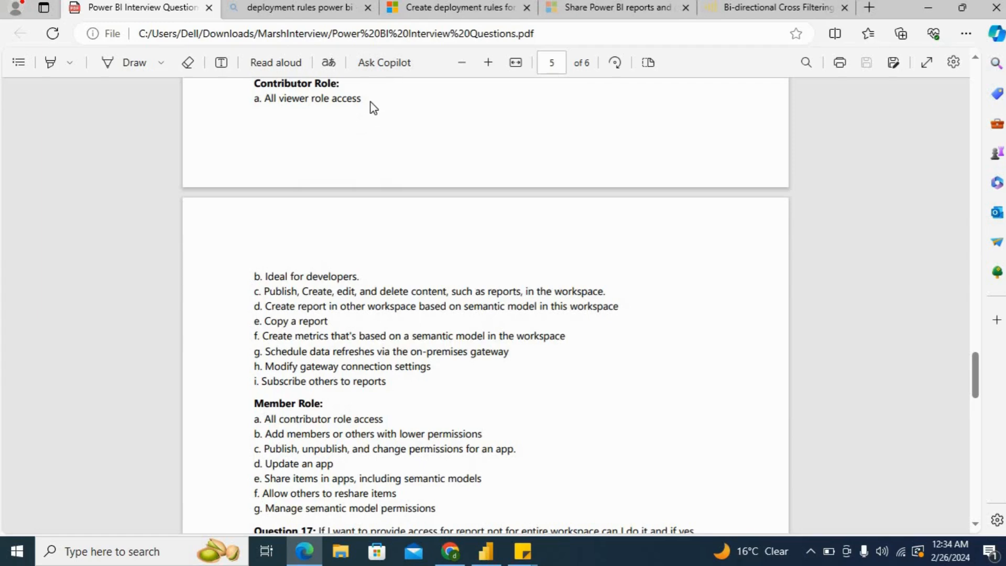
pyautogui.moveTo(361, 252)
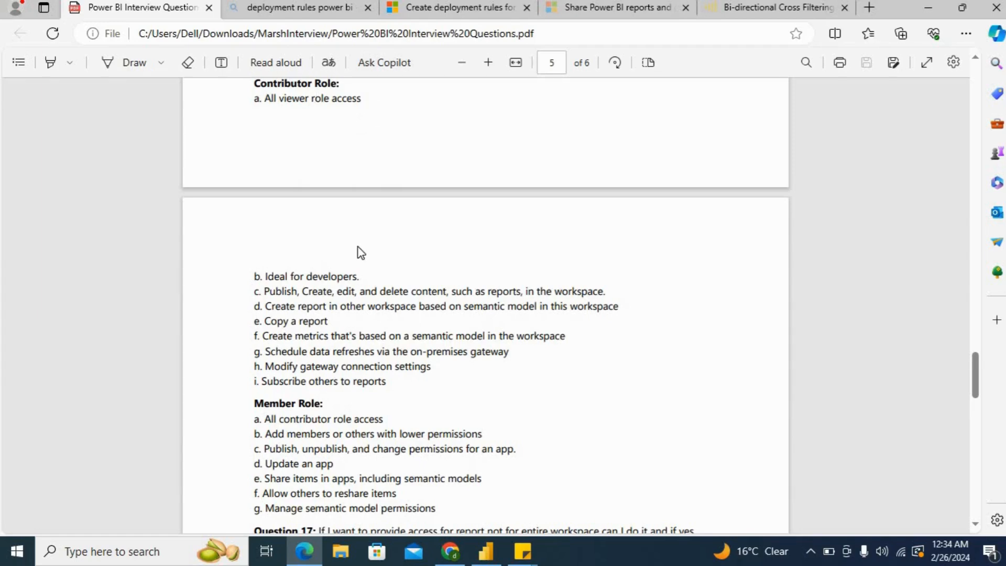
pyautogui.moveTo(344, 281)
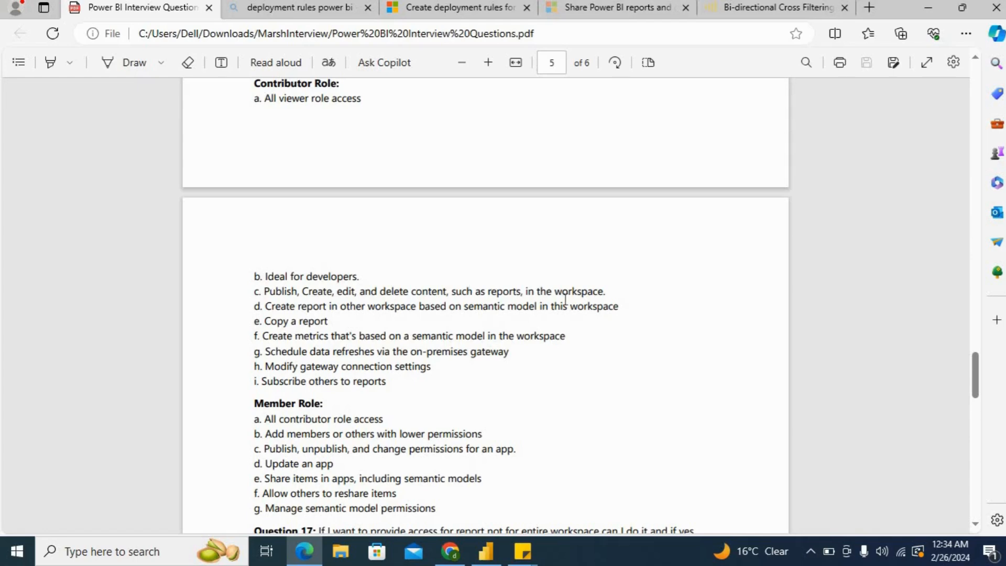
pyautogui.moveTo(323, 353)
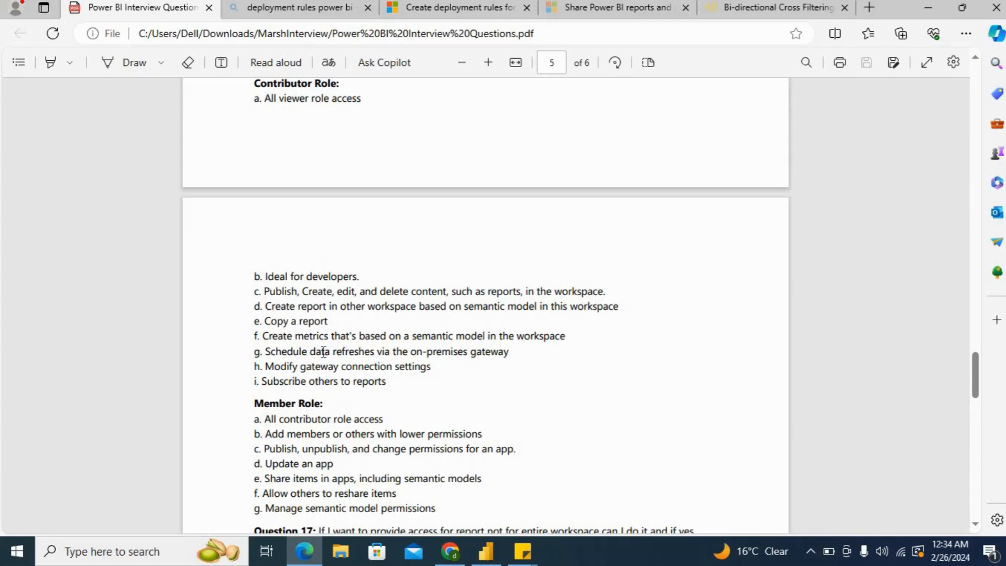
pyautogui.moveTo(277, 366)
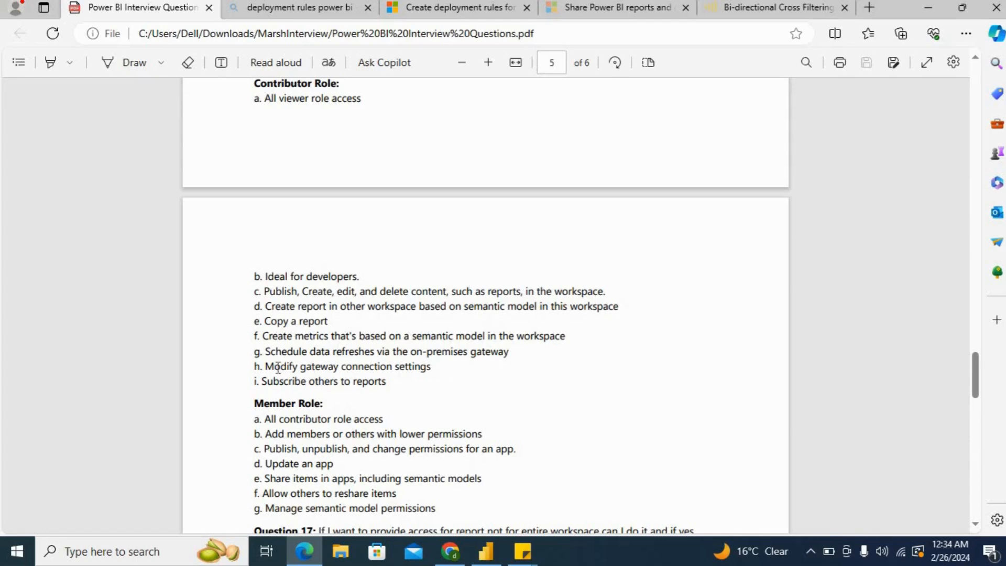
pyautogui.moveTo(331, 374)
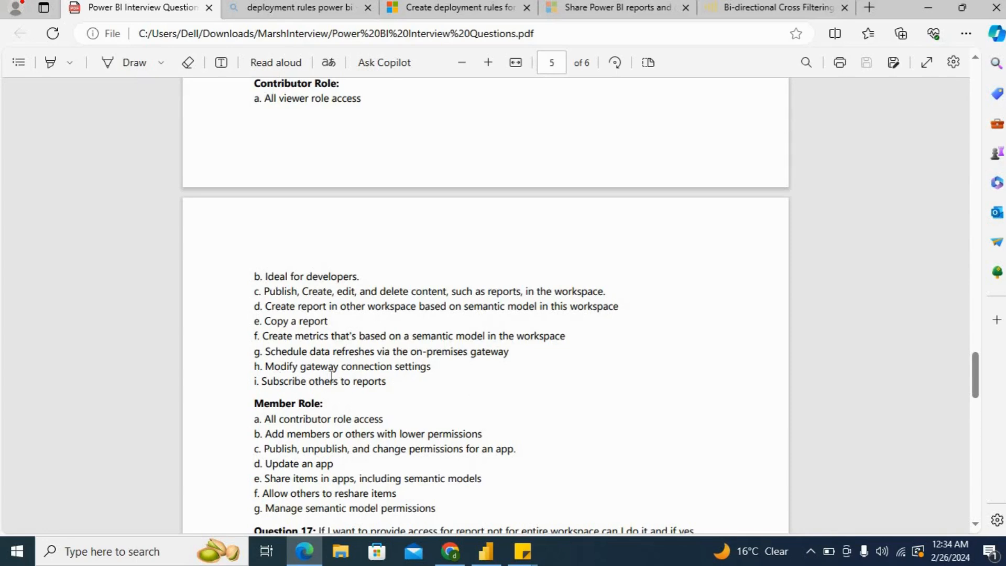
pyautogui.moveTo(395, 378)
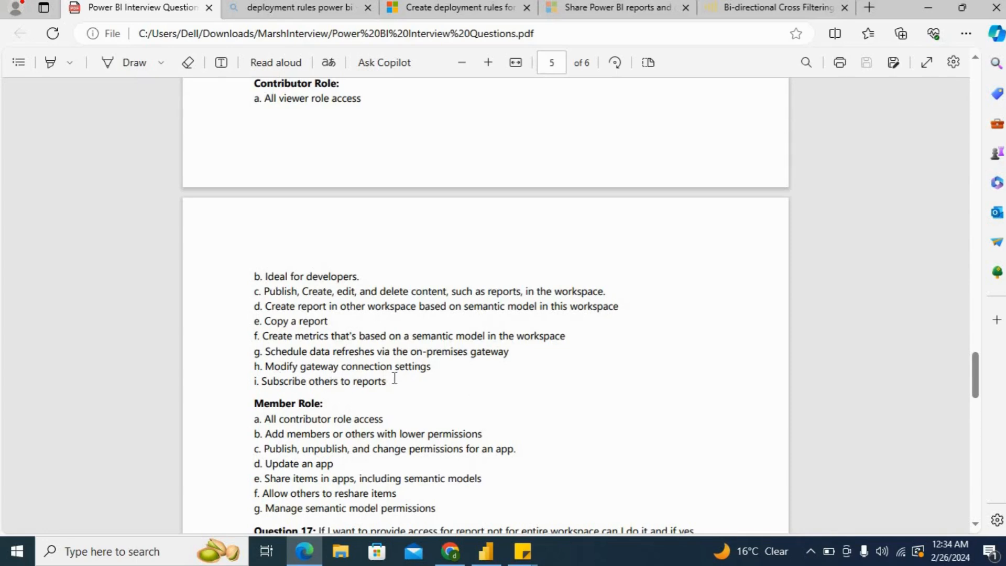
pyautogui.scroll(-3)
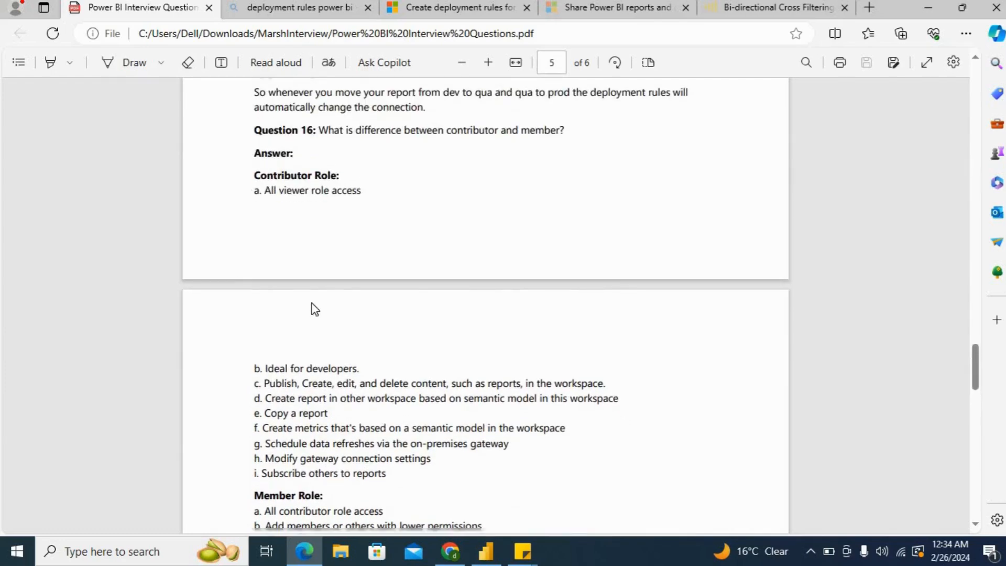
pyautogui.scroll(-3)
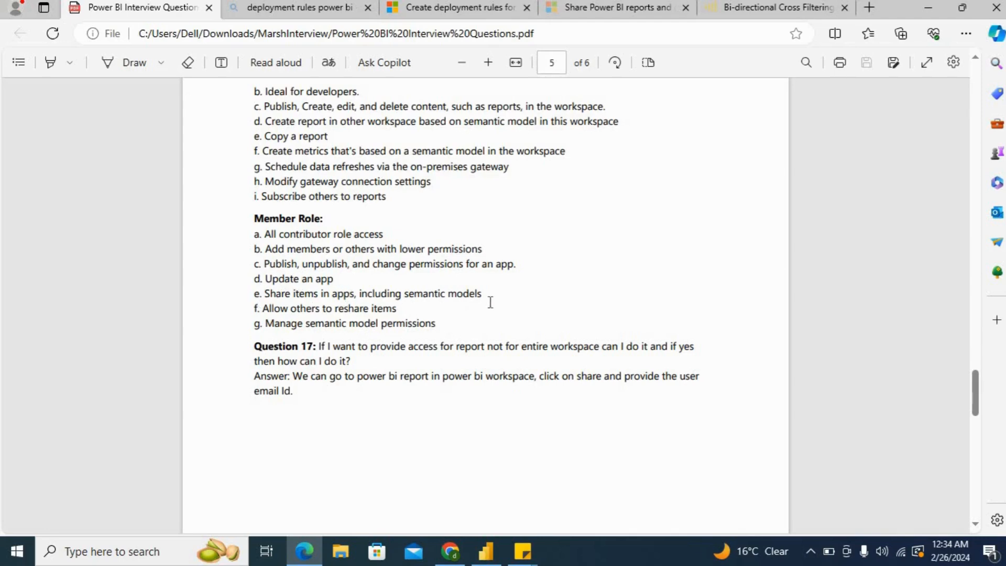
pyautogui.moveTo(442, 315)
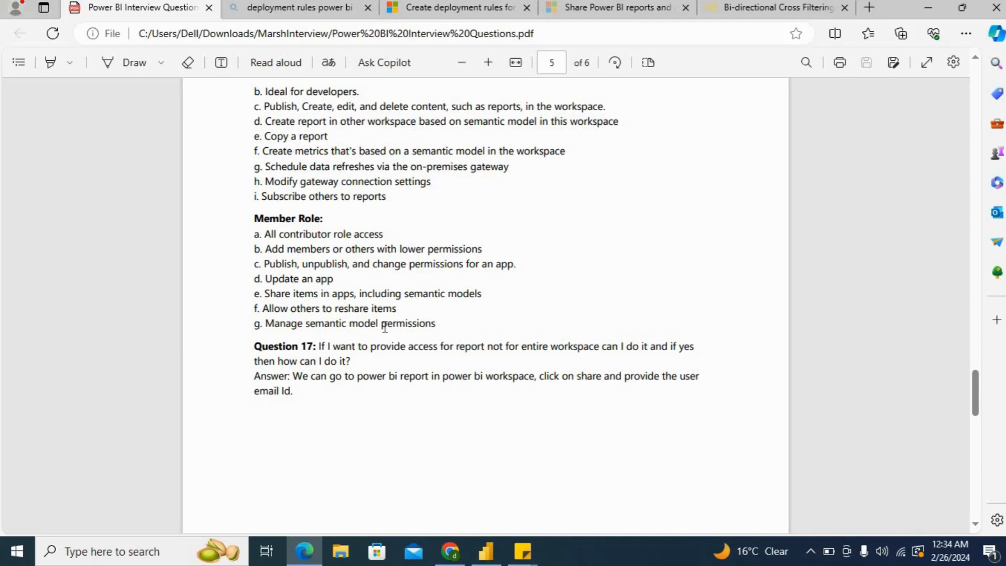
pyautogui.moveTo(513, 296)
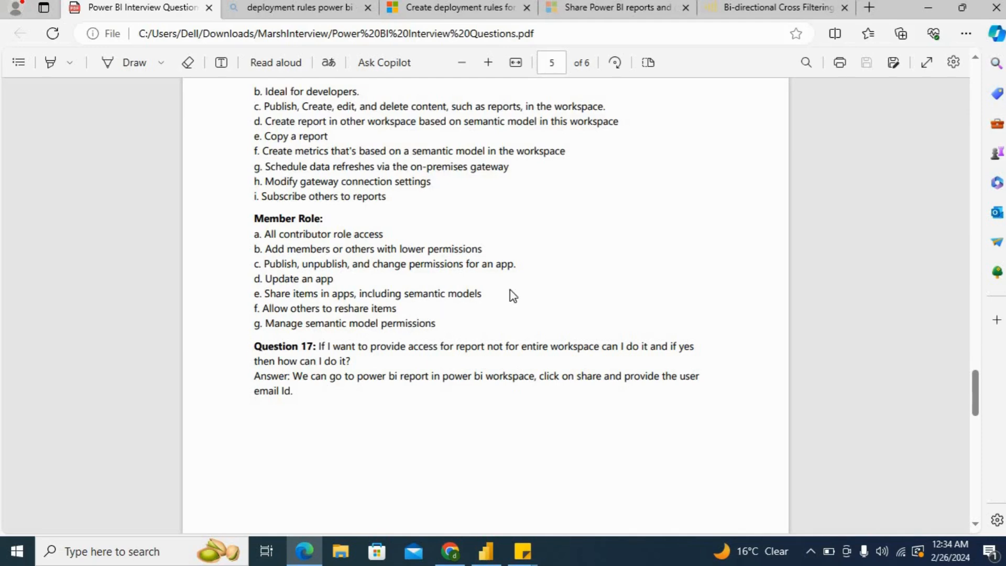
pyautogui.moveTo(474, 248)
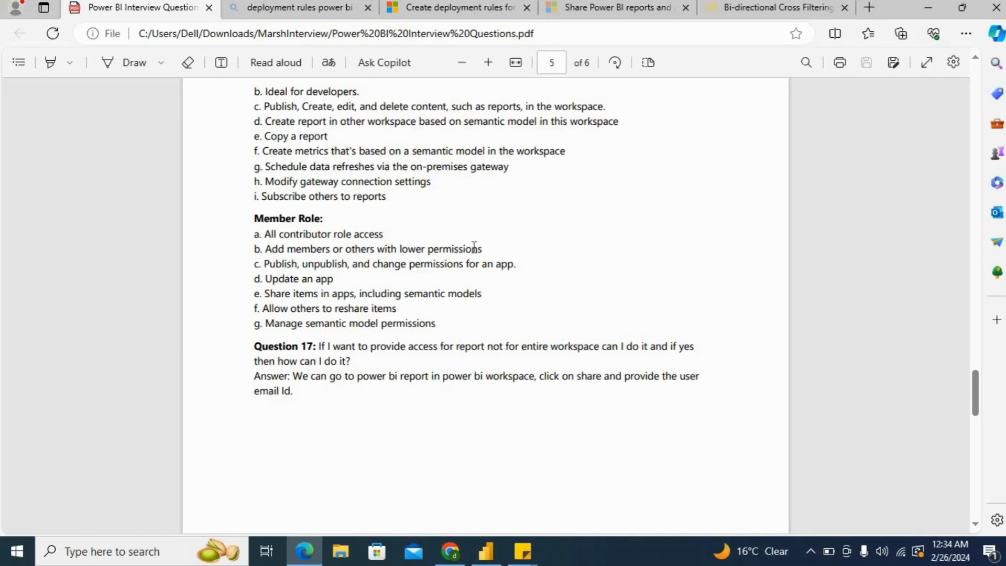
pyautogui.click(484, 552)
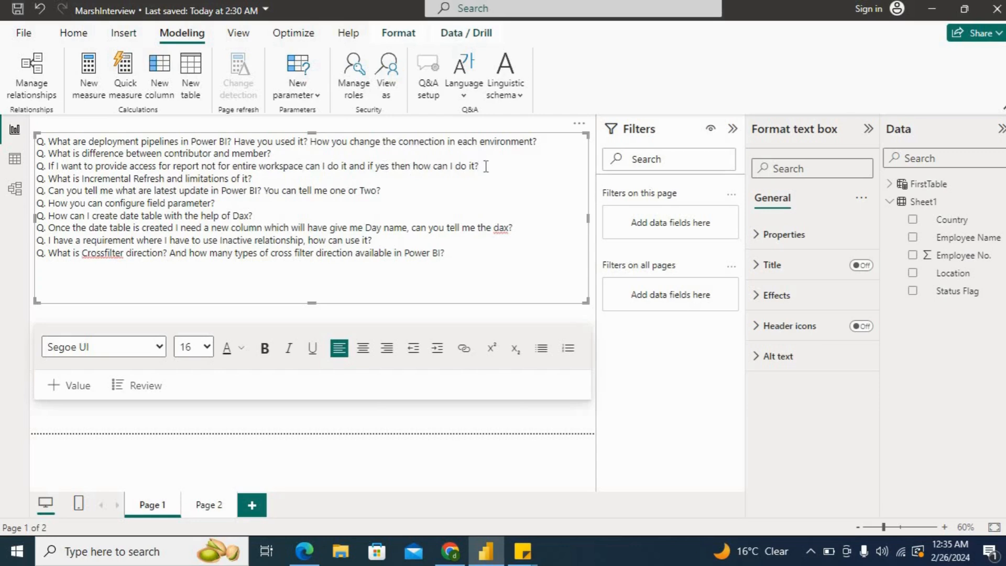
# Leave the report page and bring the deployment rules article back up in Edge
pyautogui.click(478, 165)
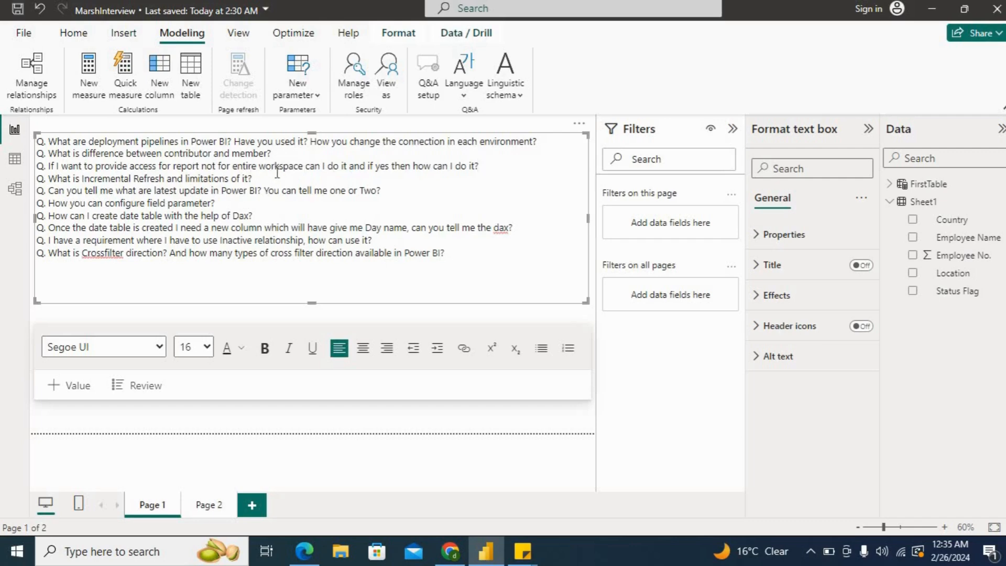
pyautogui.moveTo(285, 166)
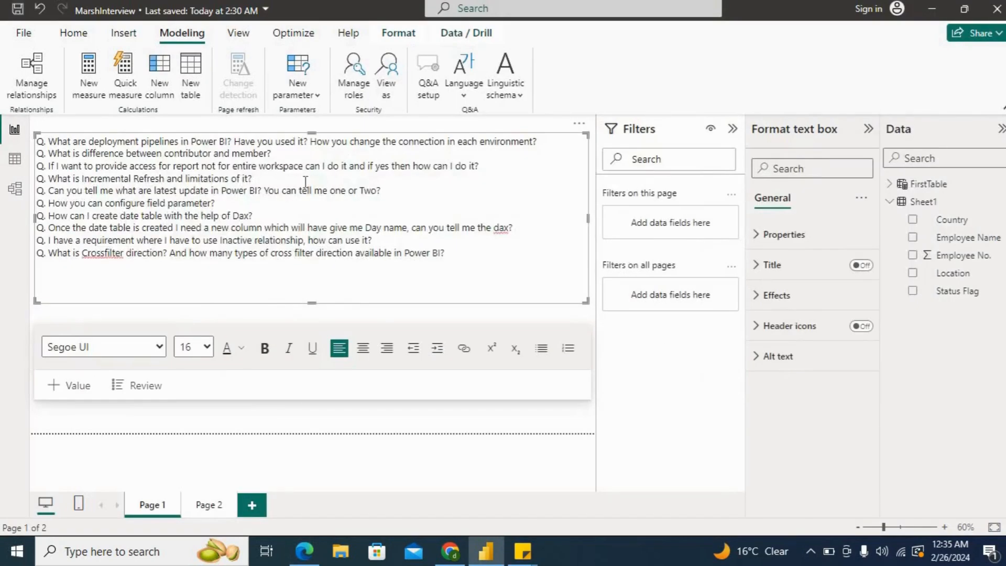
pyautogui.click(303, 552)
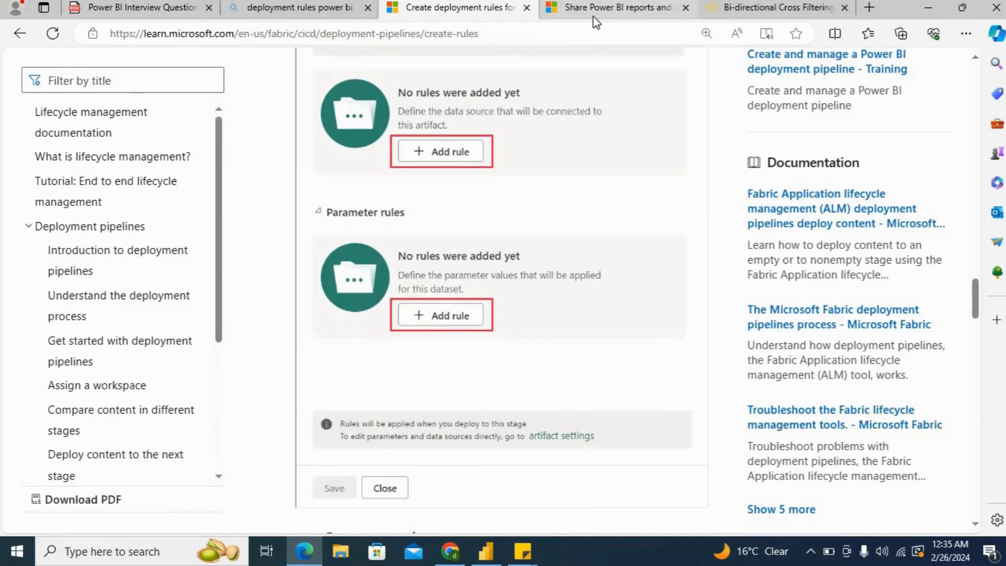
# Bring up the Share Power BI reports and dashboards article and scroll to its Share button and Video section
pyautogui.click(610, 7)
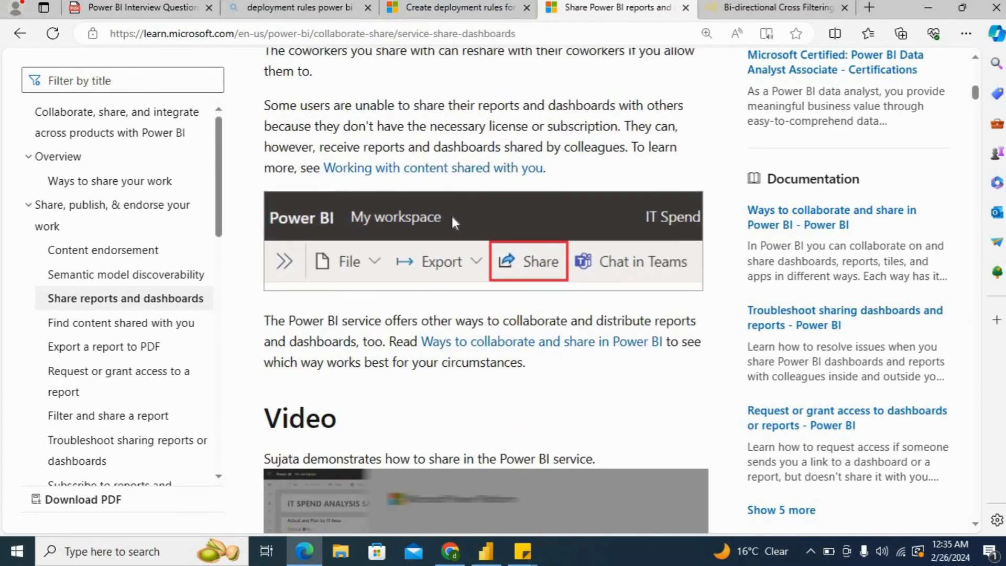
pyautogui.moveTo(444, 314)
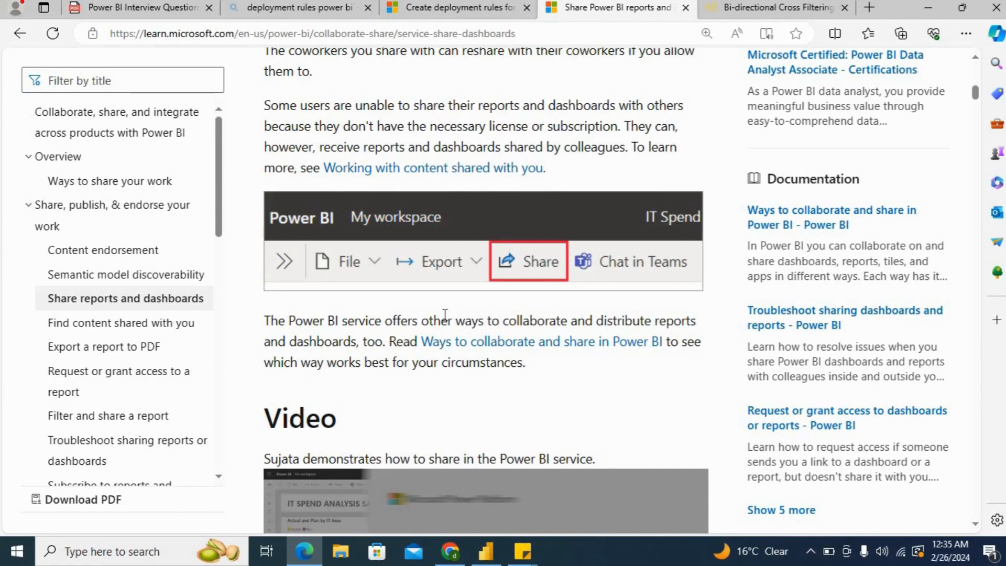
pyautogui.moveTo(541, 302)
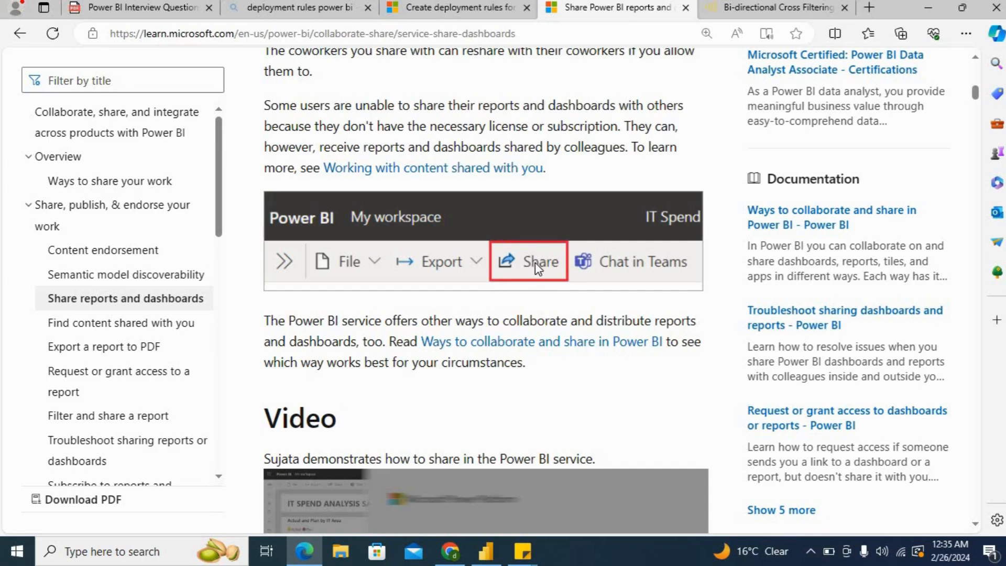
pyautogui.scroll(-3)
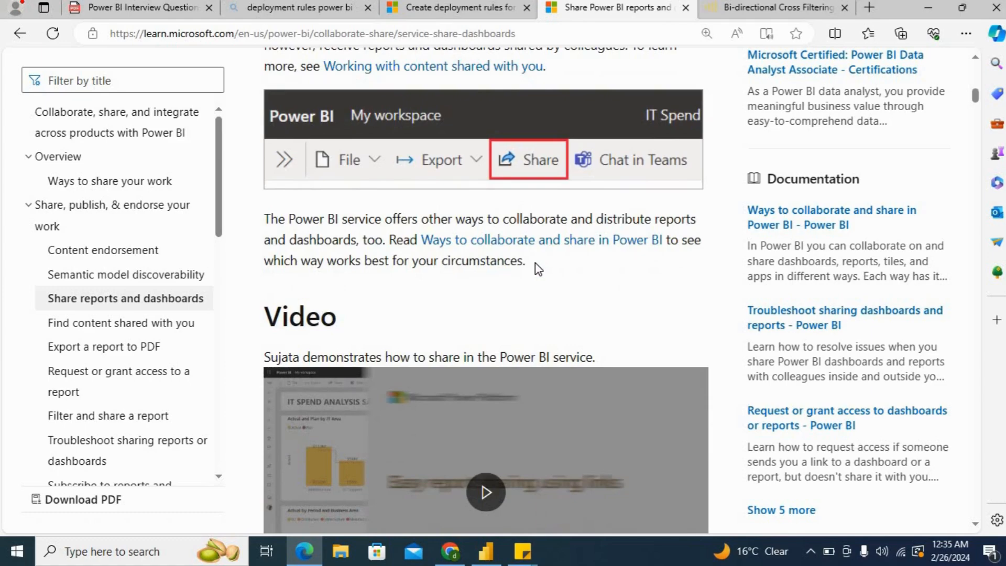
pyautogui.scroll(-3)
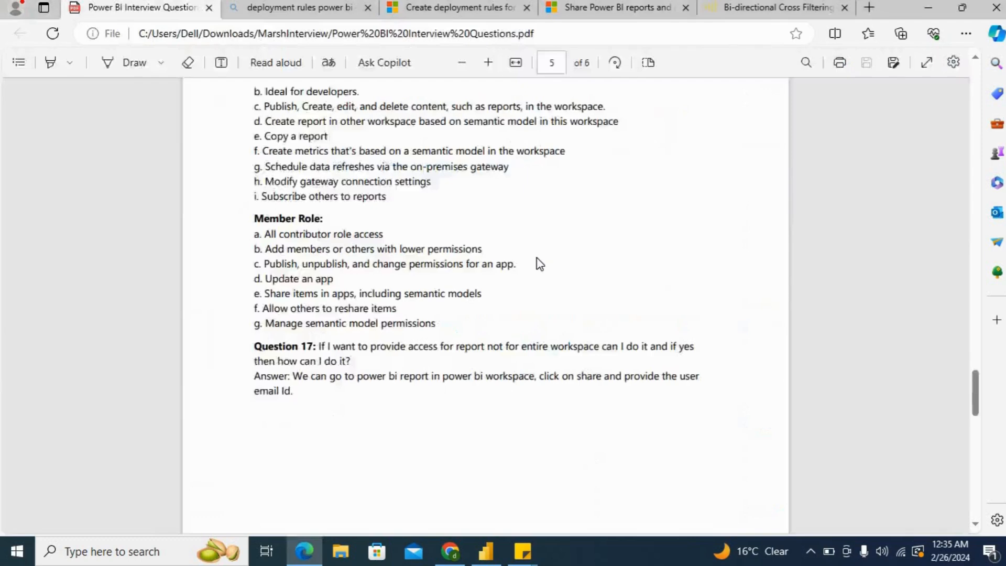
# Scroll the PDF back through the security, pipeline and role answers down to Question 17
pyautogui.scroll(-3)
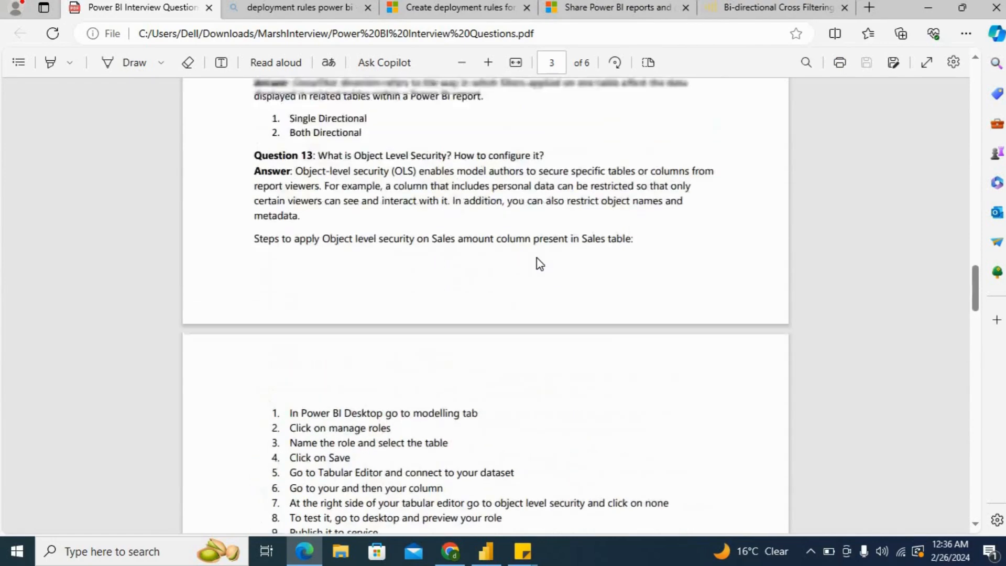
pyautogui.scroll(-3)
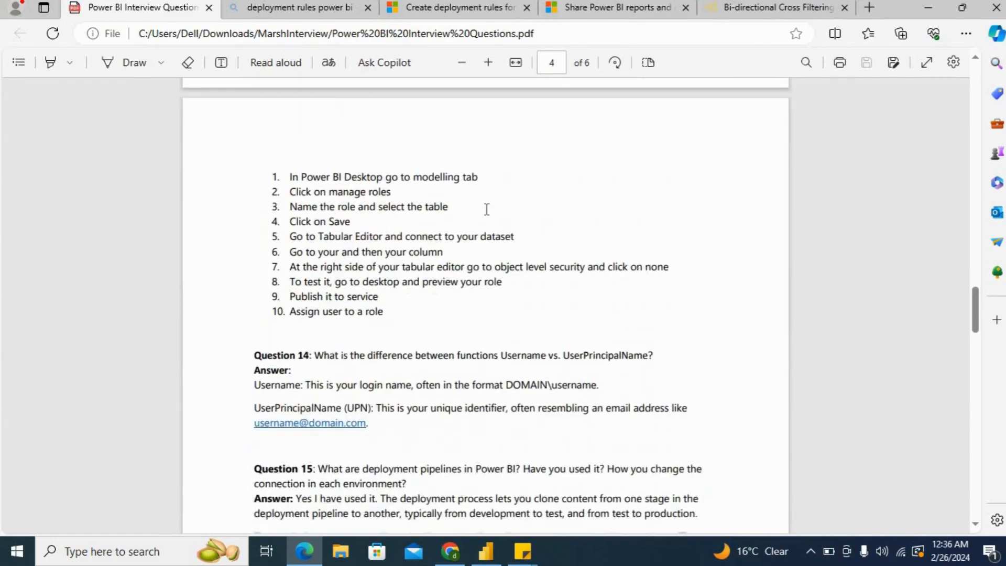
pyautogui.scroll(-3)
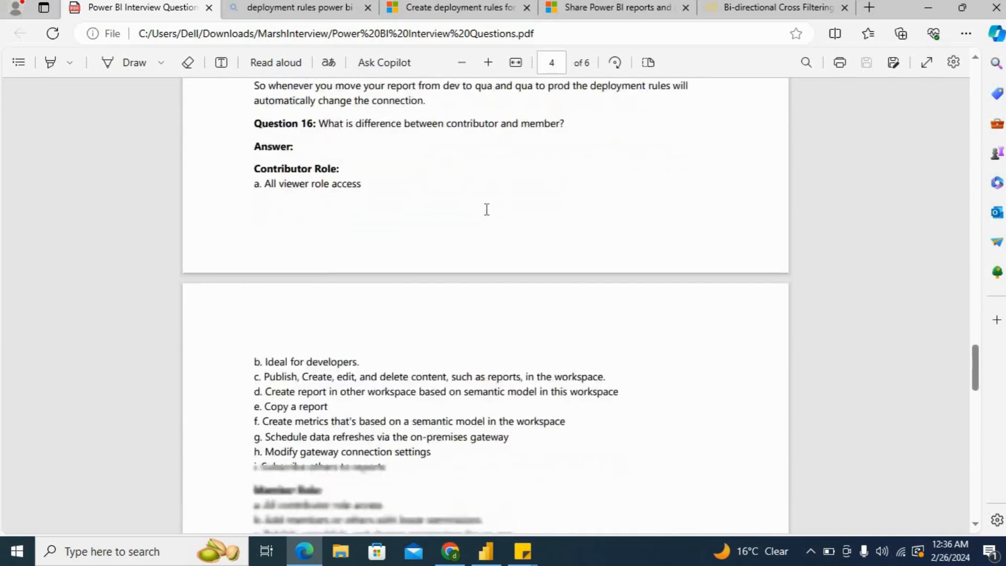
pyautogui.scroll(-3)
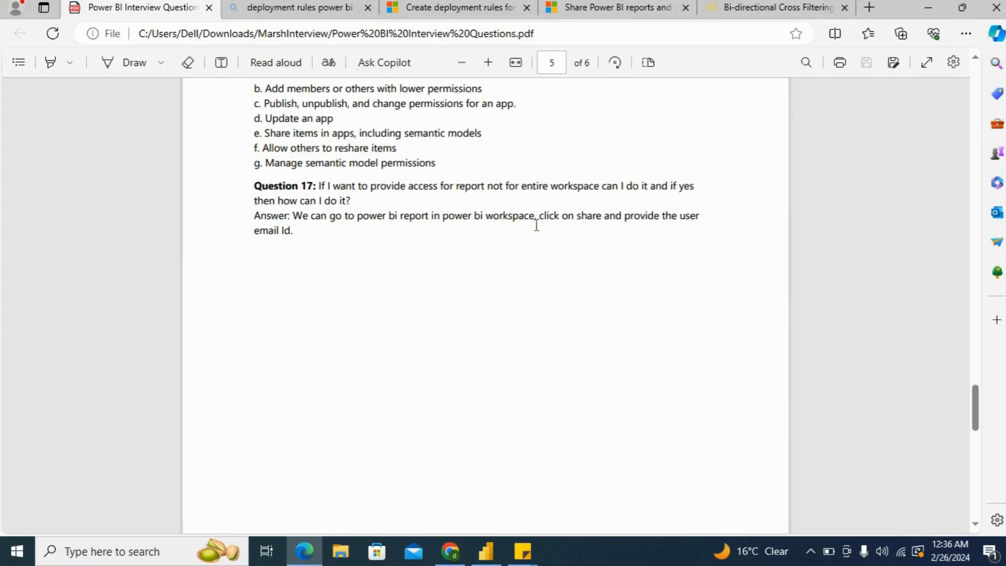
pyautogui.moveTo(324, 240)
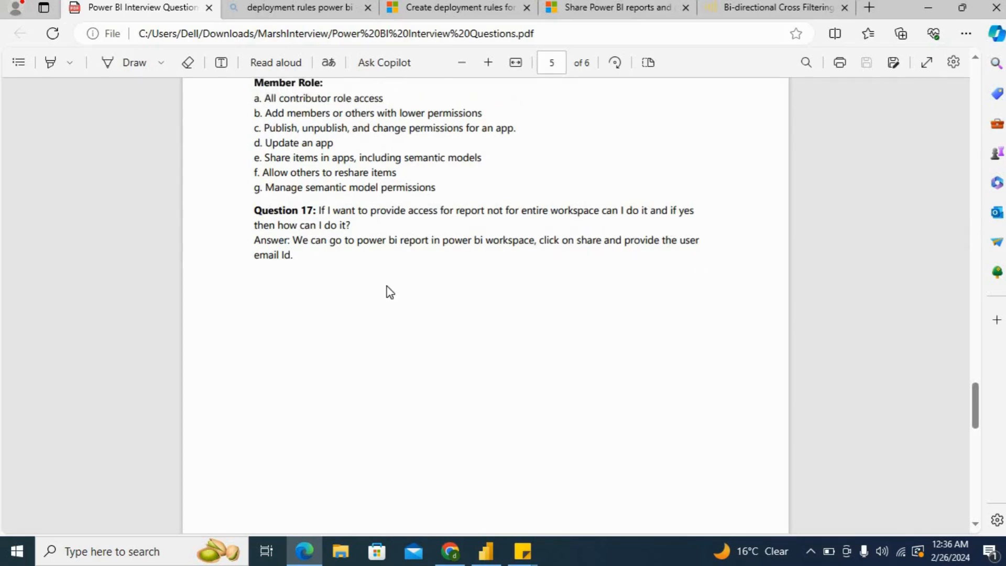
pyautogui.moveTo(396, 247)
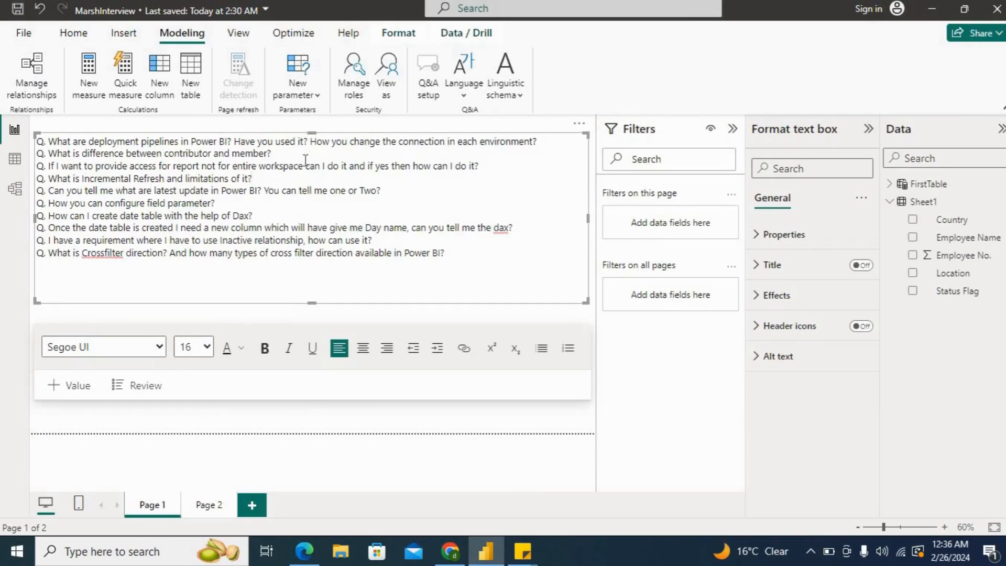
pyautogui.click(303, 552)
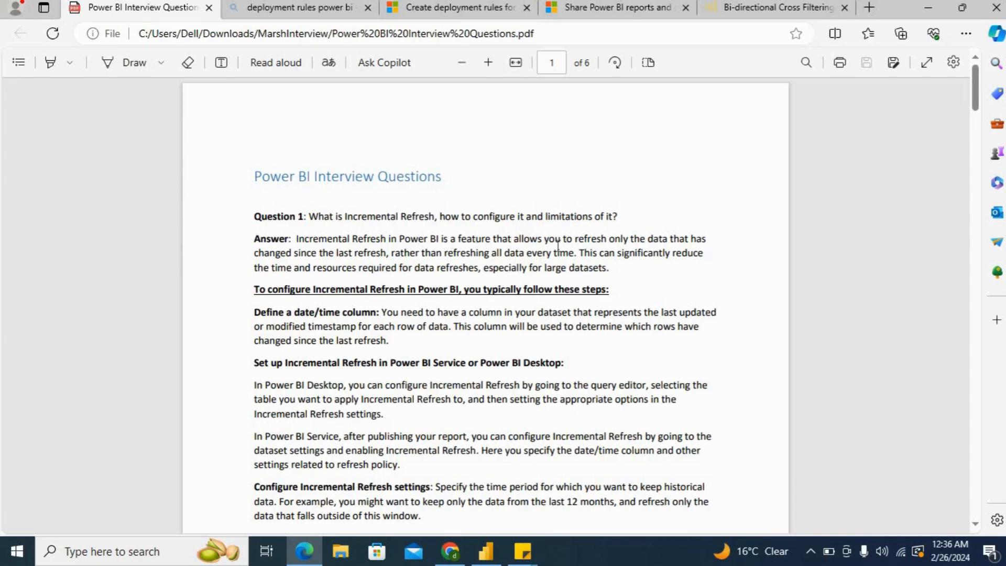
pyautogui.moveTo(411, 252)
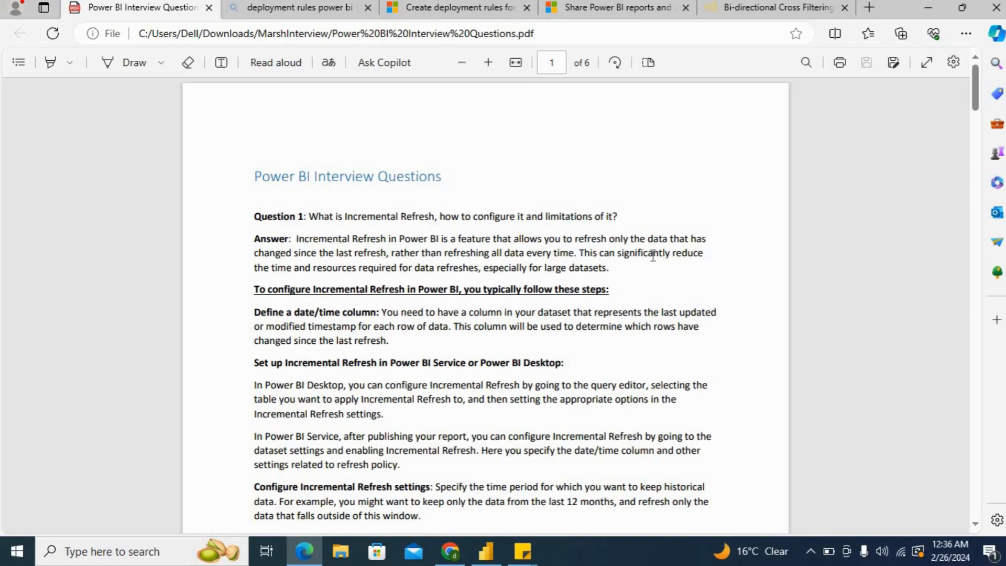
pyautogui.moveTo(618, 264)
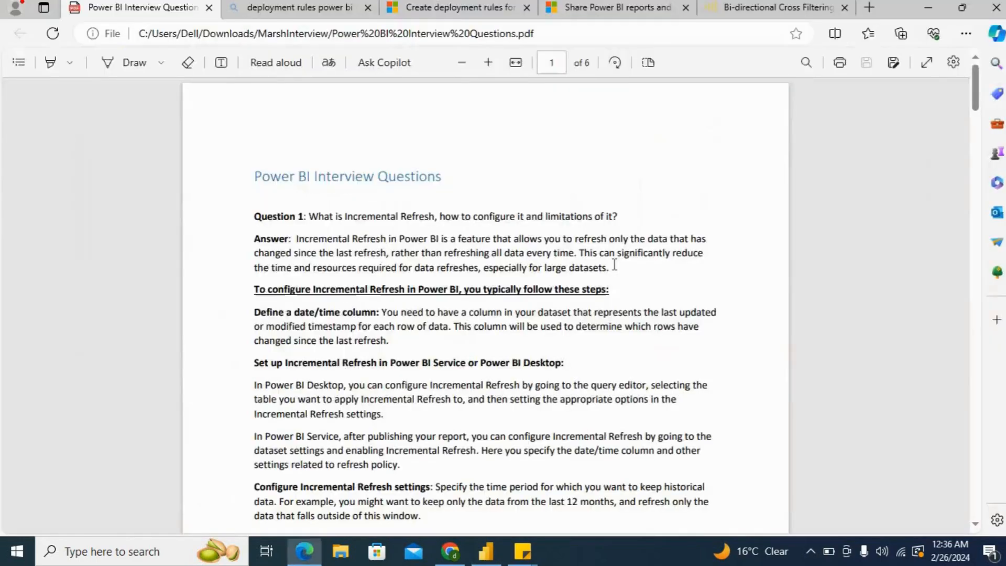
# In Question 1's incremental refresh answer, highlight 'Pro' and the Initial Full Load heading, then clear the selection
pyautogui.click(485, 552)
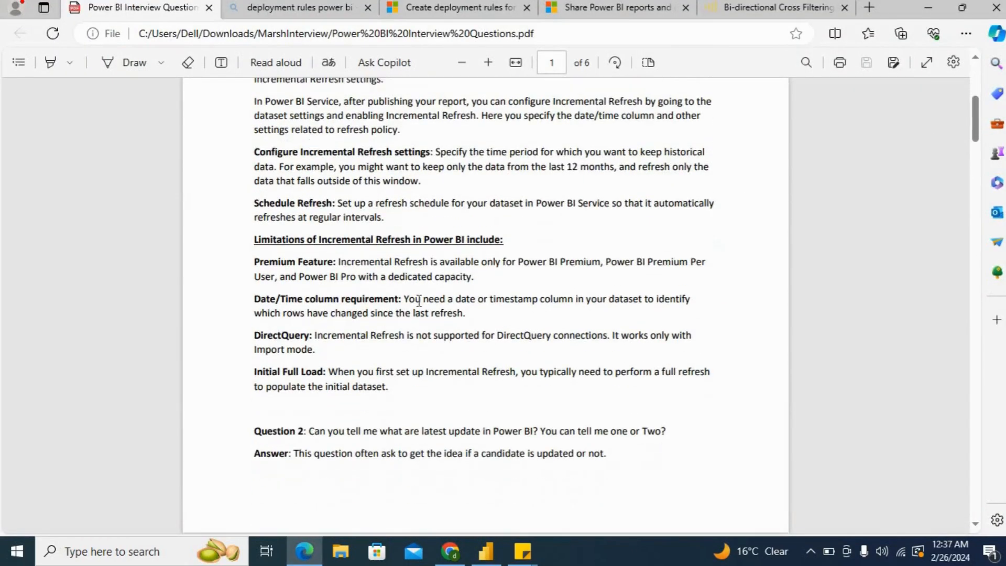
pyautogui.doubleClick(282, 262)
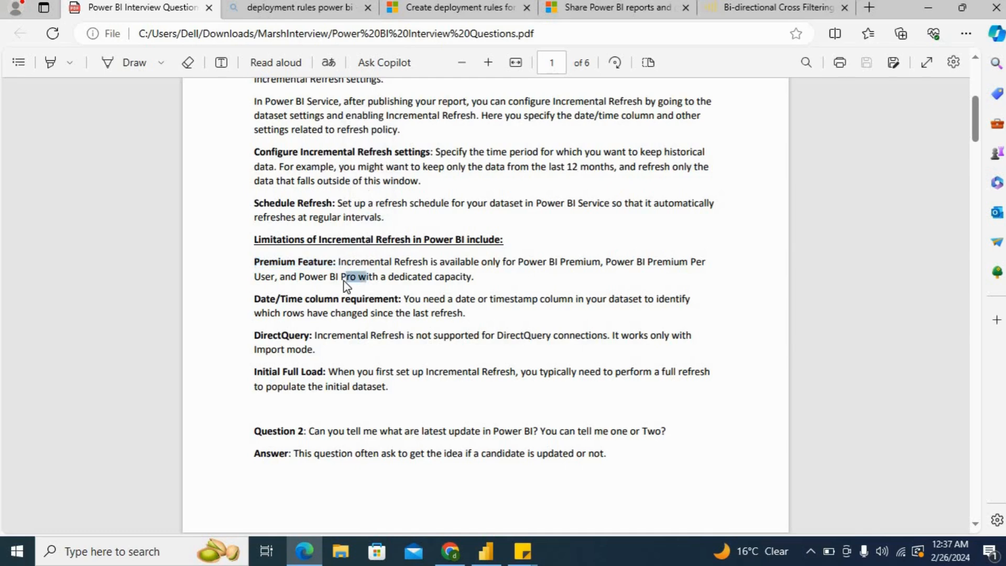
pyautogui.moveTo(193, 360)
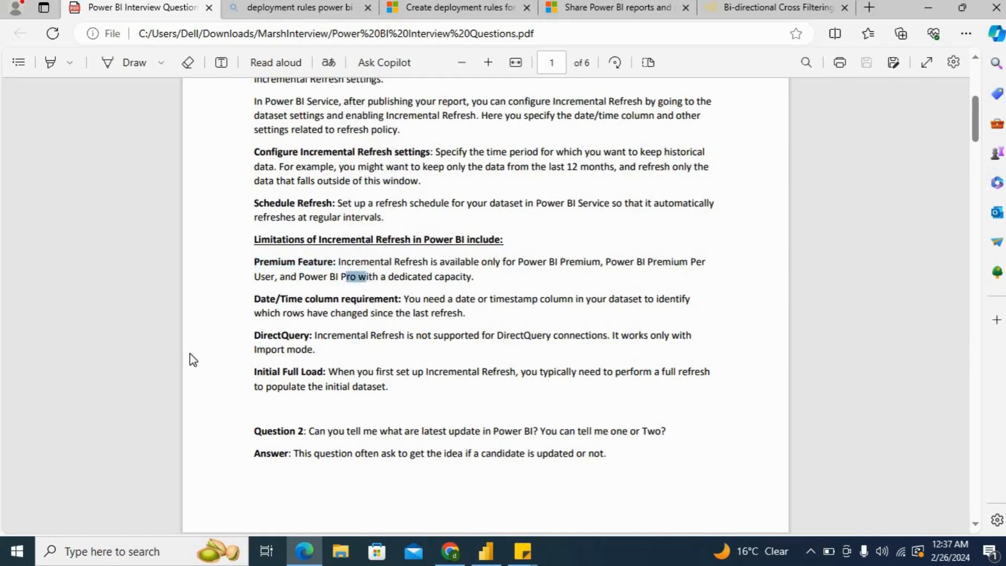
pyautogui.moveTo(467, 266)
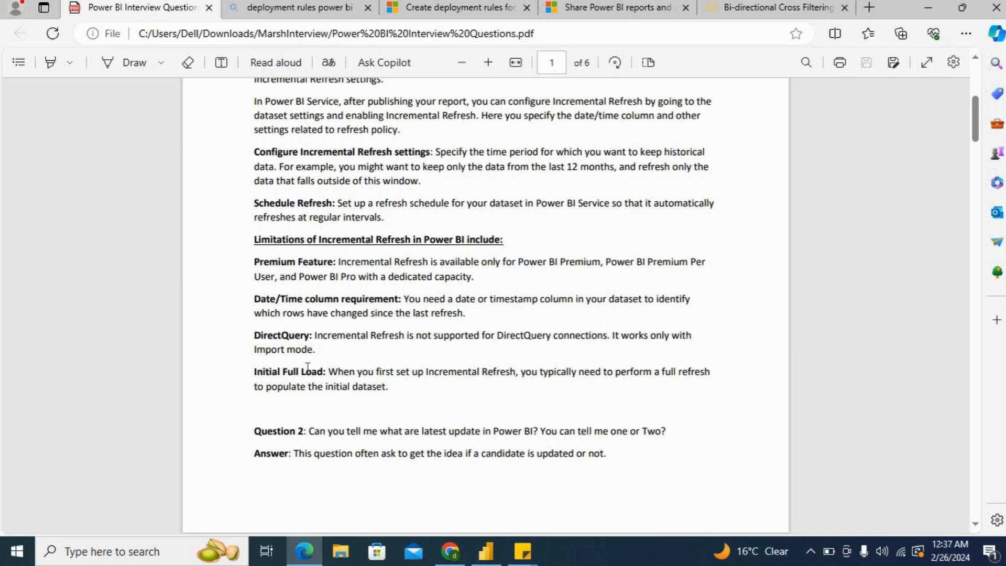
pyautogui.doubleClick(289, 371)
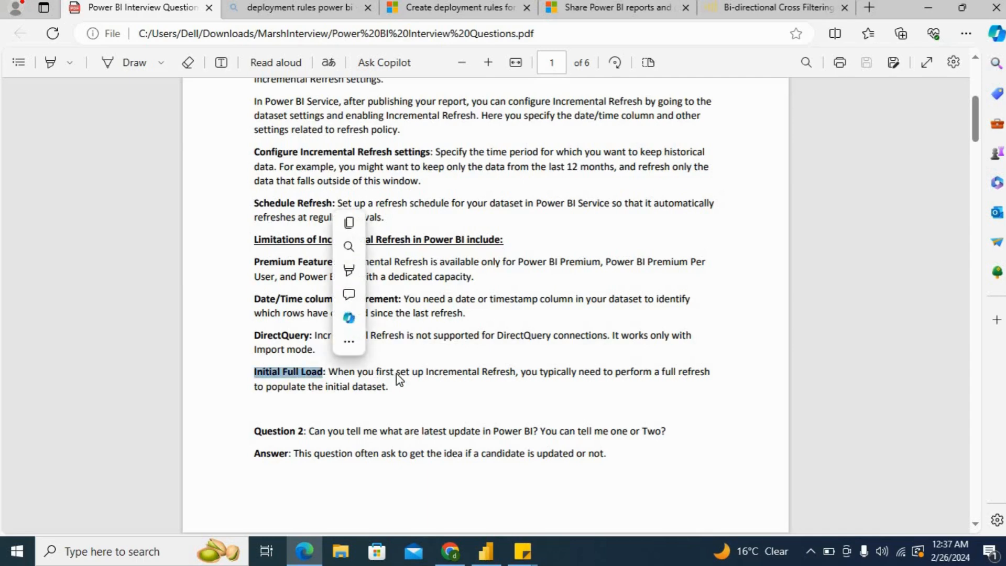
pyautogui.click(560, 382)
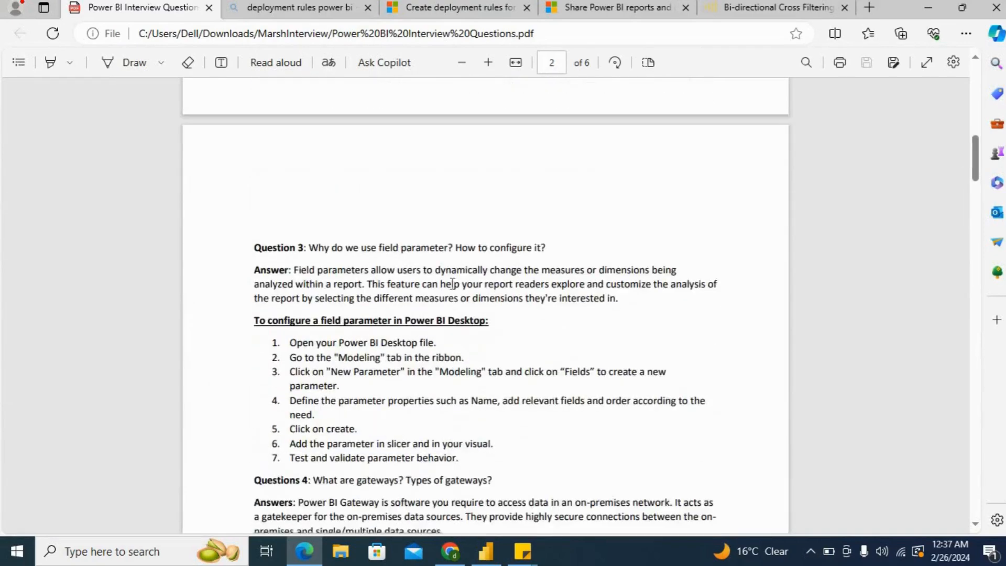
# Skim Questions 4–7 on gateways and date tables, then return to the Power BI report
pyautogui.scroll(-3)
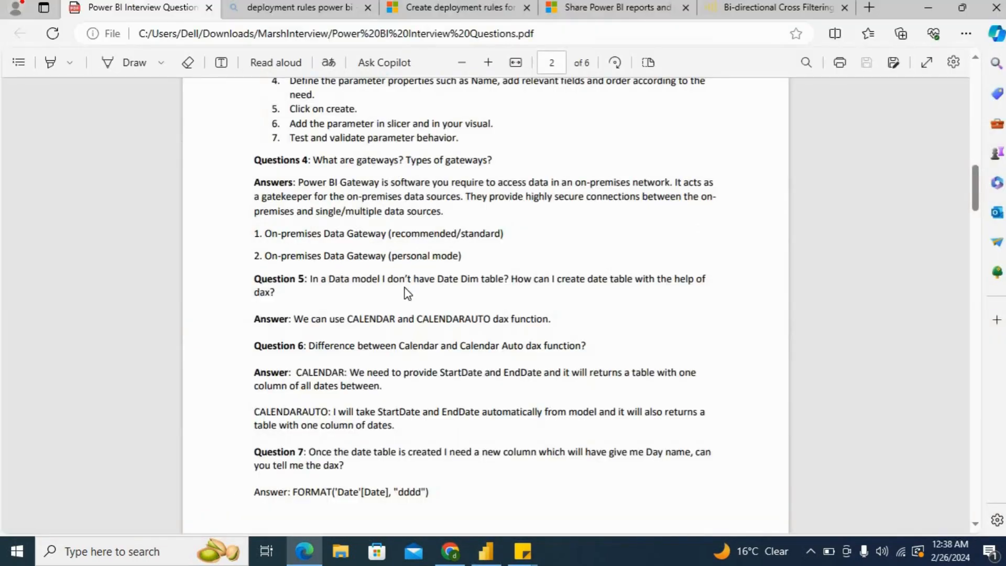
pyautogui.click(486, 551)
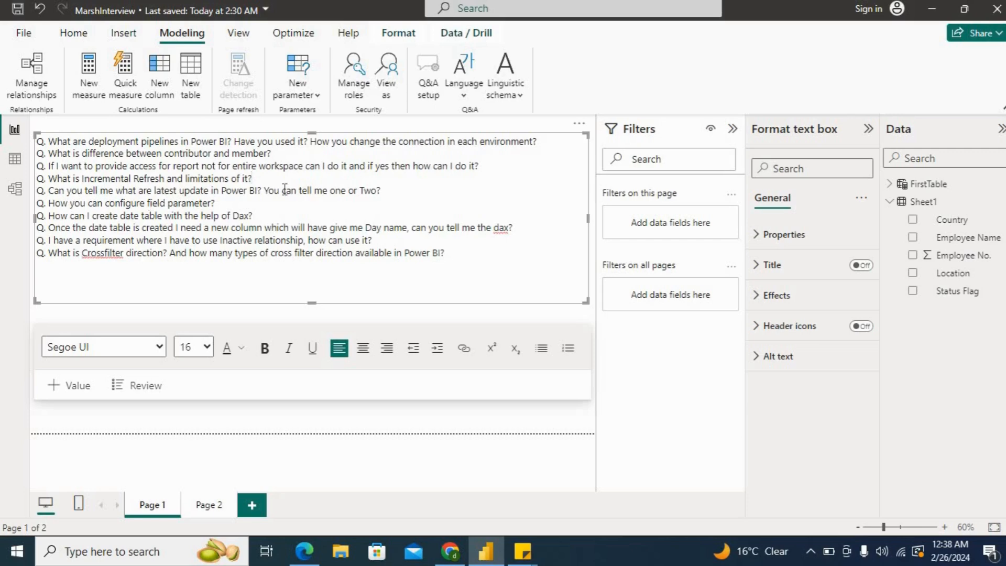
pyautogui.moveTo(422, 196)
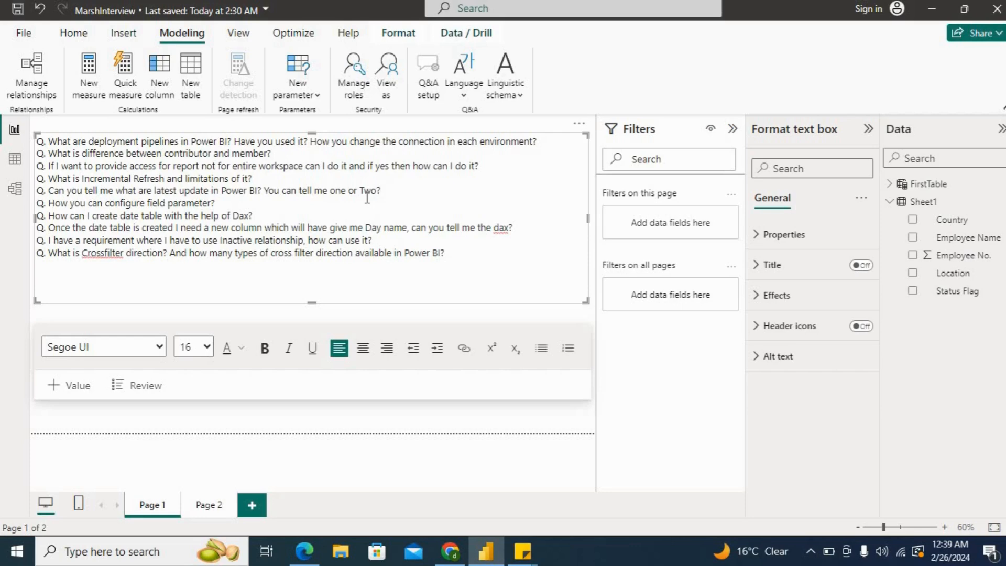
pyautogui.moveTo(260, 66)
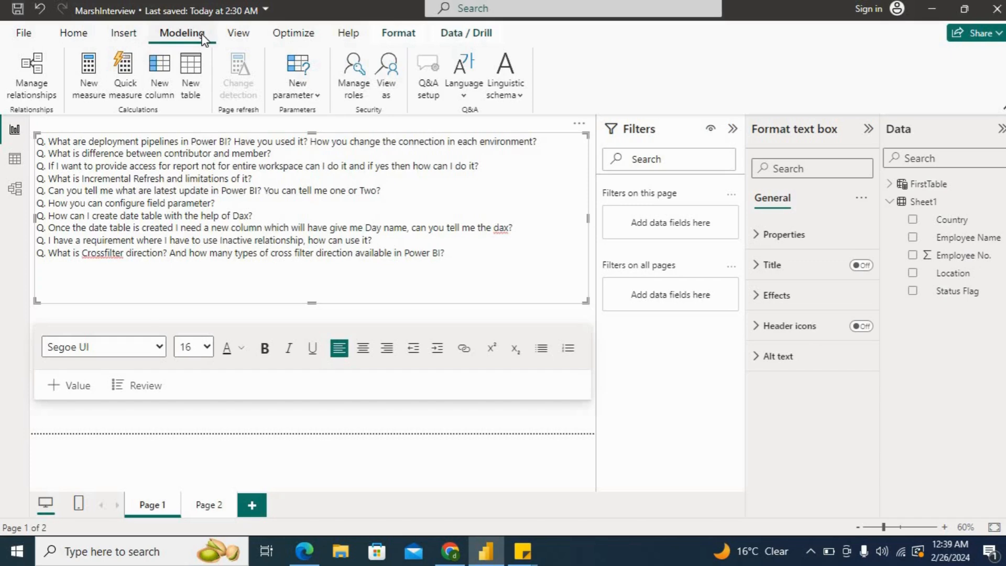
pyautogui.click(303, 551)
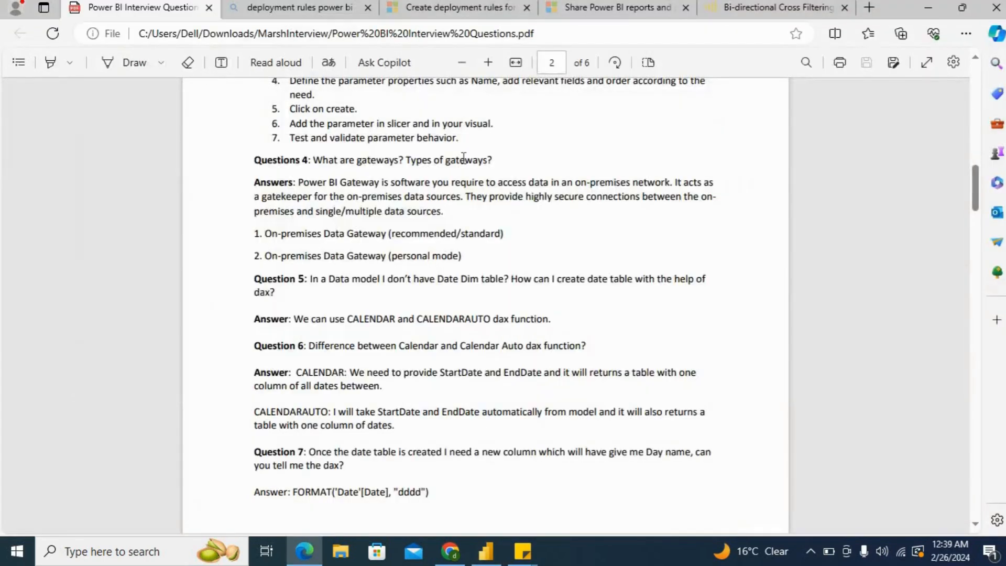
pyautogui.scroll(-3)
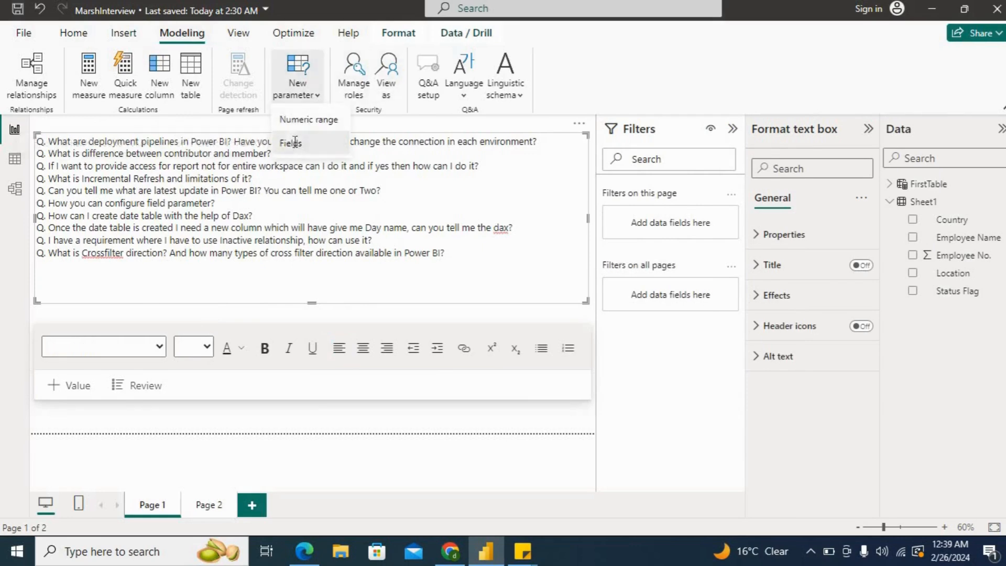
pyautogui.click(290, 142)
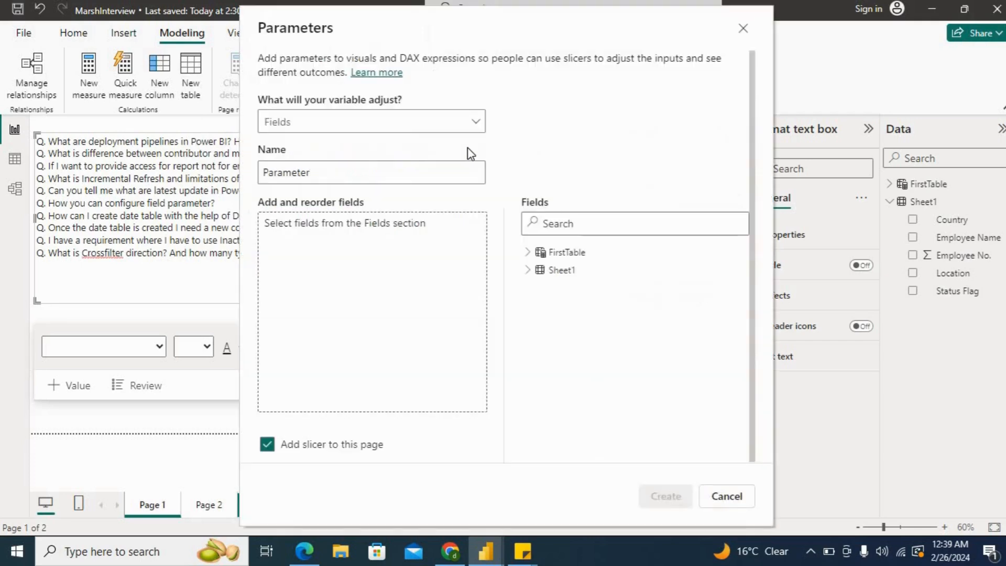
pyautogui.click(371, 172)
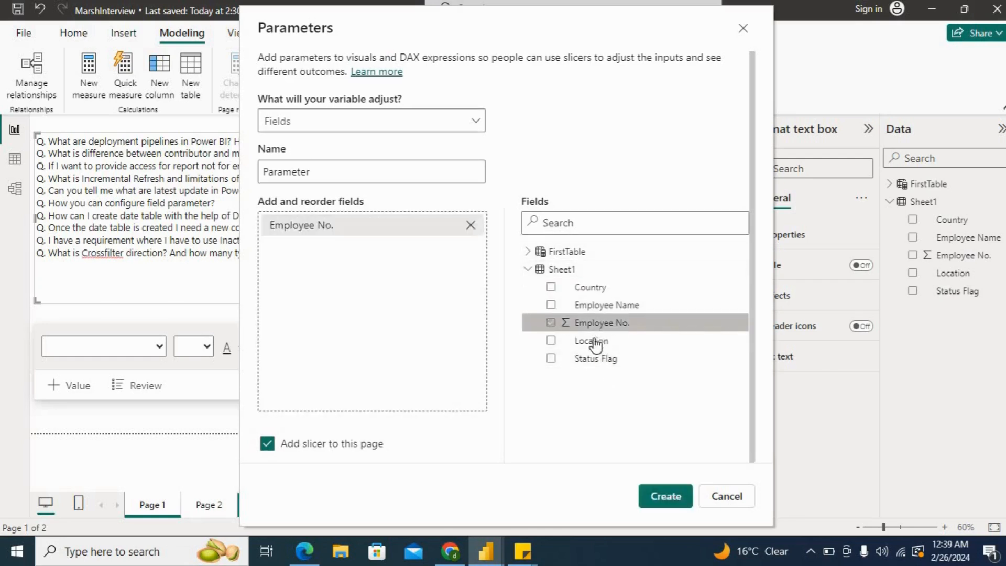
pyautogui.click(550, 340)
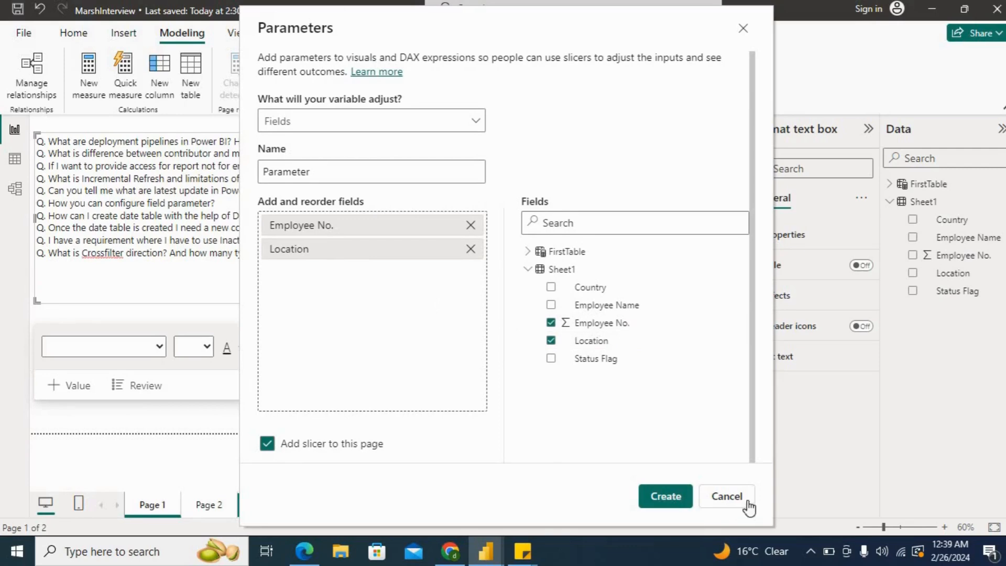
pyautogui.click(725, 496)
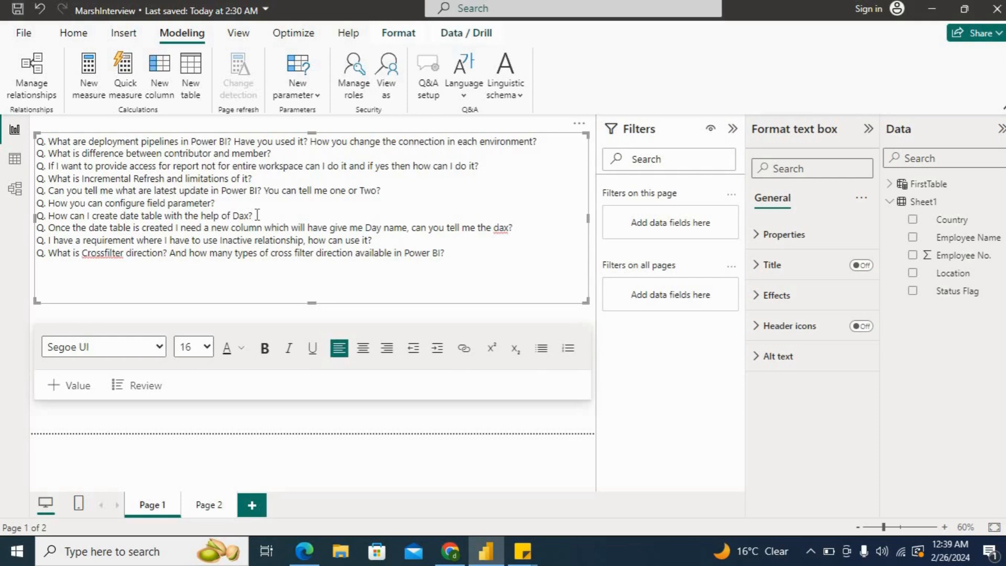
# Mark the date-table question in the list, then show the PDF's Question 7 Day-name FORMAT('Date'[Date], "dddd") answer
pyautogui.tripleClick(144, 215)
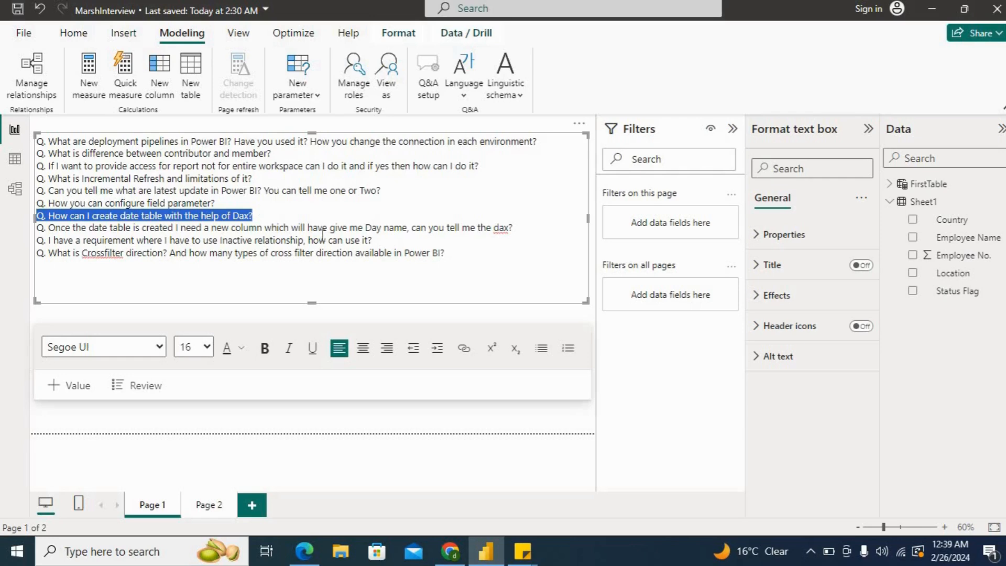
pyautogui.click(222, 240)
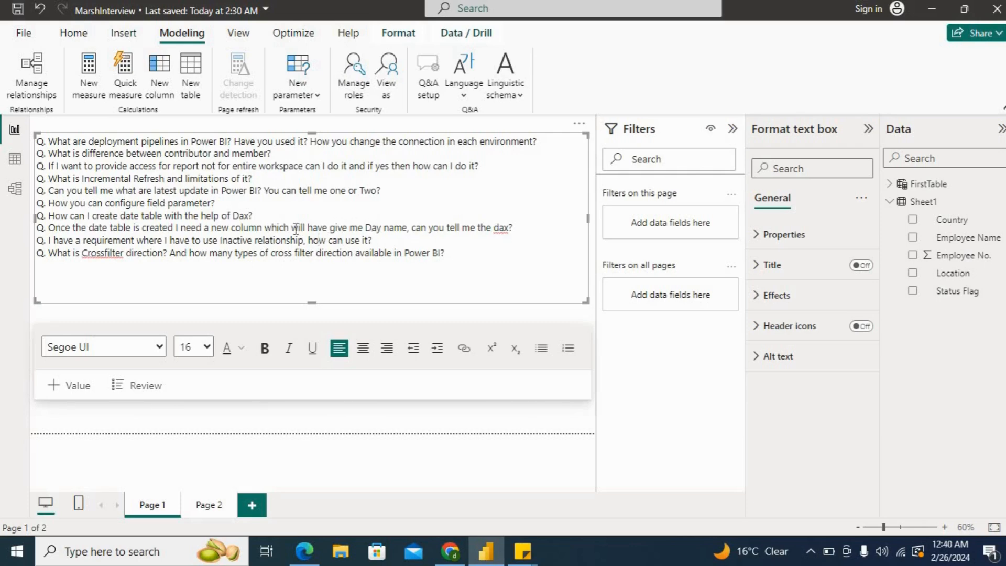
pyautogui.moveTo(291, 228); pyautogui.dragTo(407, 227)
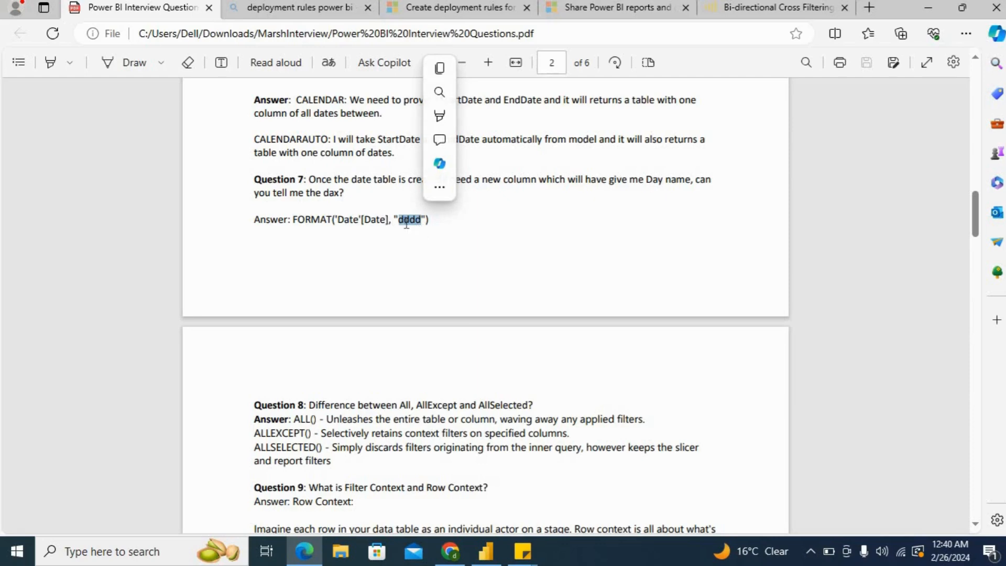
# Show Question 12's crossfilter direction definition in the PDF and mark the Single Directional type
pyautogui.click(485, 551)
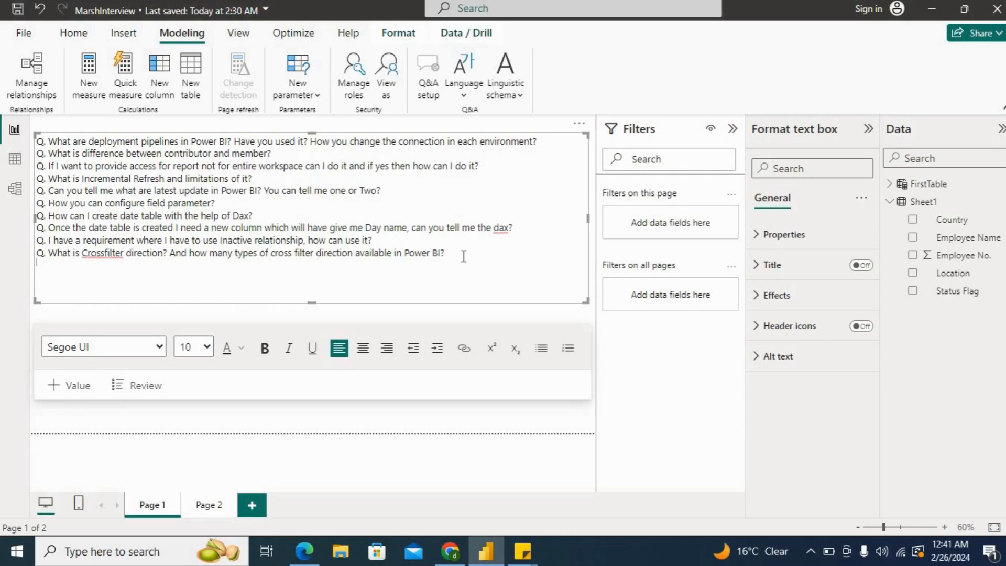
pyautogui.click(304, 550)
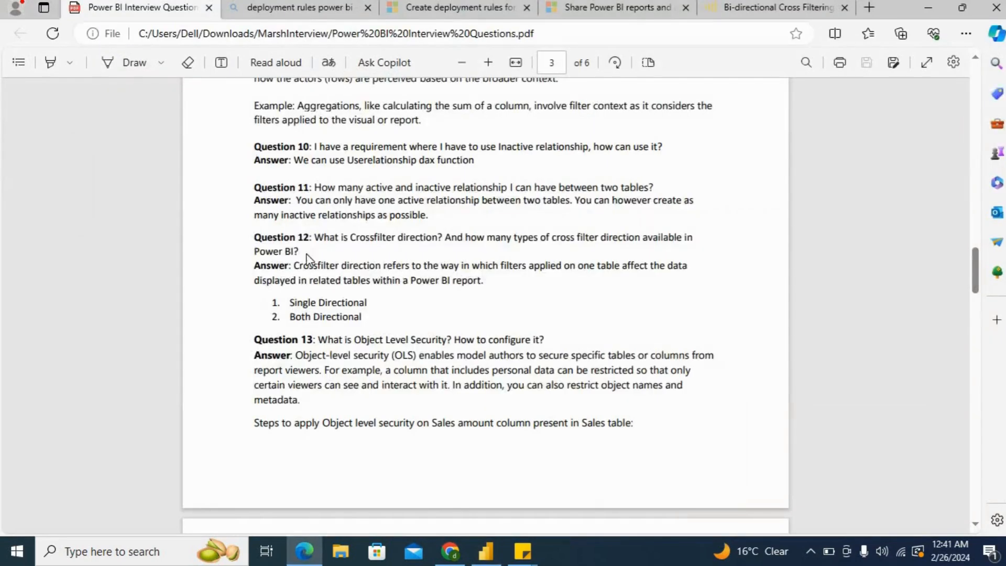
pyautogui.moveTo(295, 265); pyautogui.dragTo(480, 279)
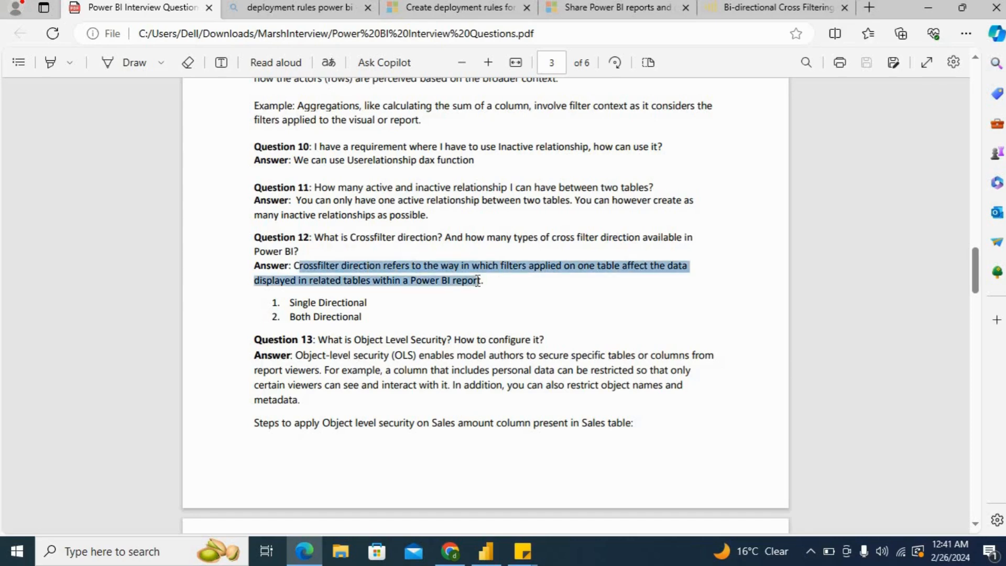
pyautogui.click(584, 269)
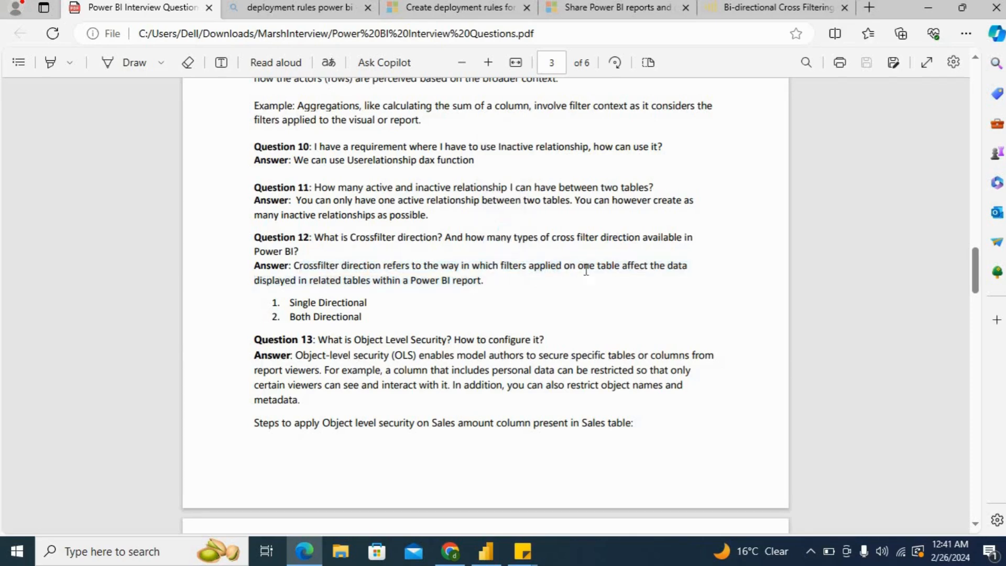
pyautogui.moveTo(276, 285)
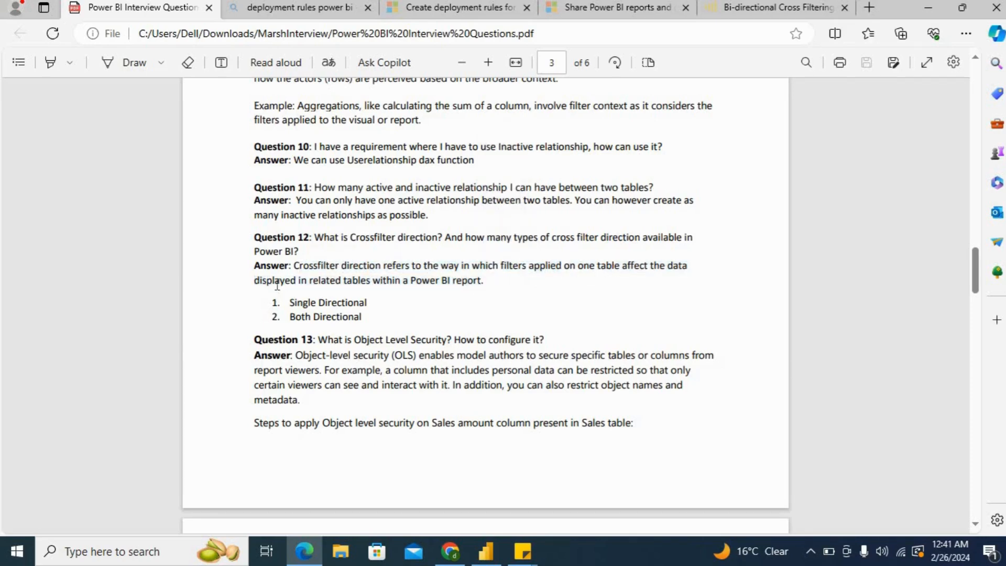
pyautogui.moveTo(501, 284)
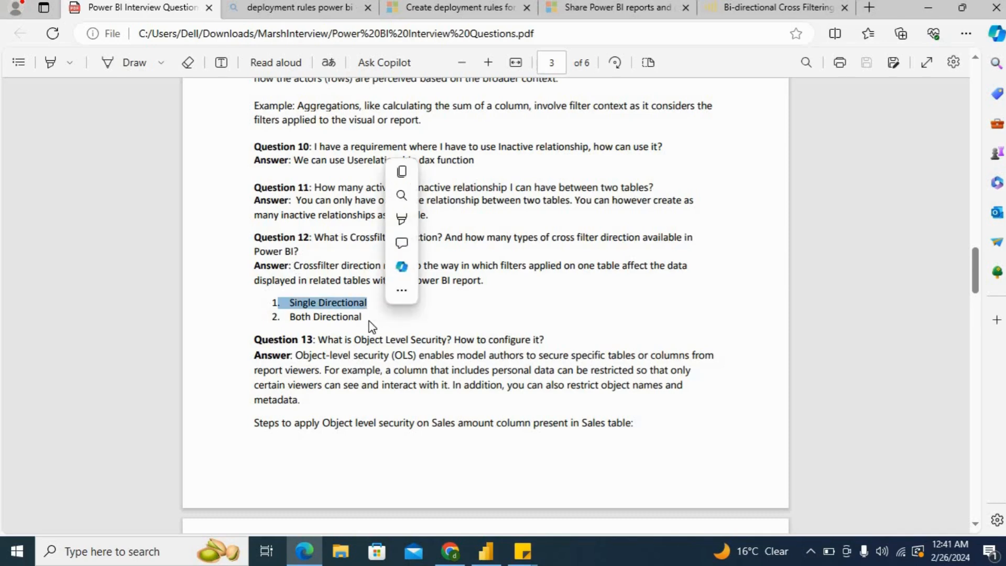
pyautogui.click(777, 7)
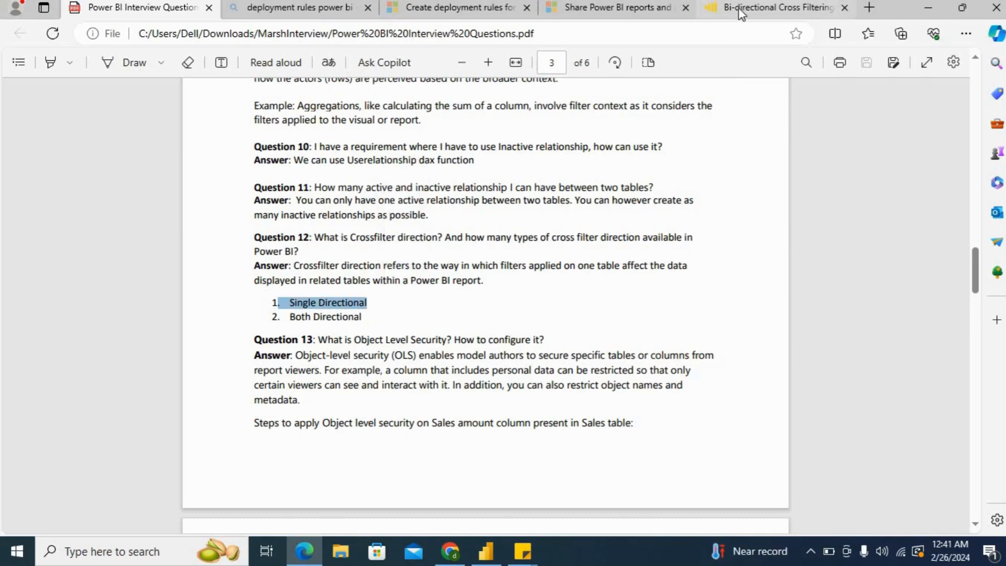
# Check the bi-directional cross filtering article, revisit the PDF, and return to the Power BI report
pyautogui.click(771, 7)
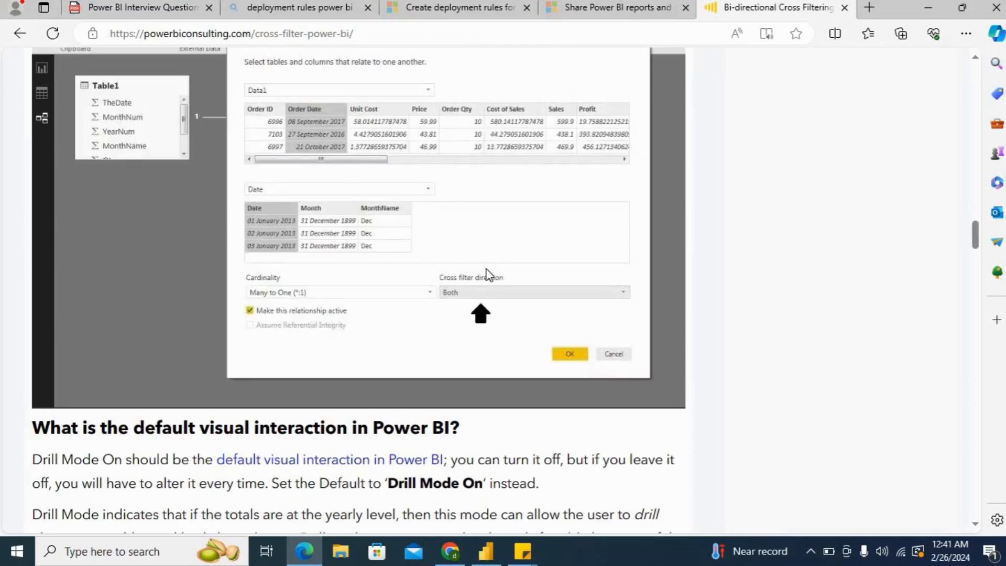
pyautogui.moveTo(516, 296)
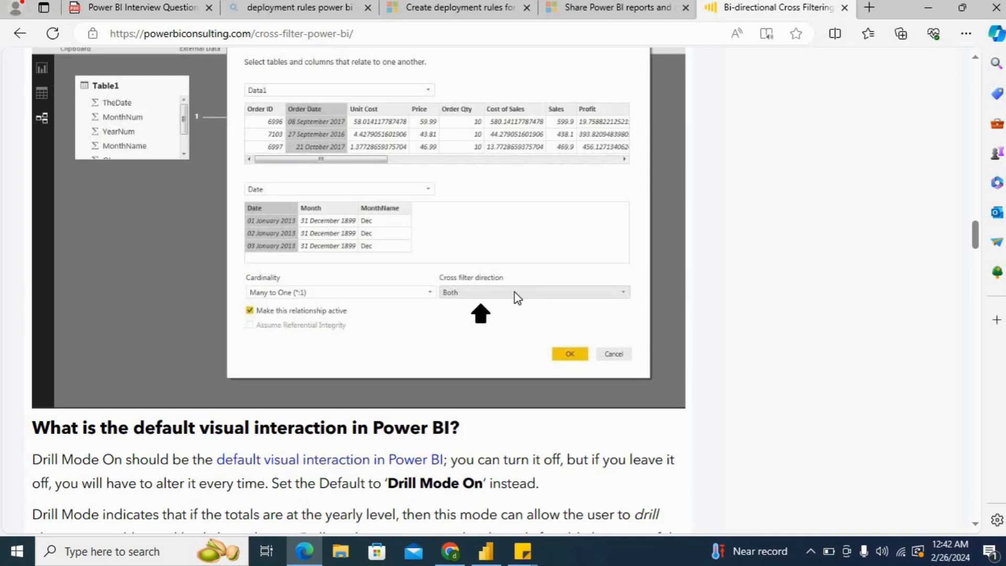
pyautogui.moveTo(461, 301)
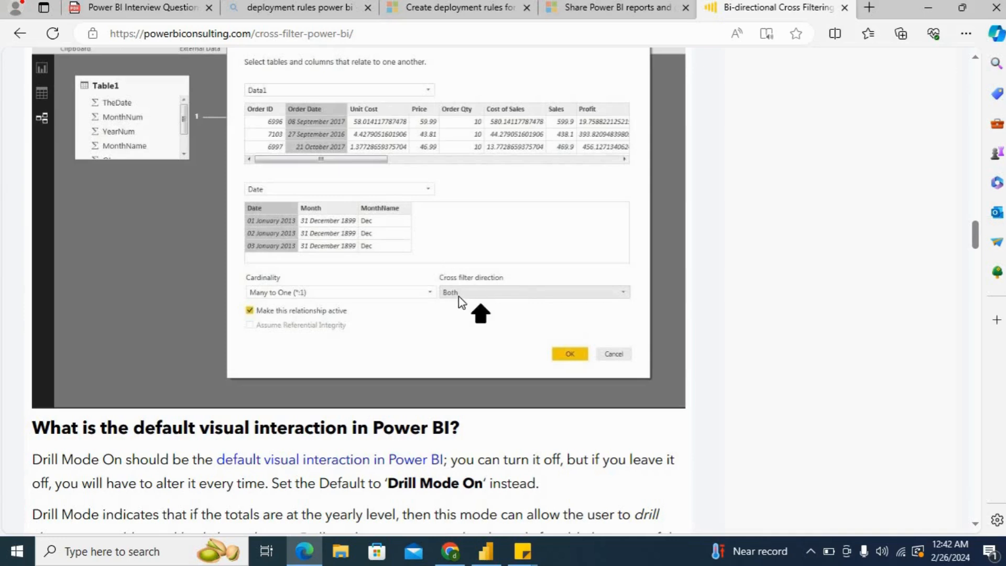
pyautogui.click(135, 8)
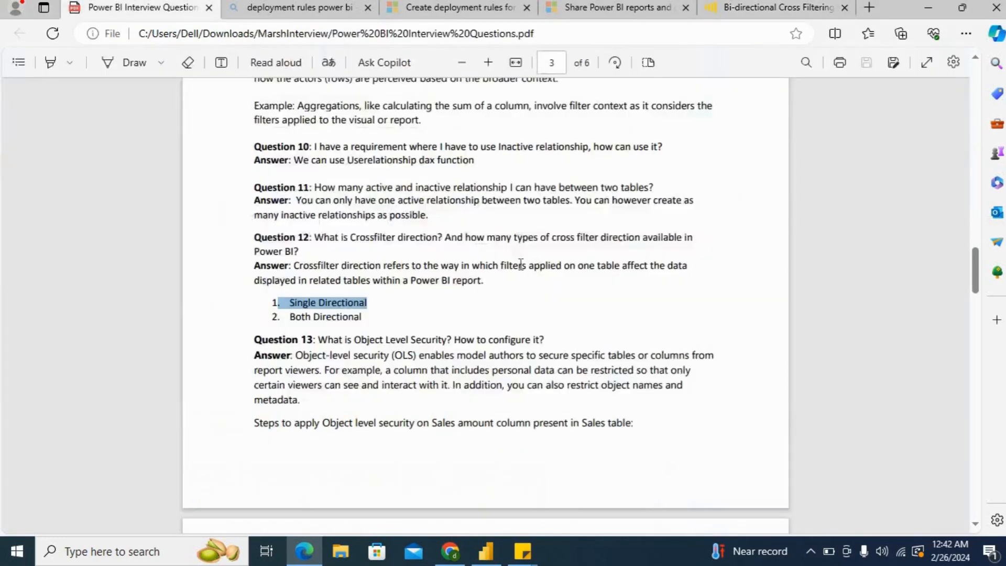
pyautogui.click(485, 550)
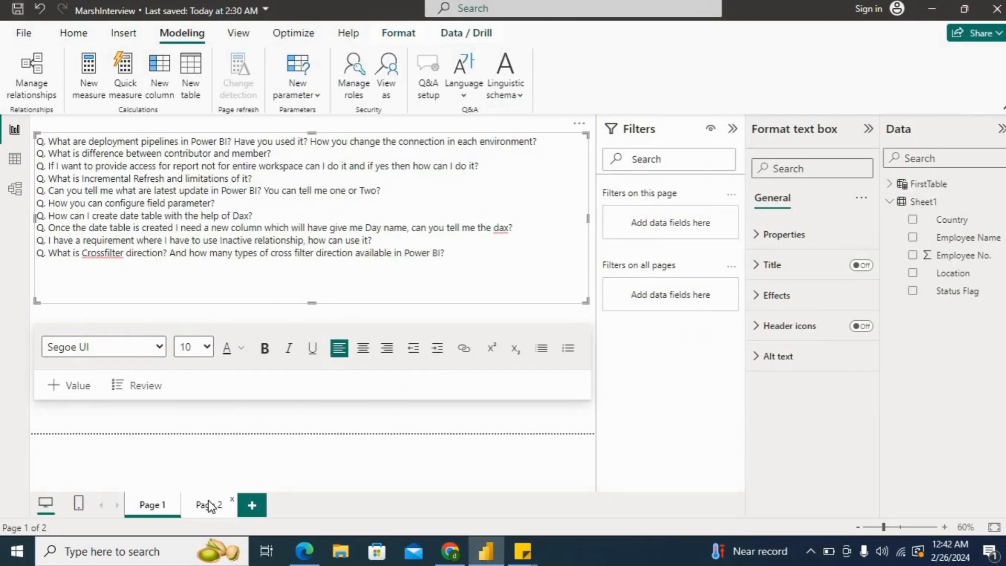
# Read Page 2's calculated-table questions and view Sheet1's employee rows with their Status Flag values
pyautogui.click(209, 505)
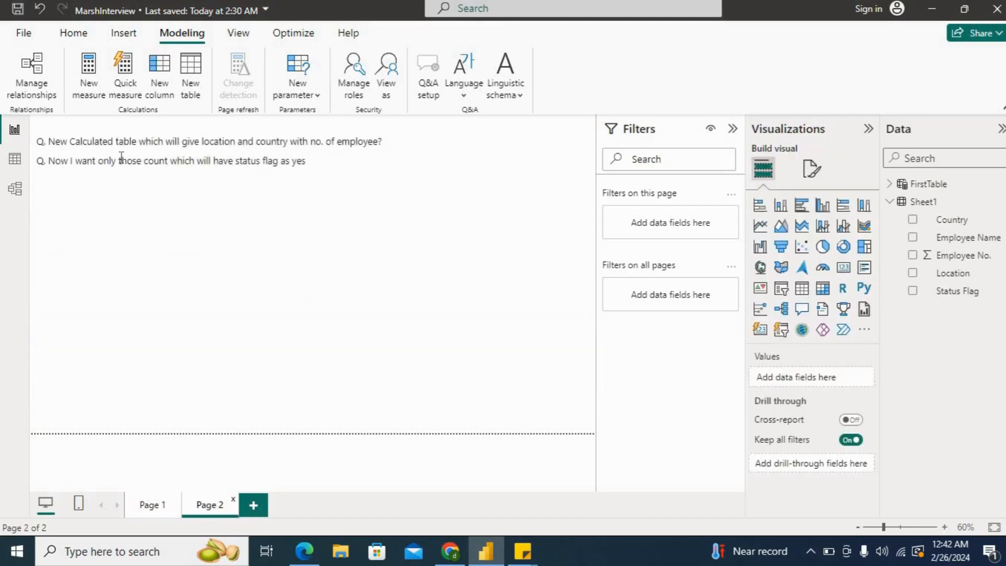
pyautogui.moveTo(14, 159)
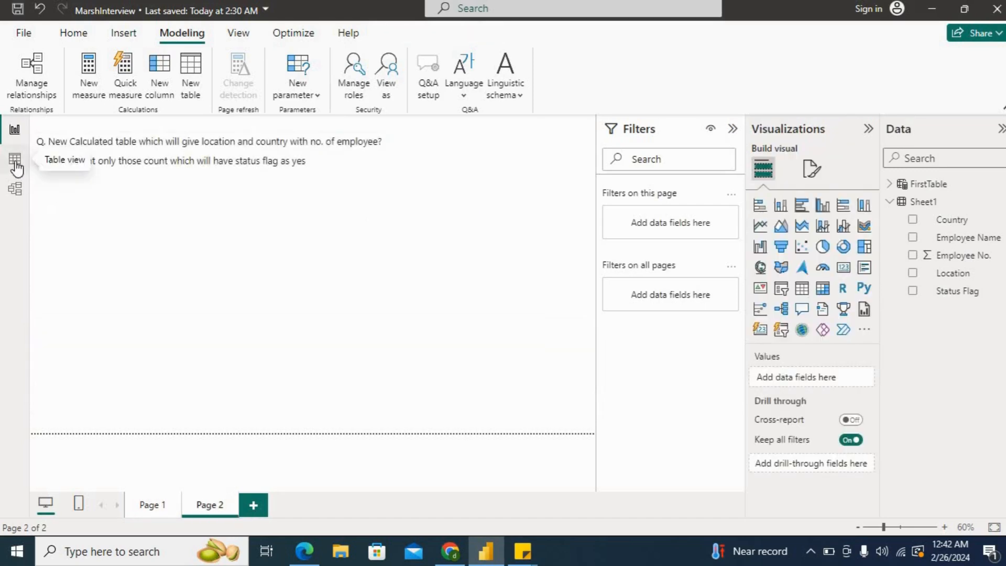
pyautogui.click(15, 158)
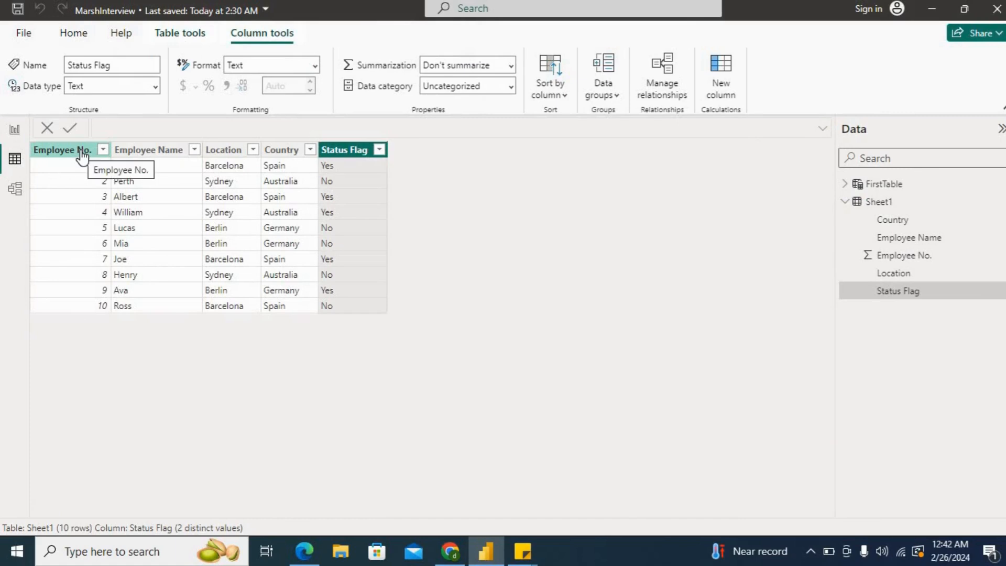
pyautogui.click(148, 150)
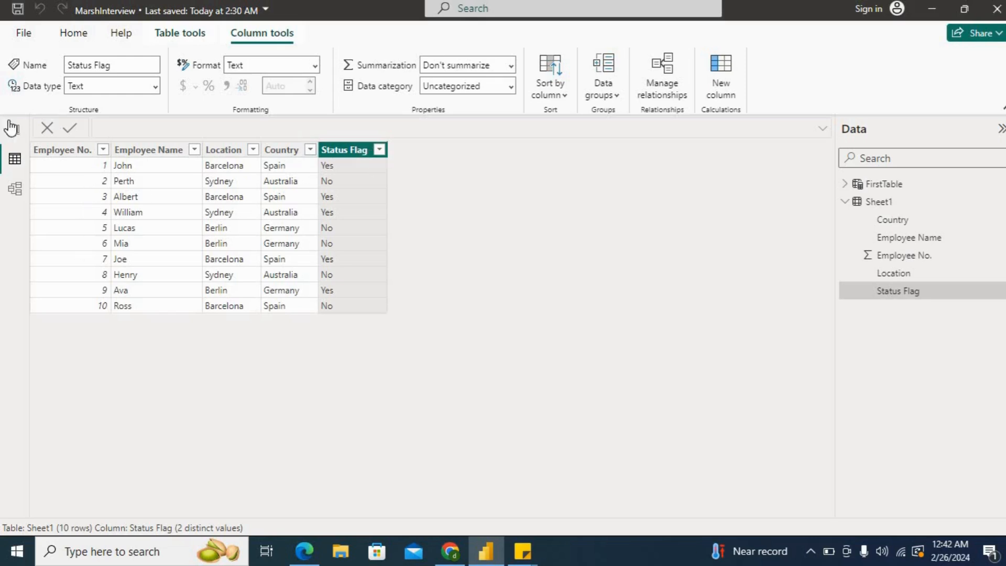
pyautogui.click(13, 129)
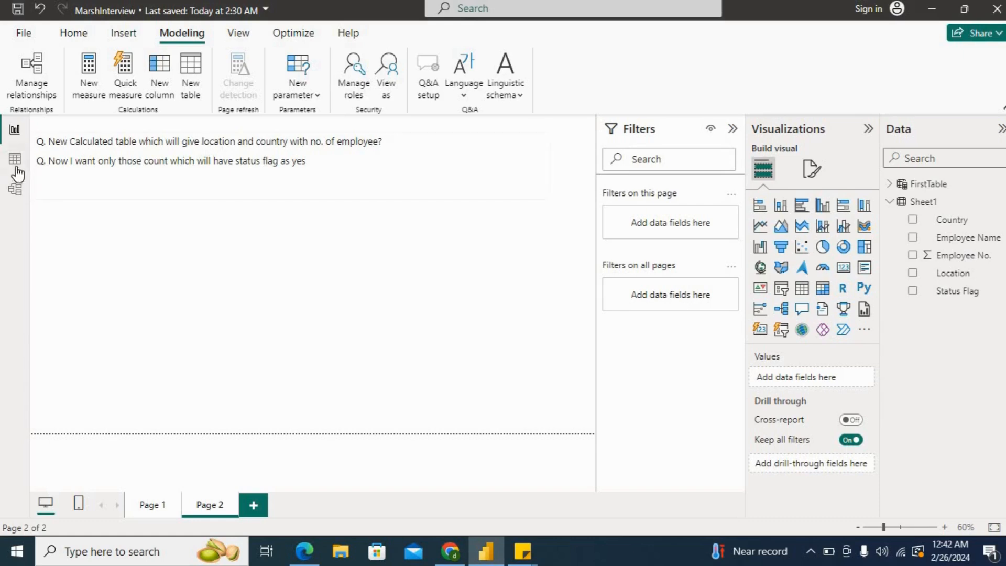
pyautogui.click(14, 158)
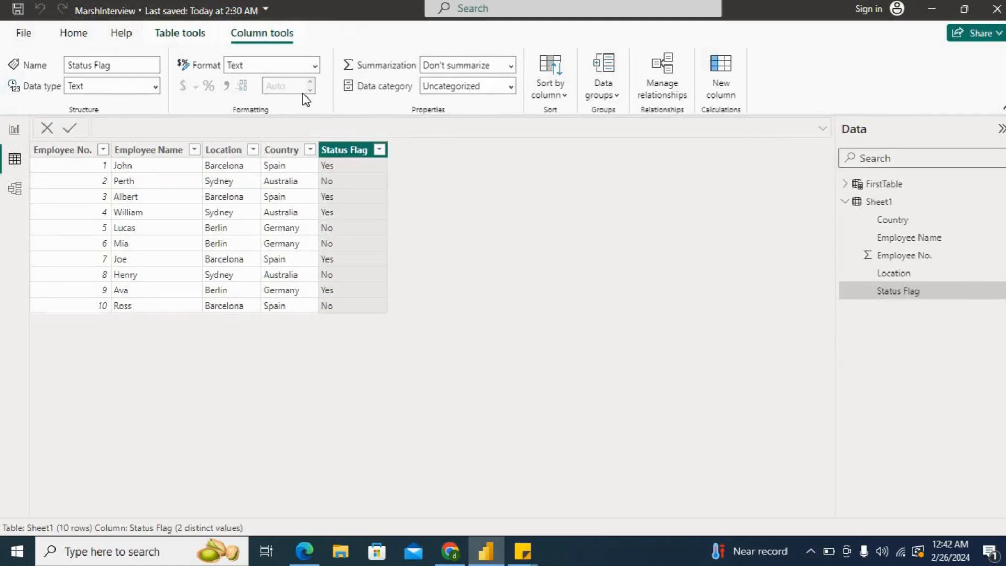
pyautogui.moveTo(145, 29)
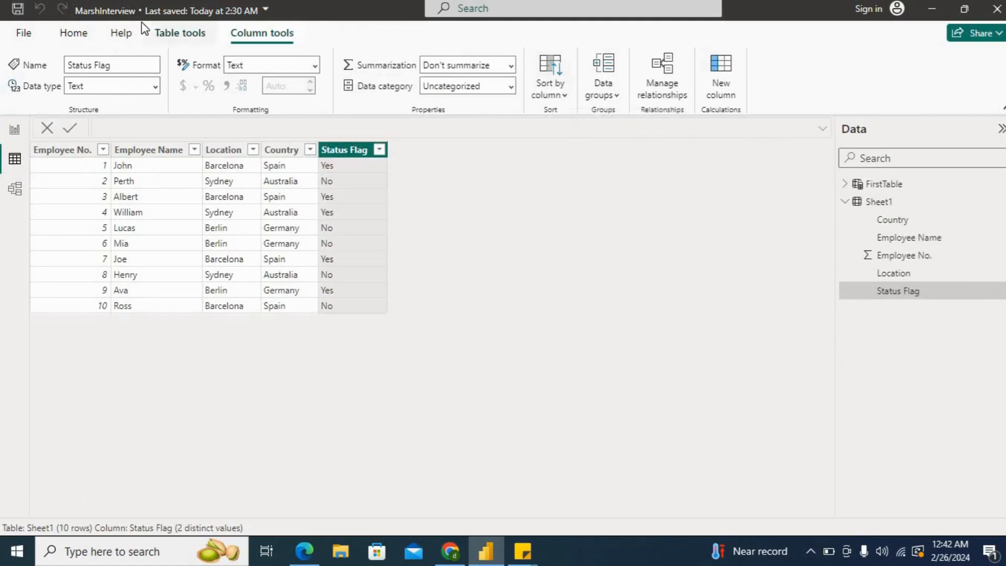
pyautogui.click(179, 32)
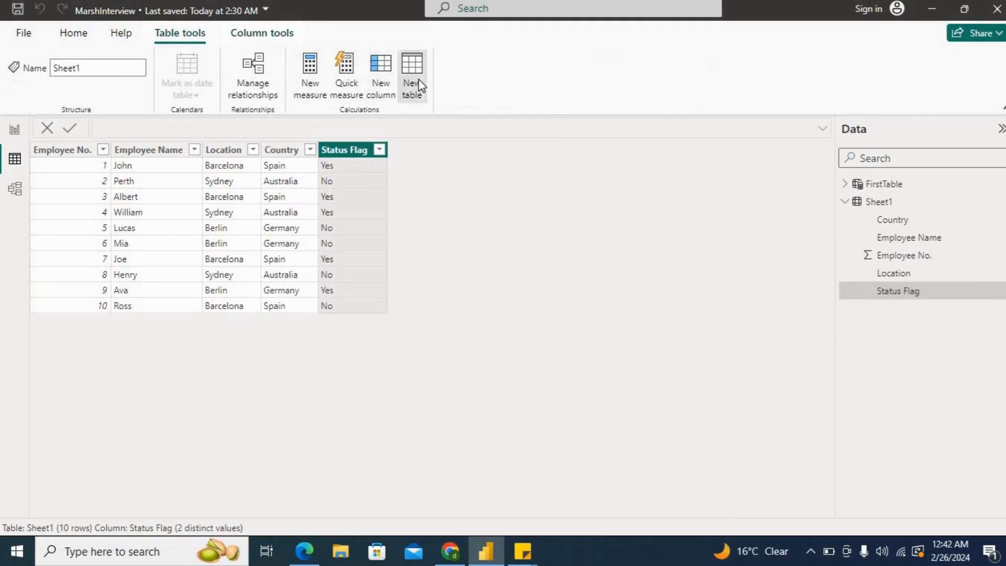
# Start a new calculated table named SummurizeTable using SUMMARIZE over Sheet1
pyautogui.click(411, 72)
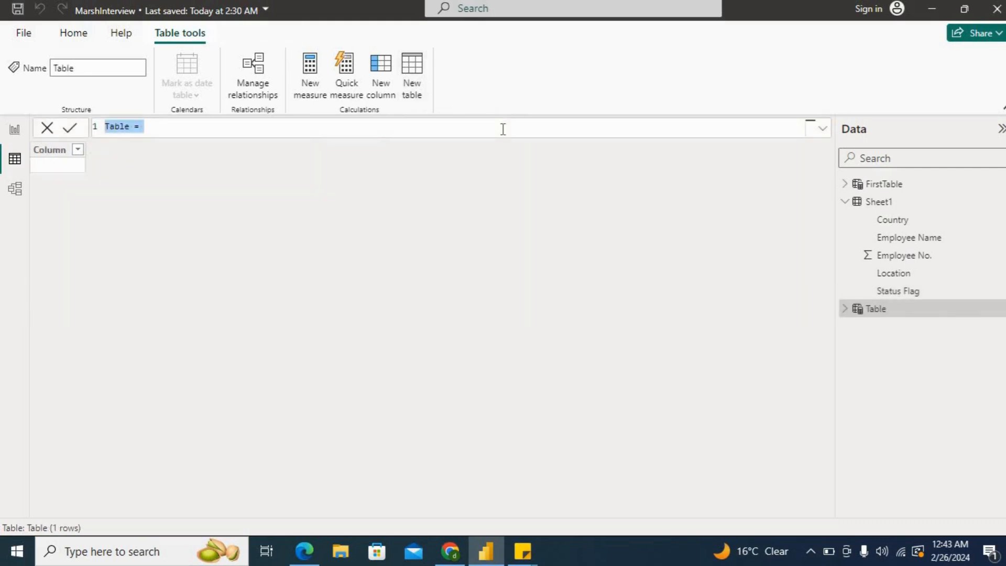
pyautogui.write('Summur')
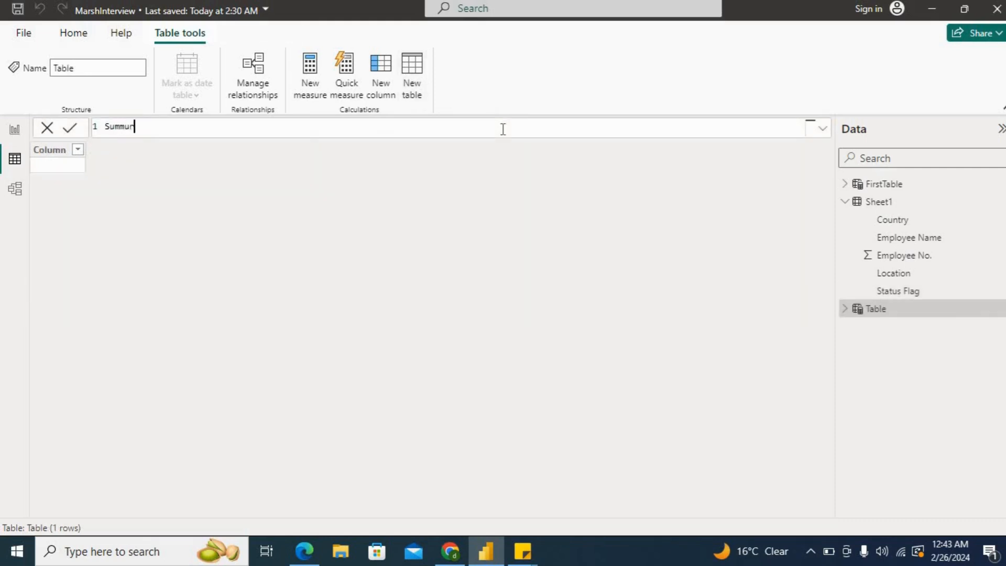
pyautogui.write('ize')
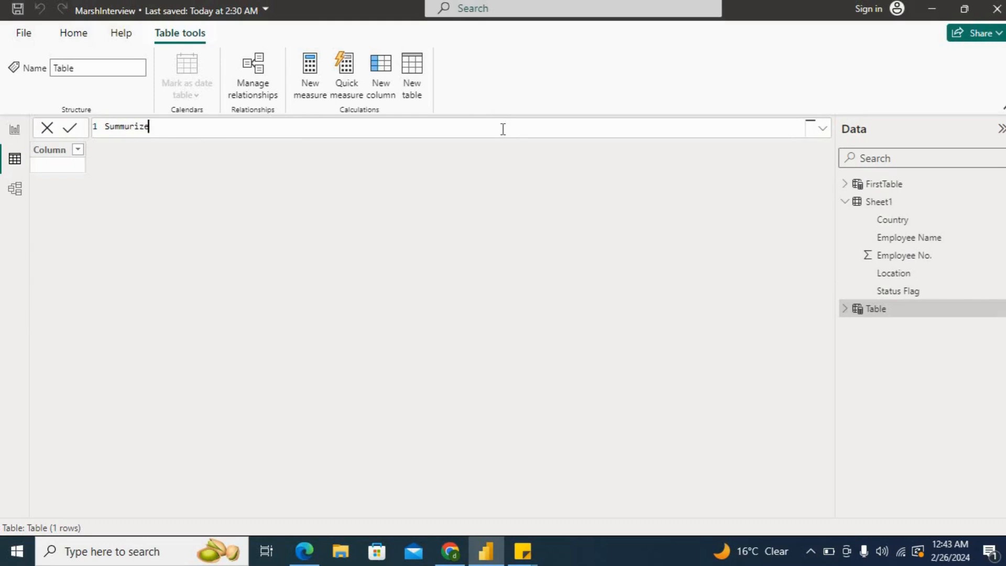
pyautogui.write('Test')
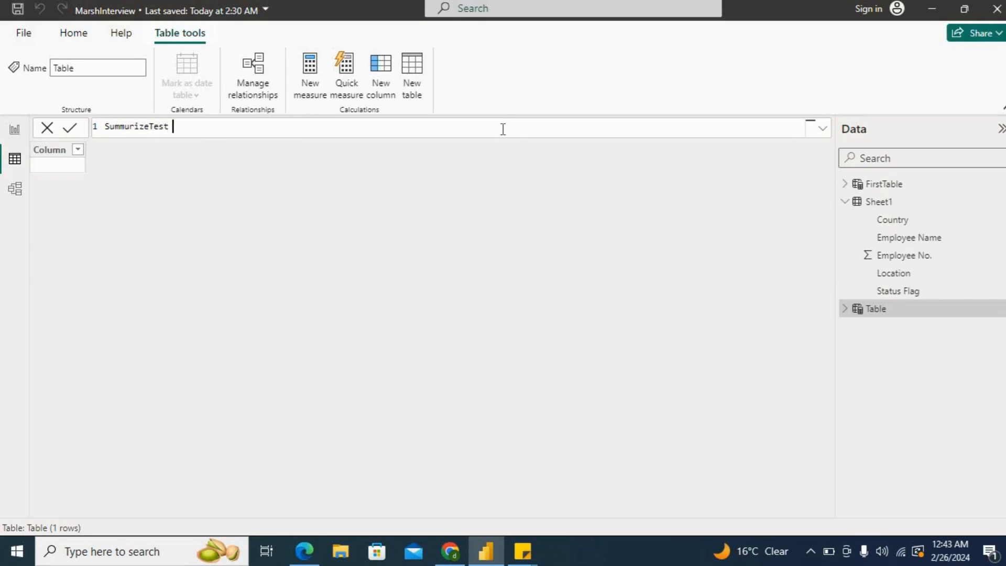
pyautogui.press('Backspace')
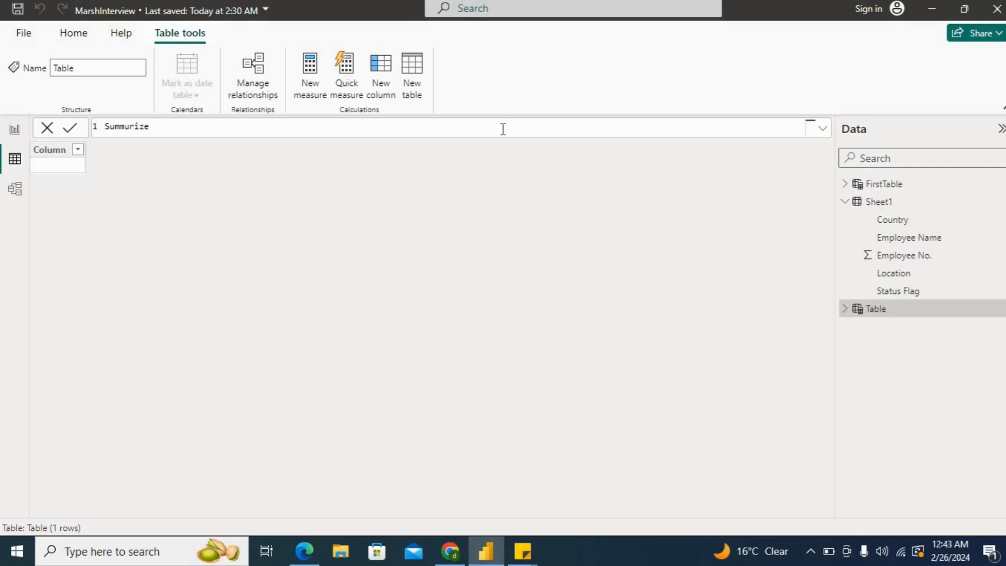
pyautogui.write('Table =')
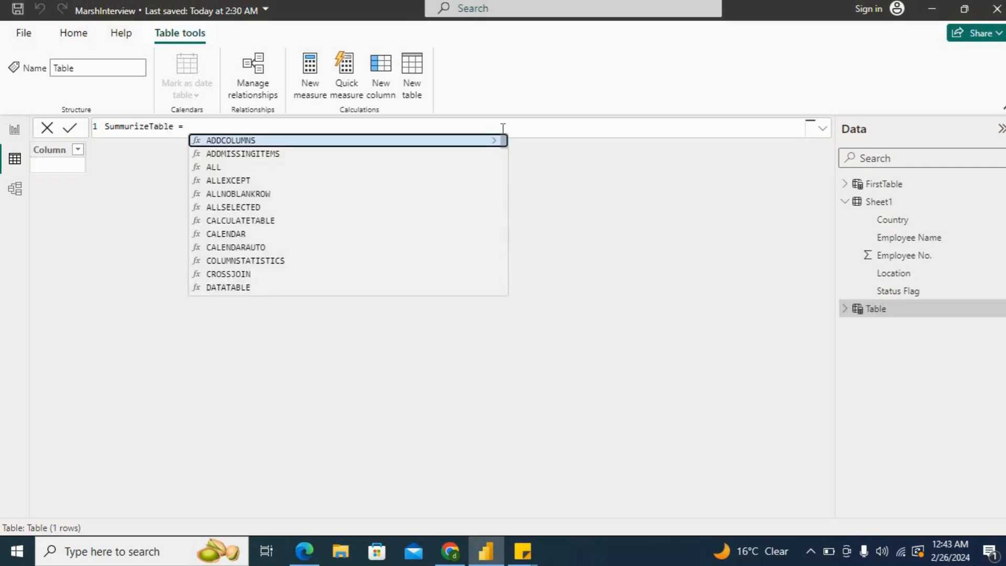
pyautogui.write('su')
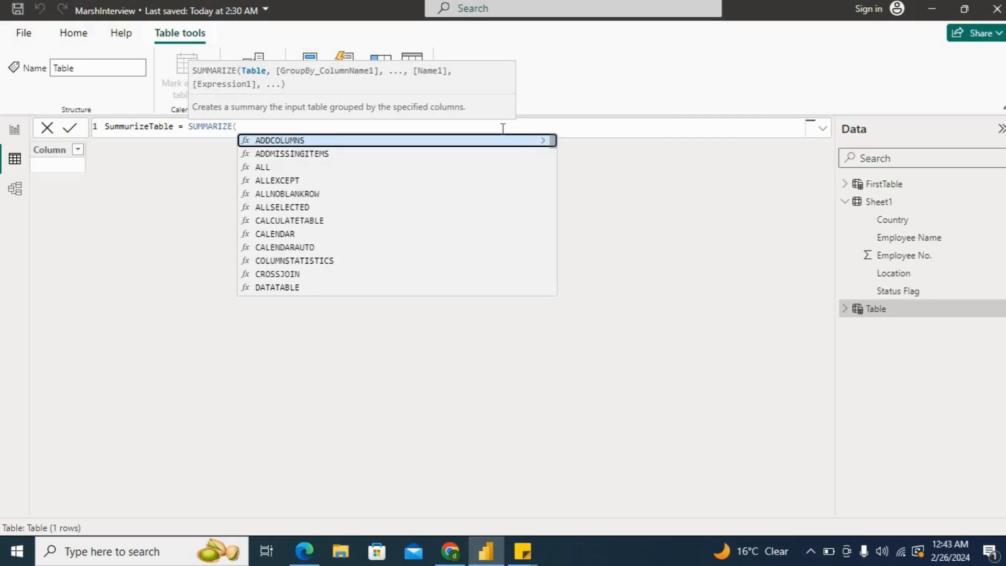
pyautogui.write('shee')
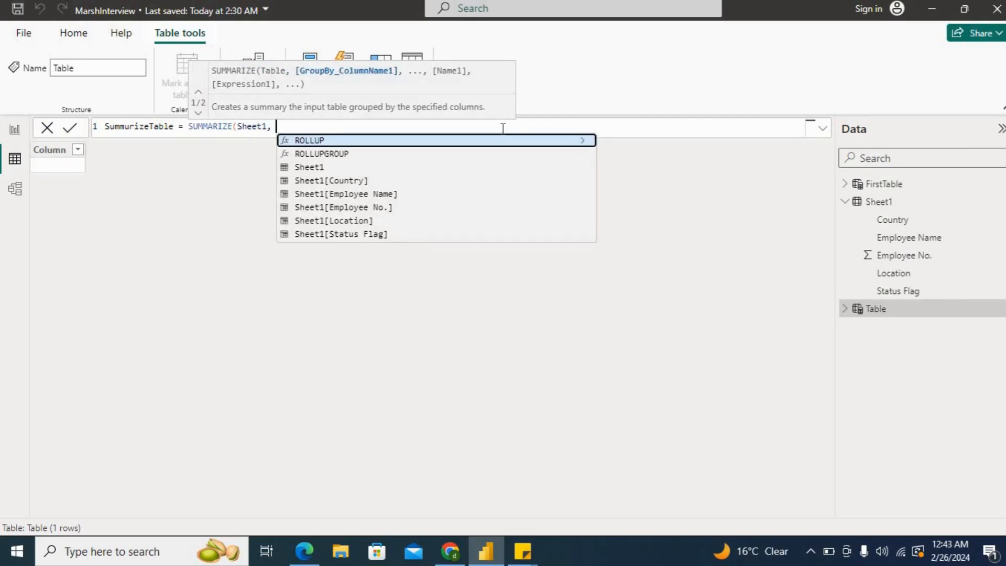
# Group by Sheet1[Location] and Sheet1[Country] with "Count Of Employee" = COUNT(Sheet1[Employee No.]) and commit
pyautogui.write('loc')
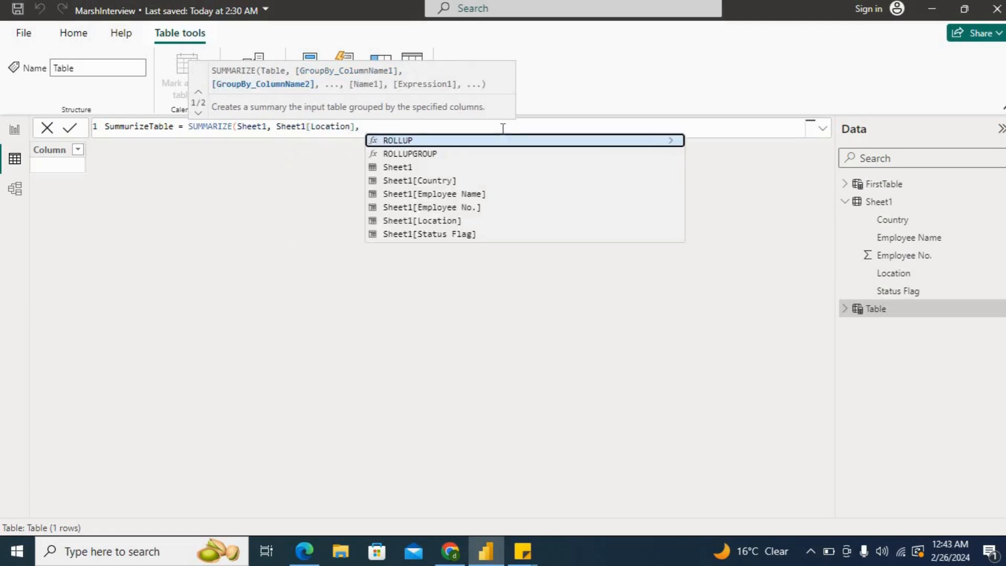
pyautogui.write('city')
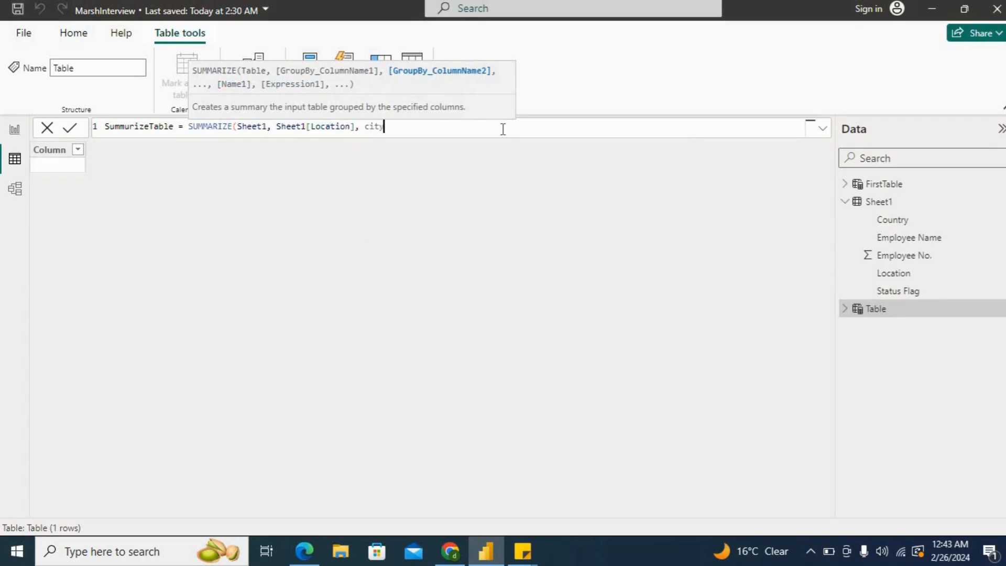
pyautogui.press('Backspace')
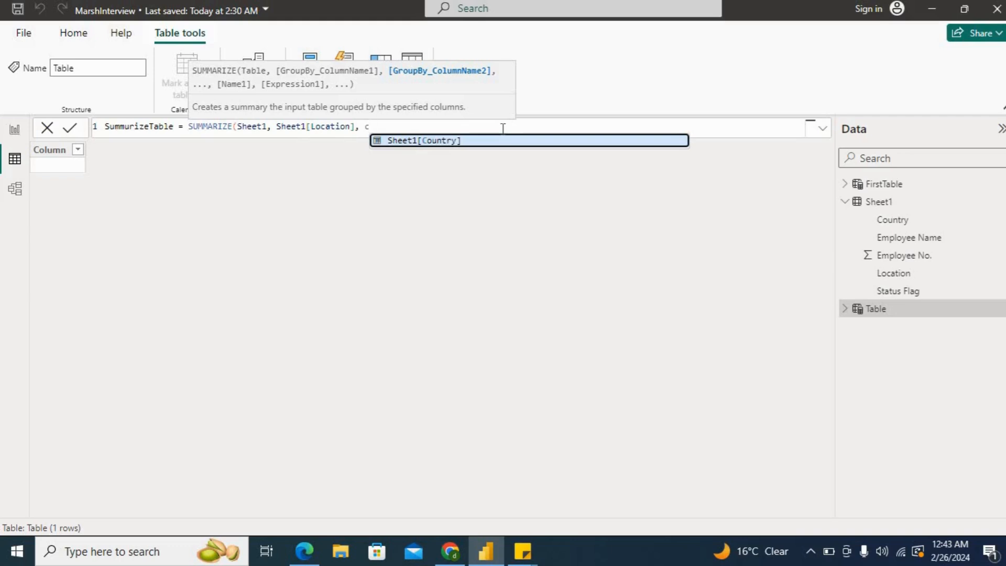
pyautogui.write('RO')
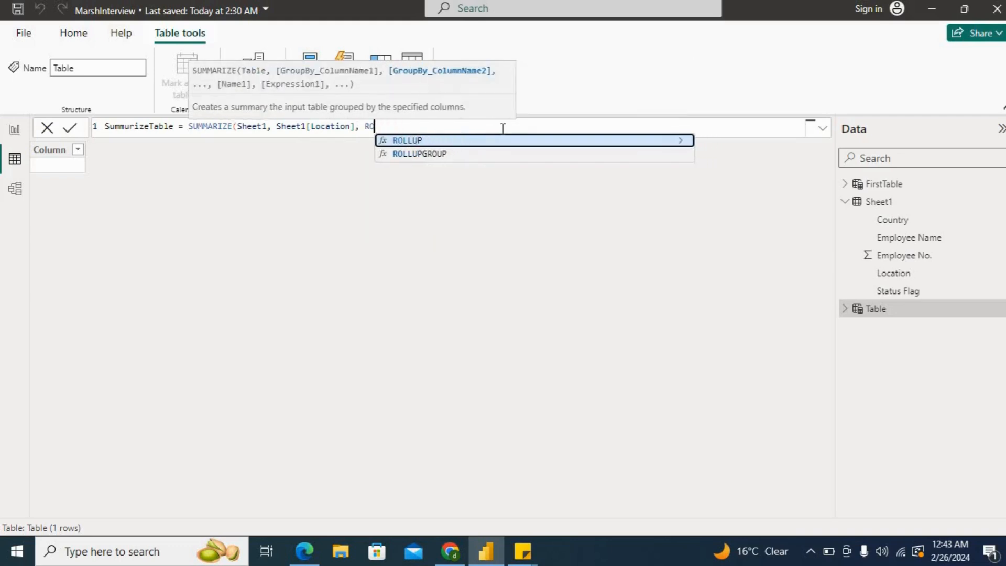
pyautogui.write('co')
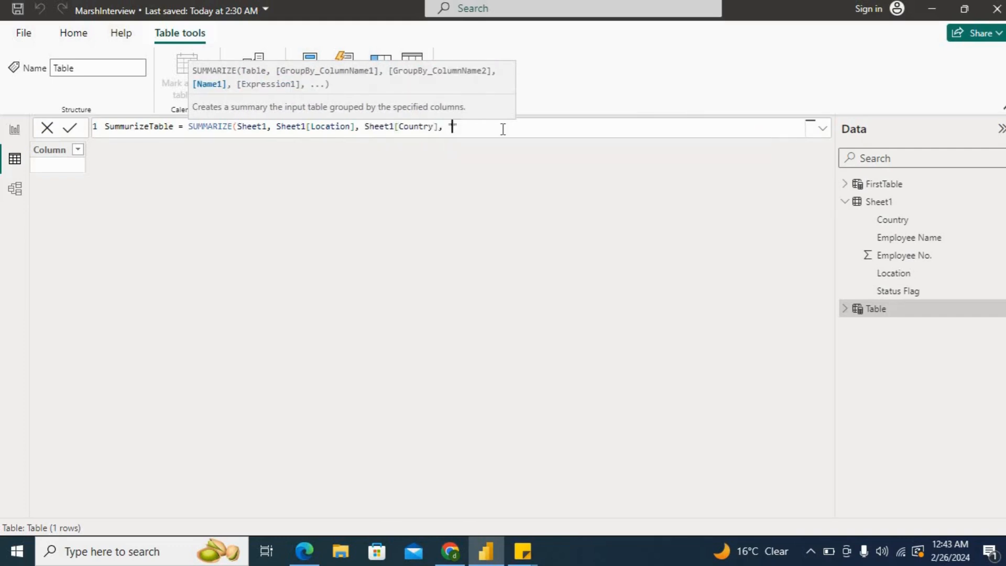
pyautogui.write('"Count Of')
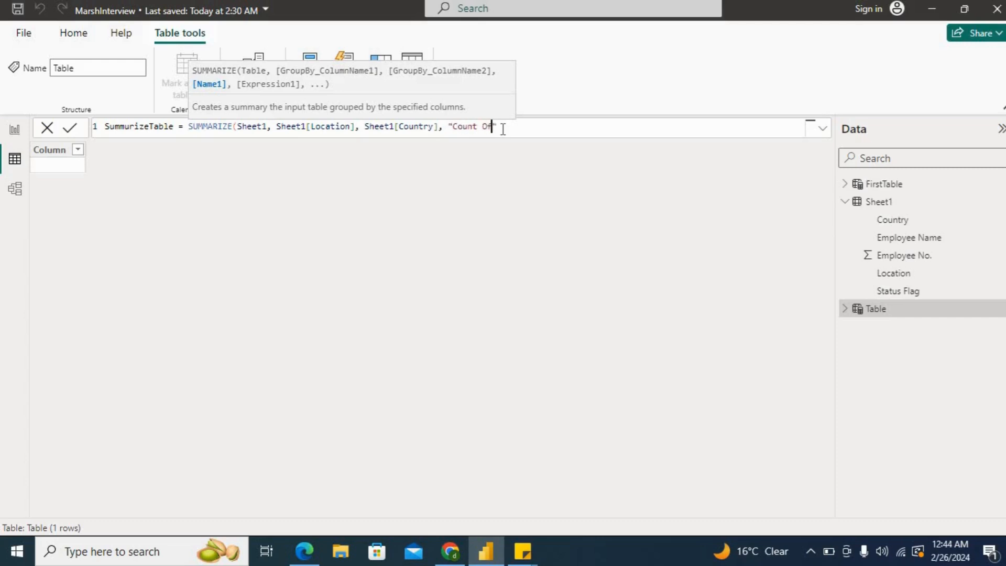
pyautogui.write('Employee')
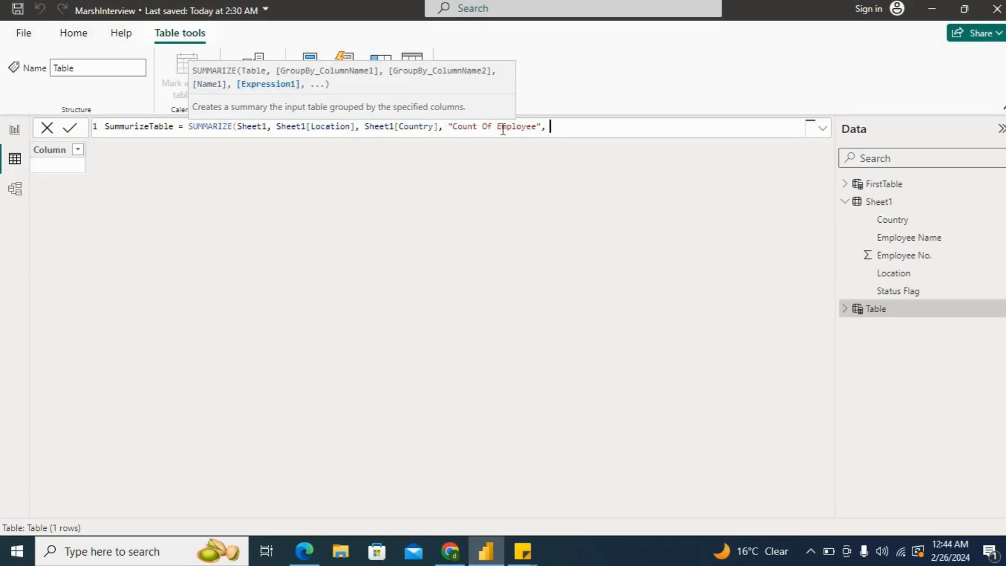
pyautogui.write('cou')
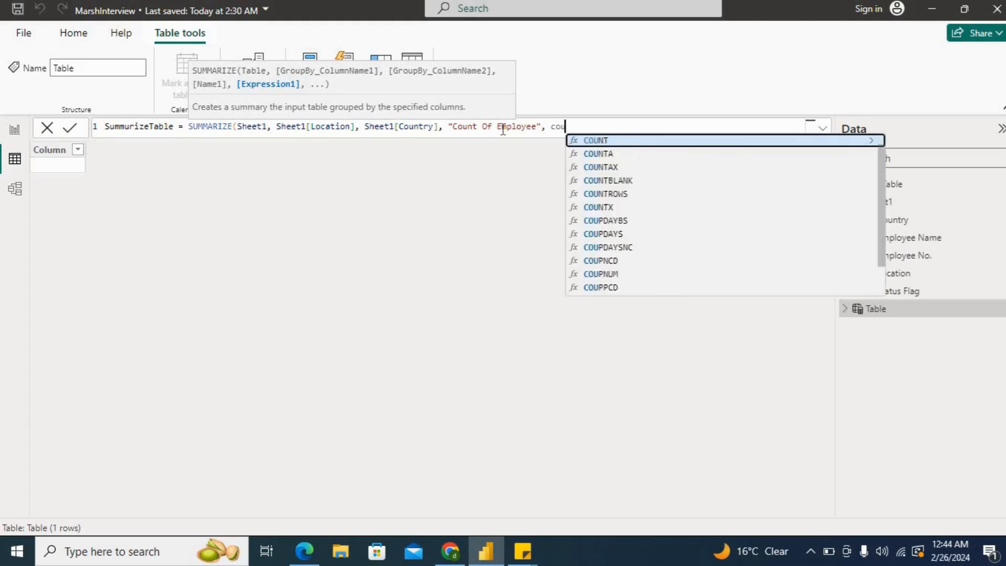
pyautogui.write('COUNT(')
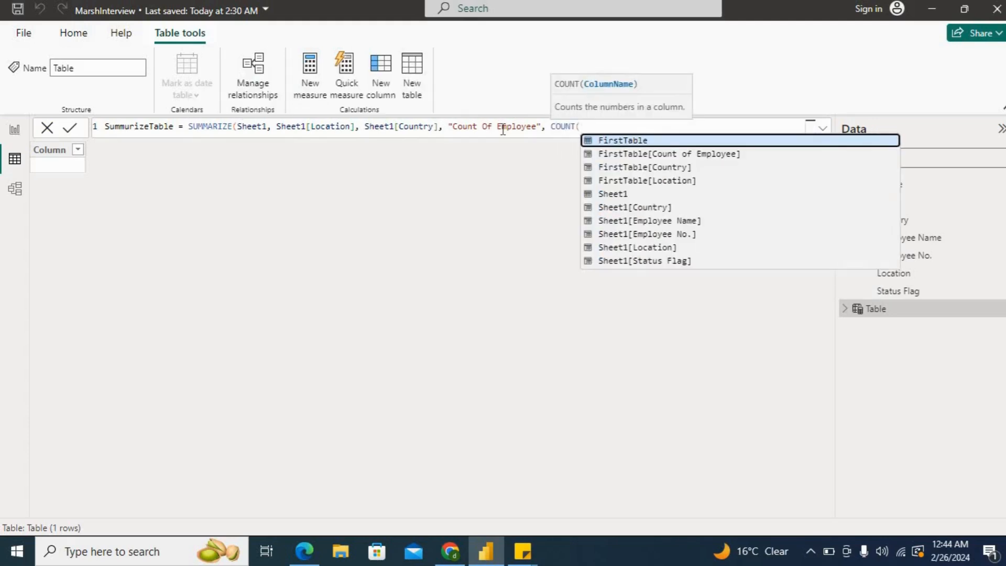
pyautogui.write('empl')
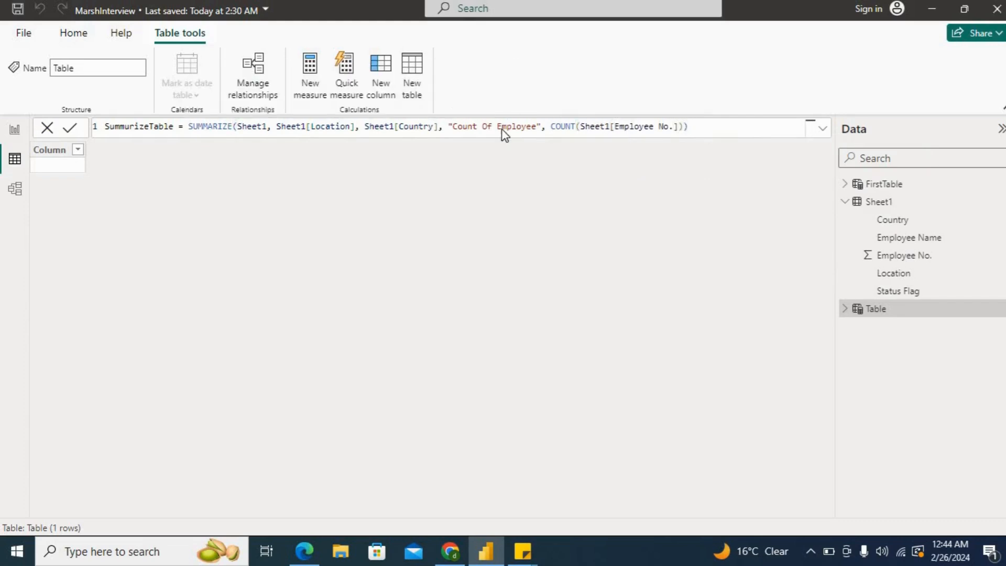
pyautogui.click(71, 128)
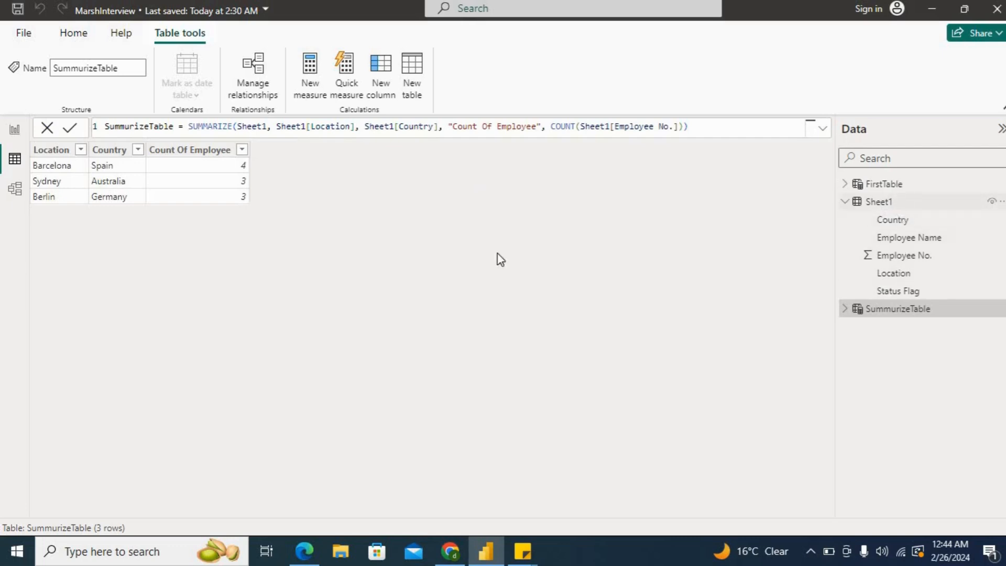
# Review the Sheet1 employee rows, then return to Page 2's question on counts with status flag Yes
pyautogui.click(880, 201)
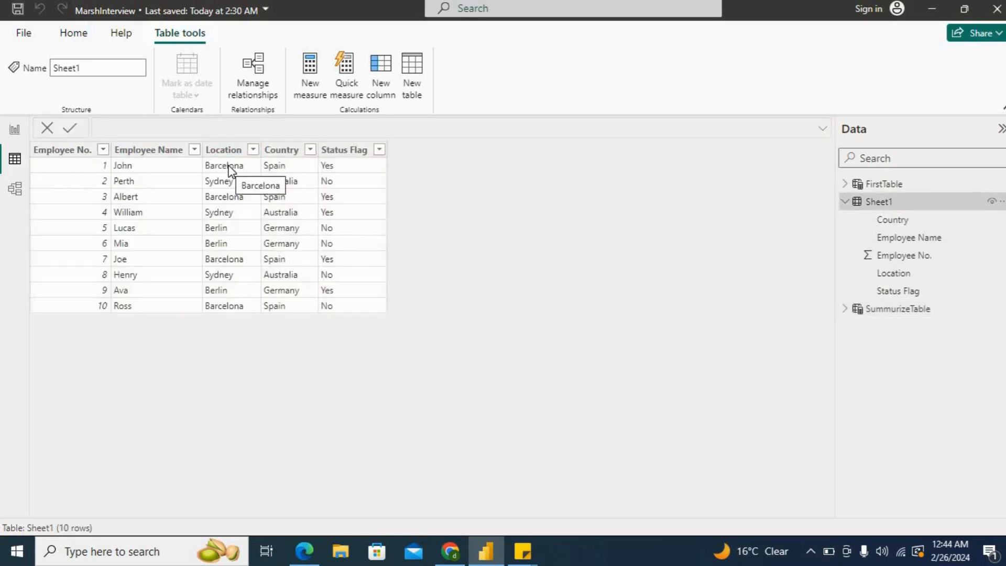
pyautogui.moveTo(233, 194)
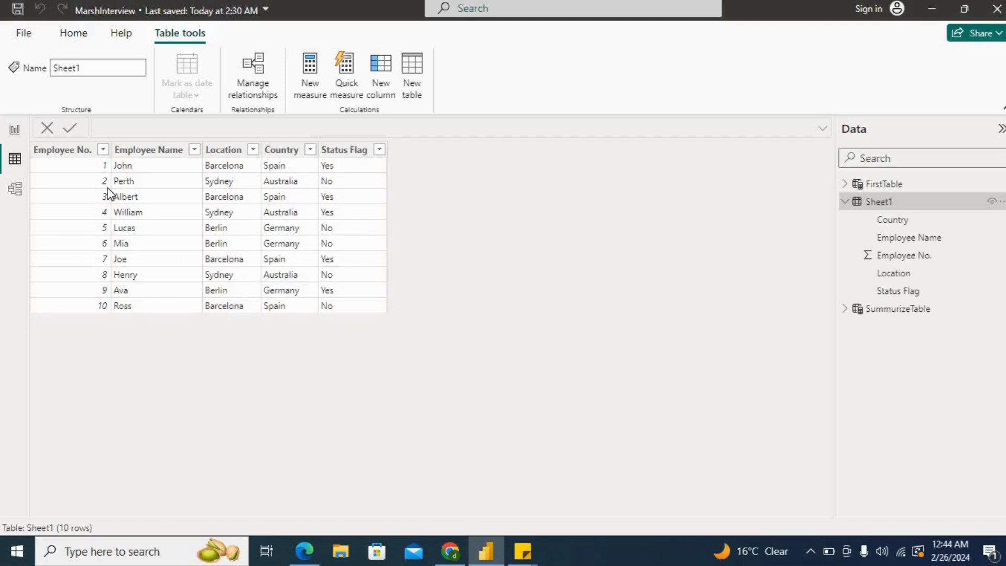
pyautogui.moveTo(14, 158)
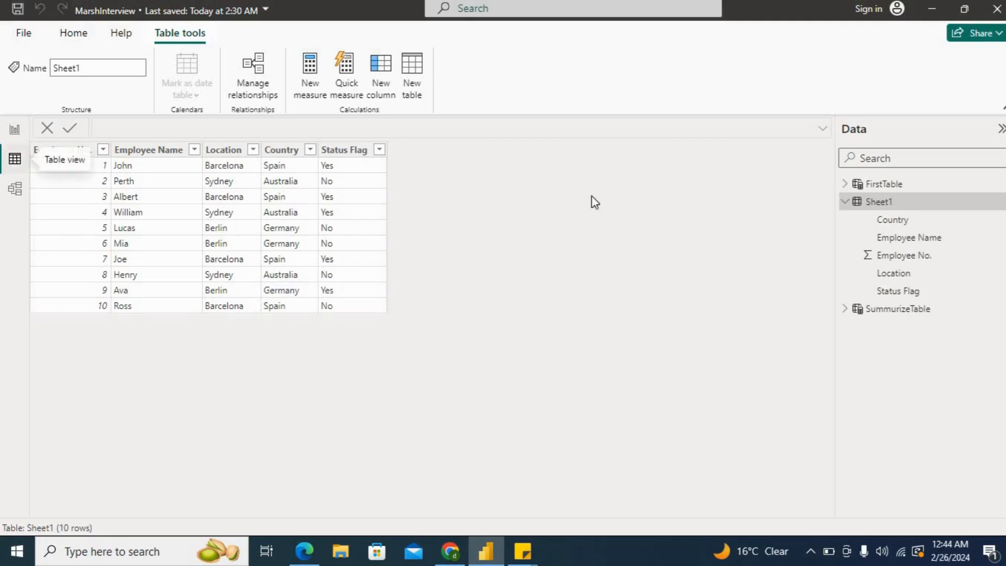
pyautogui.click(898, 308)
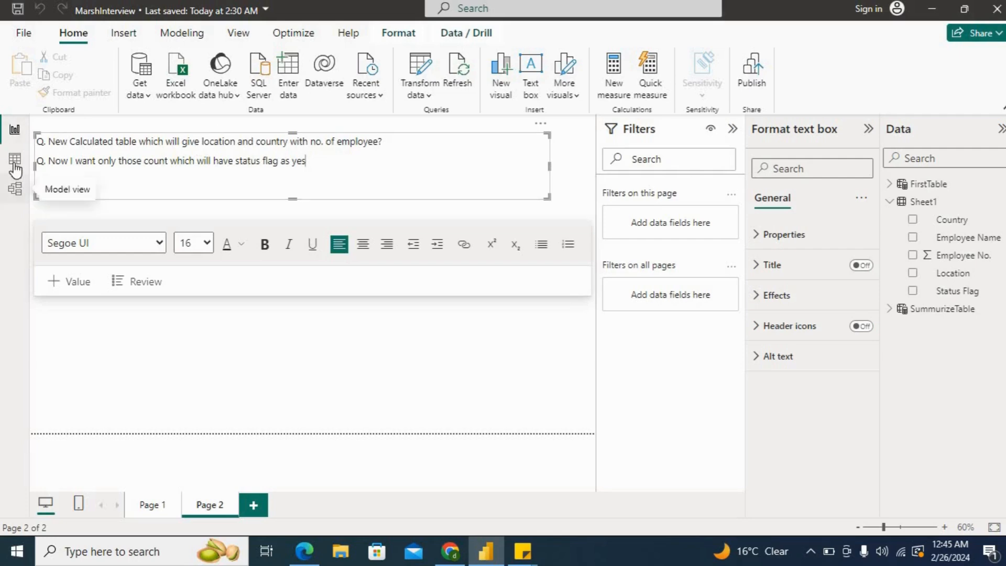
# Wrap SummurizeTable's SUMMARIZE in CALCULATETABLE with FILTER(Sheet1, Sheet1[Status Flag] = "Yes")
pyautogui.click(14, 158)
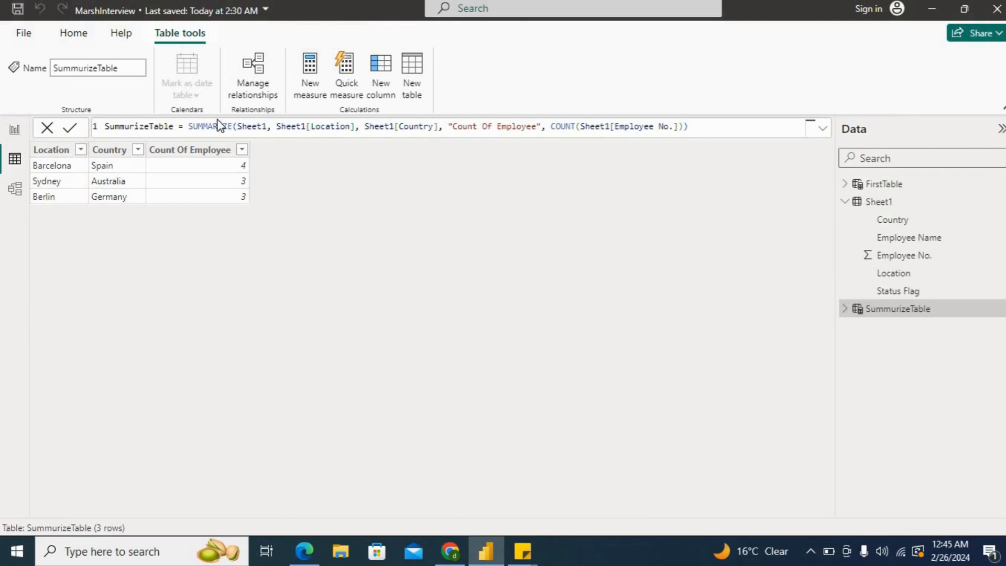
pyautogui.doubleClick(210, 127)
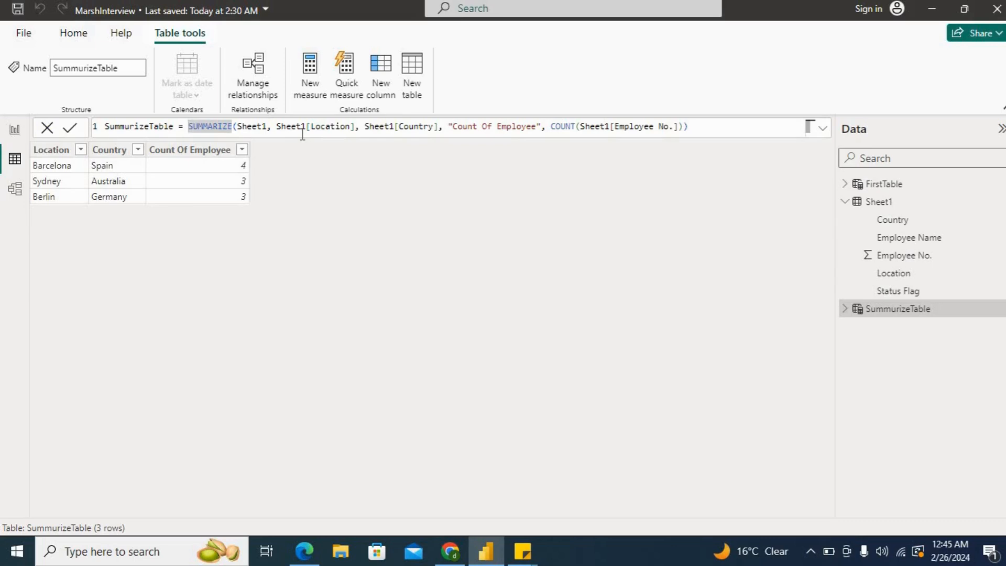
pyautogui.write('CALCULATETABLE(')
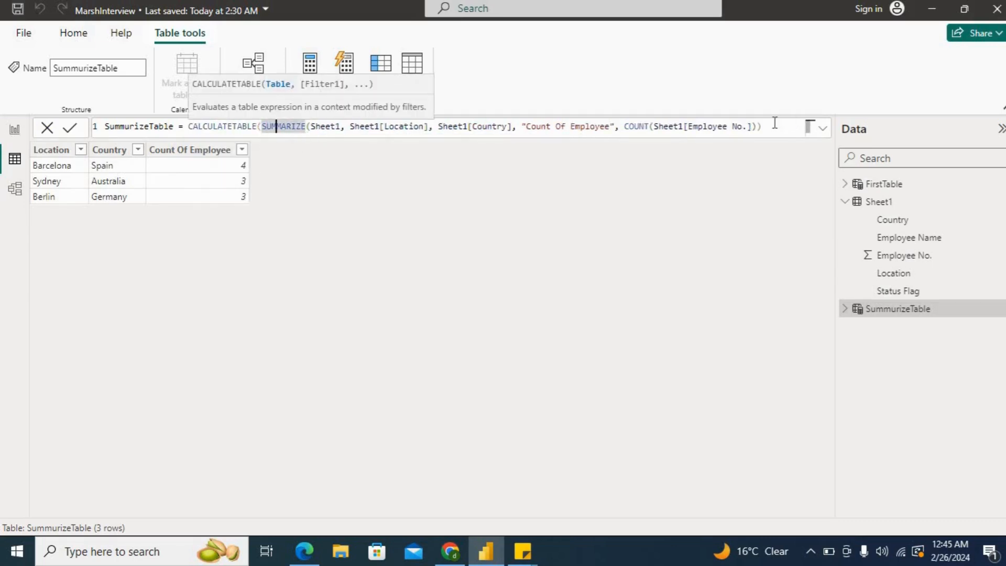
pyautogui.write(',')
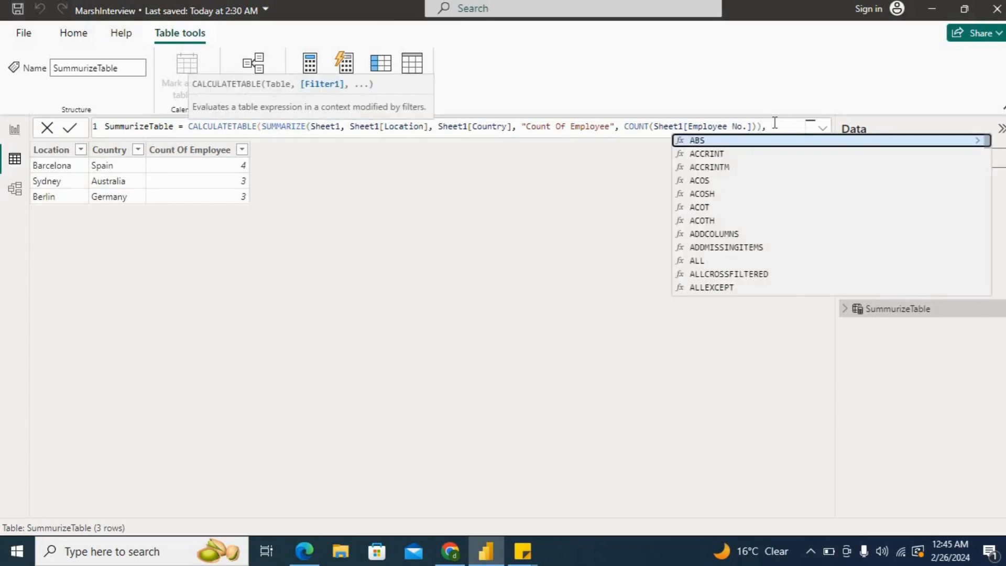
pyautogui.write('FILTER(')
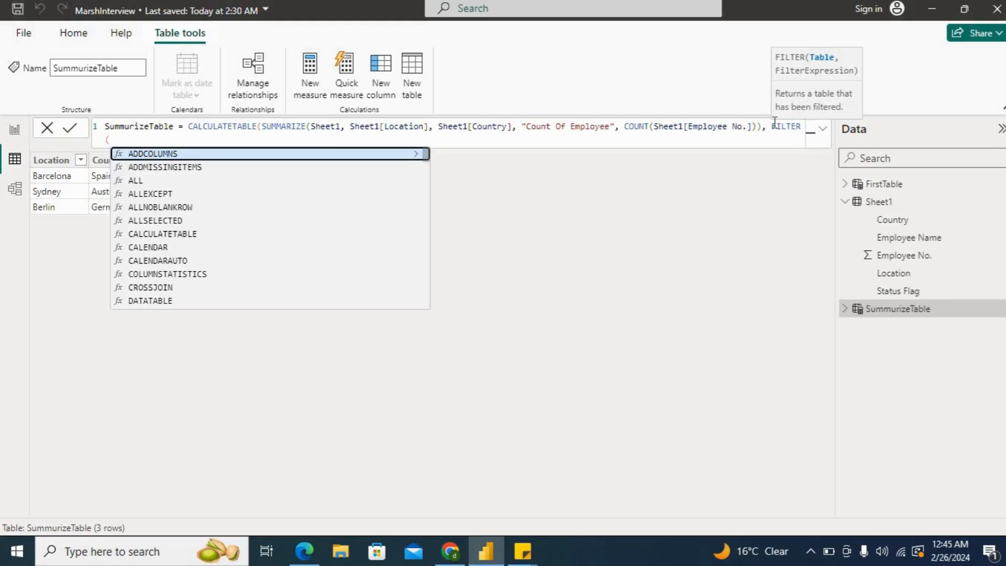
pyautogui.write('she')
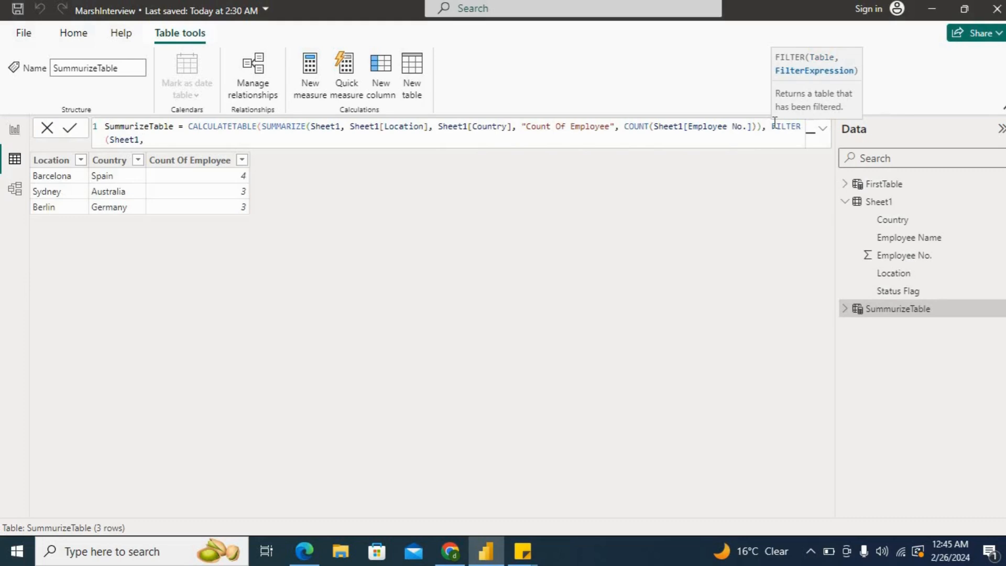
pyautogui.write('she')
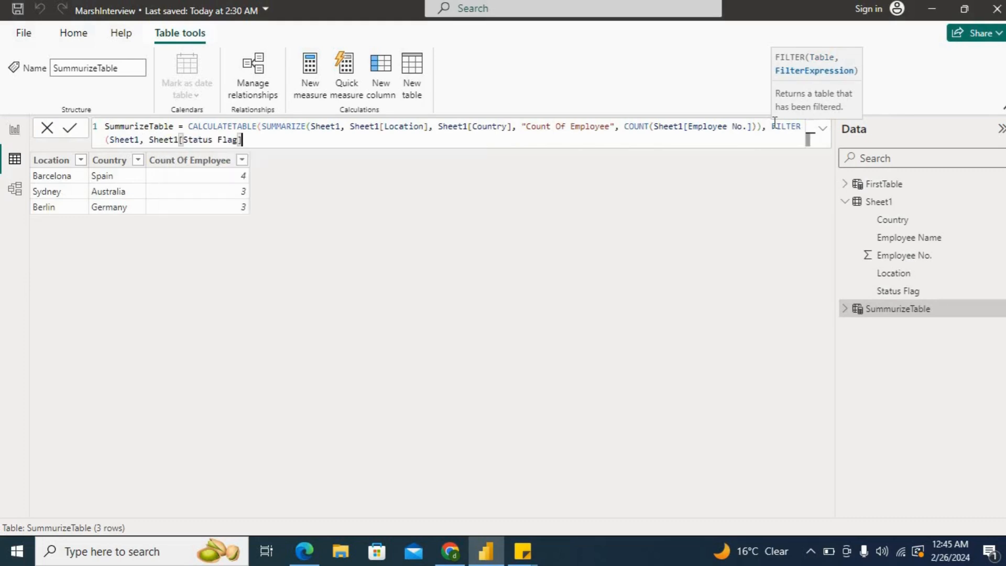
pyautogui.write('= "Y')
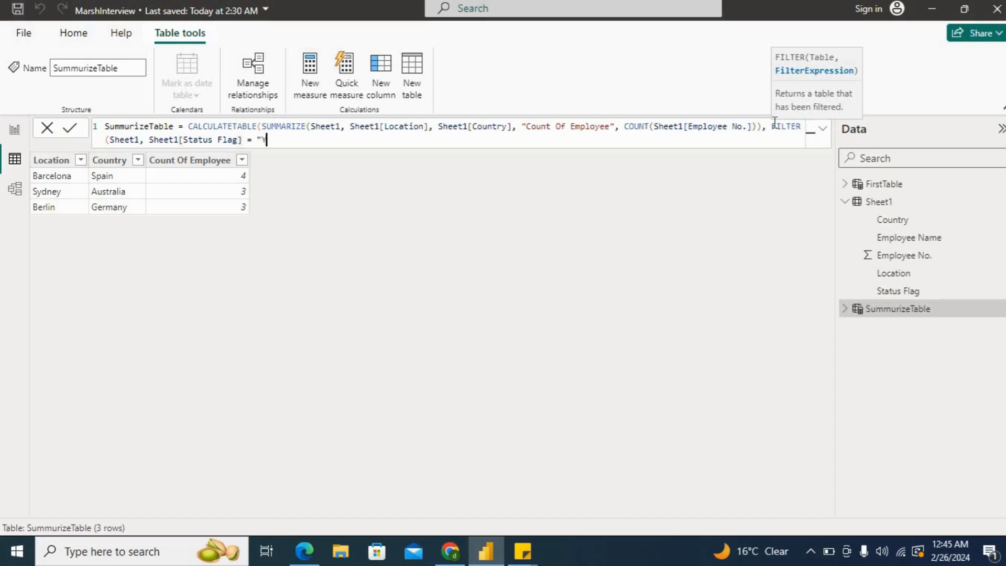
pyautogui.write('es"')
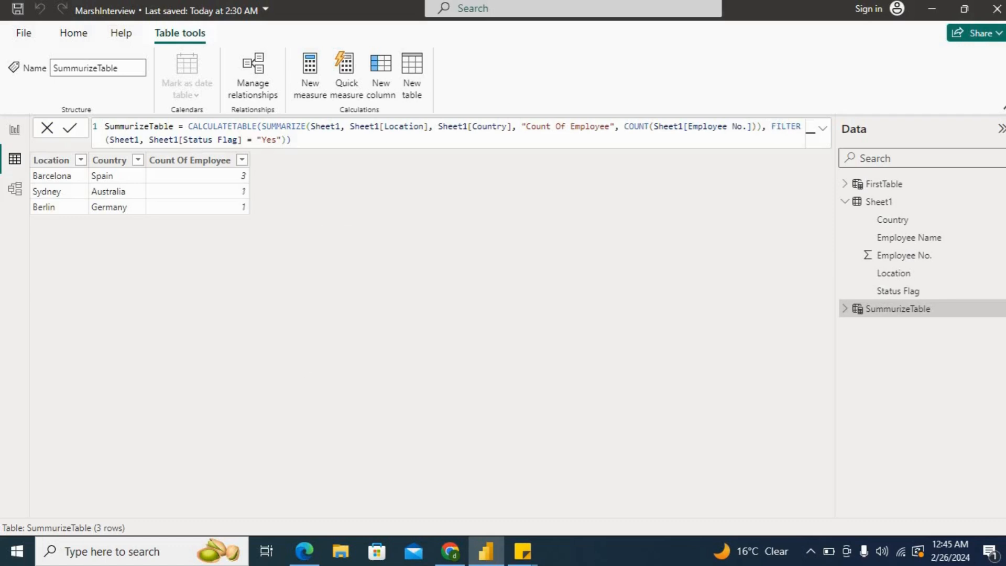
pyautogui.moveTo(62, 205)
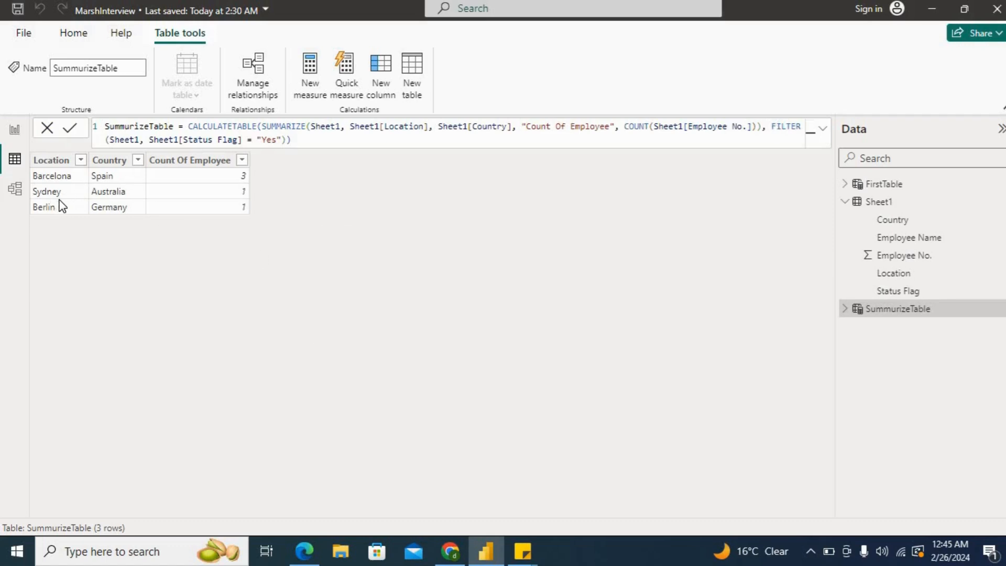
# Filter Sheet1's Status Flag column to Yes only to confirm the counts, then return to the questions page
pyautogui.click(51, 159)
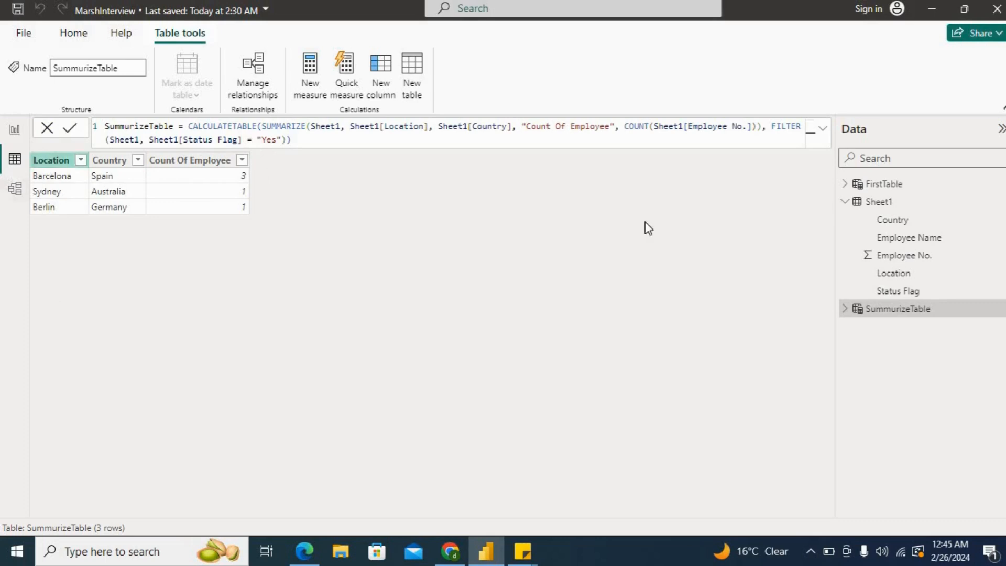
pyautogui.click(880, 202)
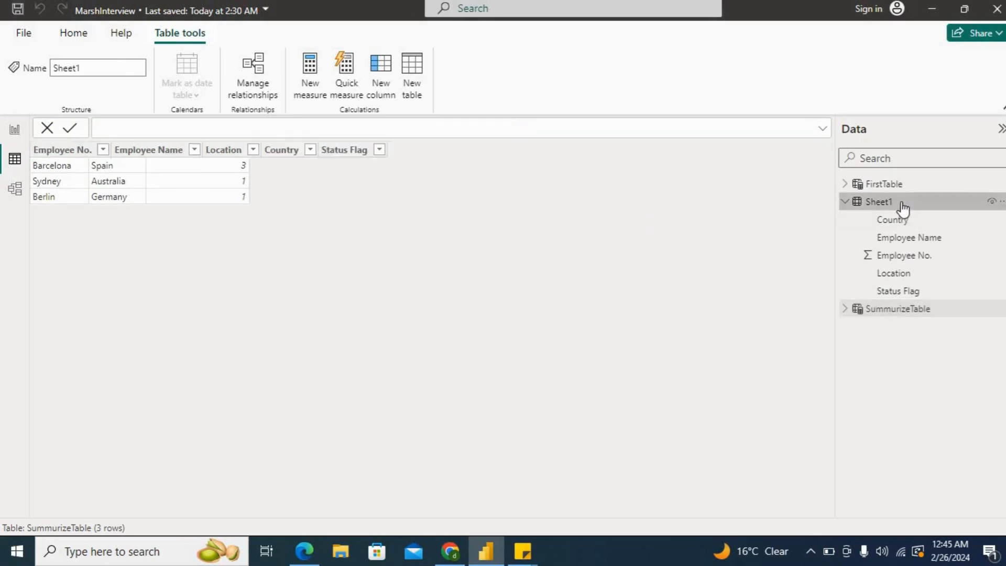
pyautogui.click(879, 201)
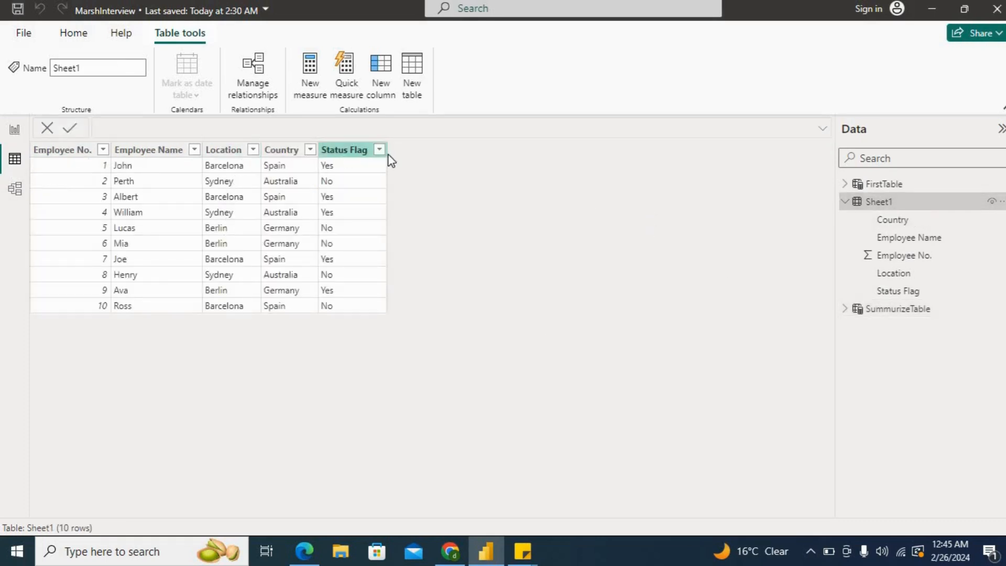
pyautogui.click(379, 150)
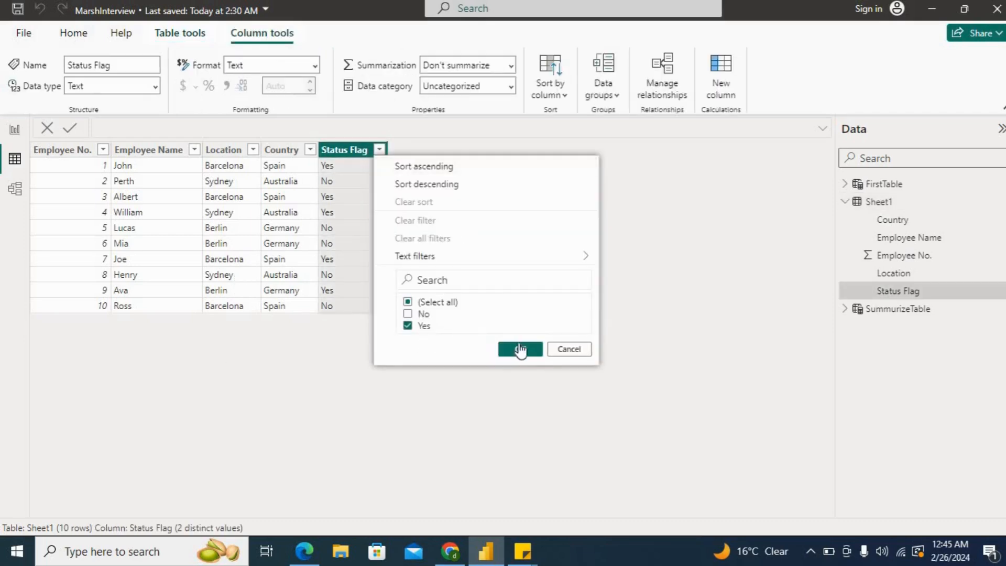
pyautogui.click(520, 348)
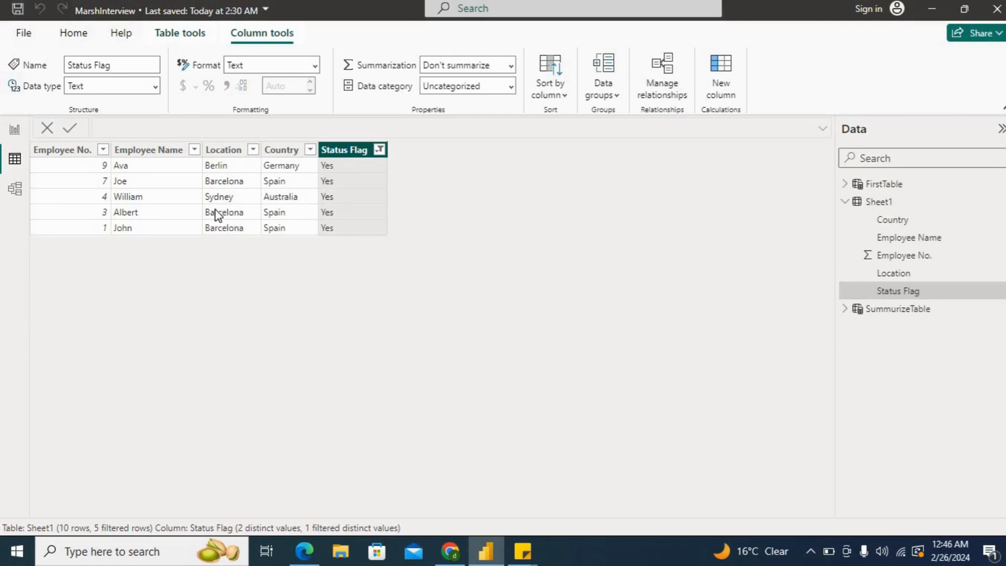
pyautogui.moveTo(227, 200)
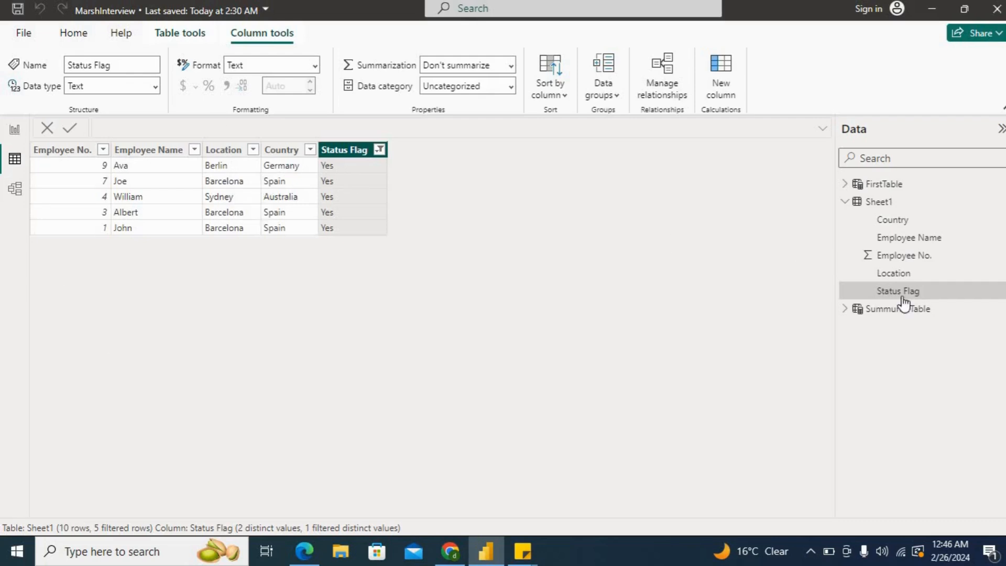
pyautogui.click(898, 308)
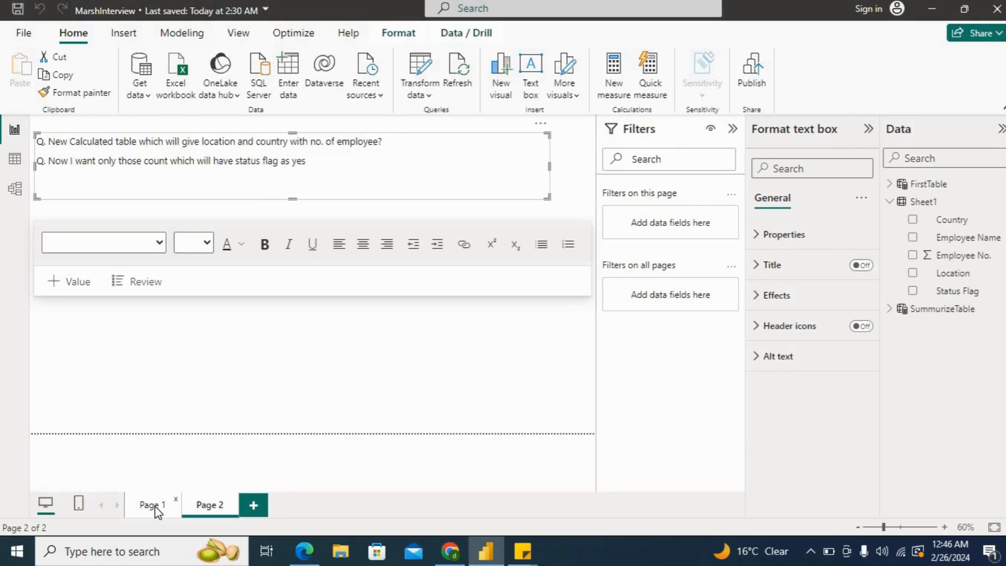
# Look over Page 1's question list, then bring the Edge interview PDF at Question 12 to the front
pyautogui.click(153, 506)
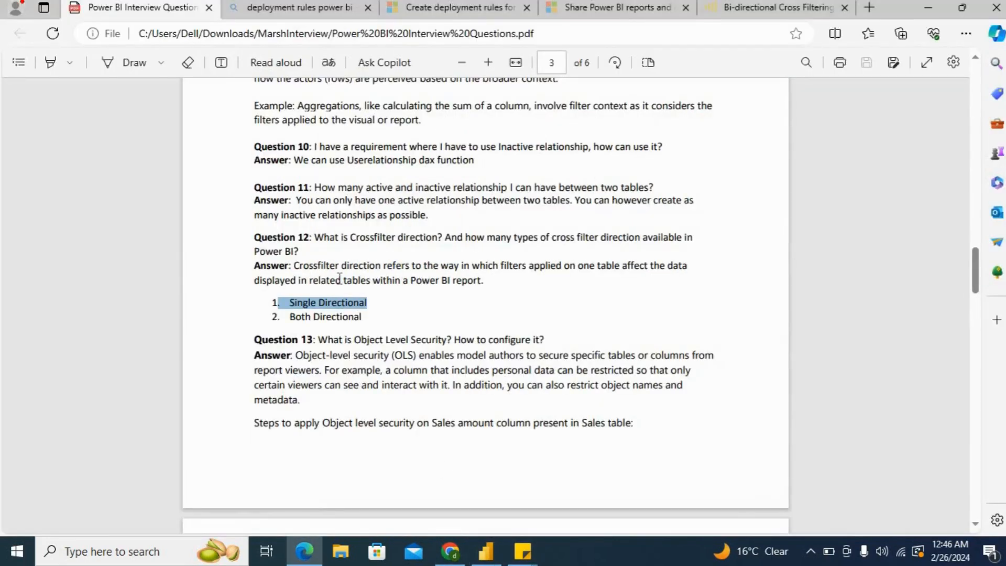
pyautogui.scroll(-3)
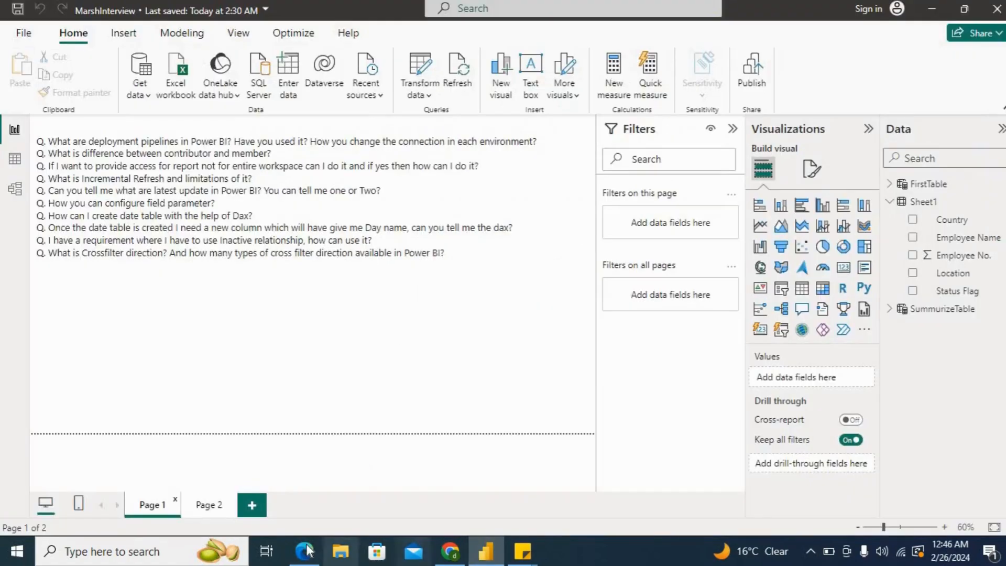
pyautogui.click(304, 551)
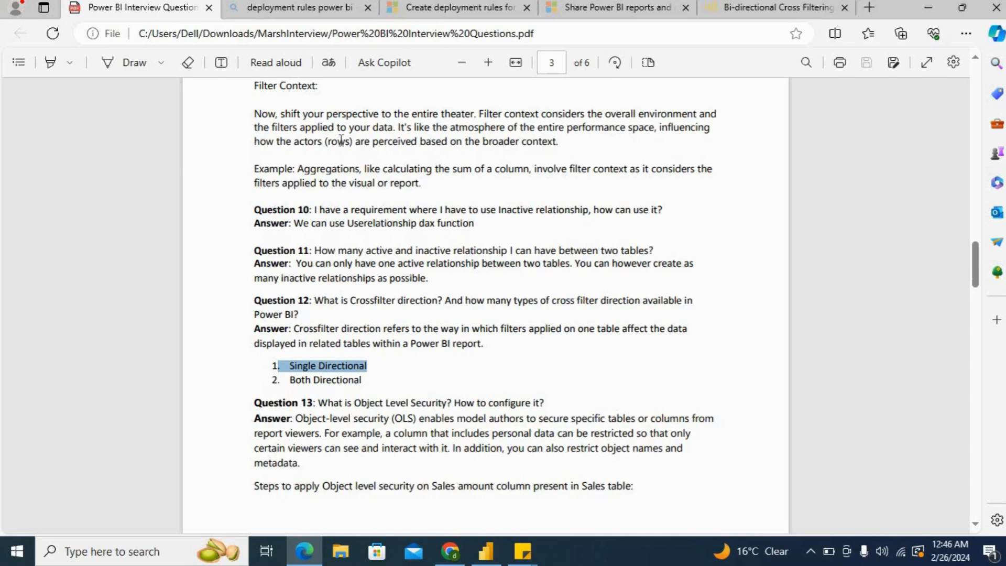
pyautogui.moveTo(496, 136)
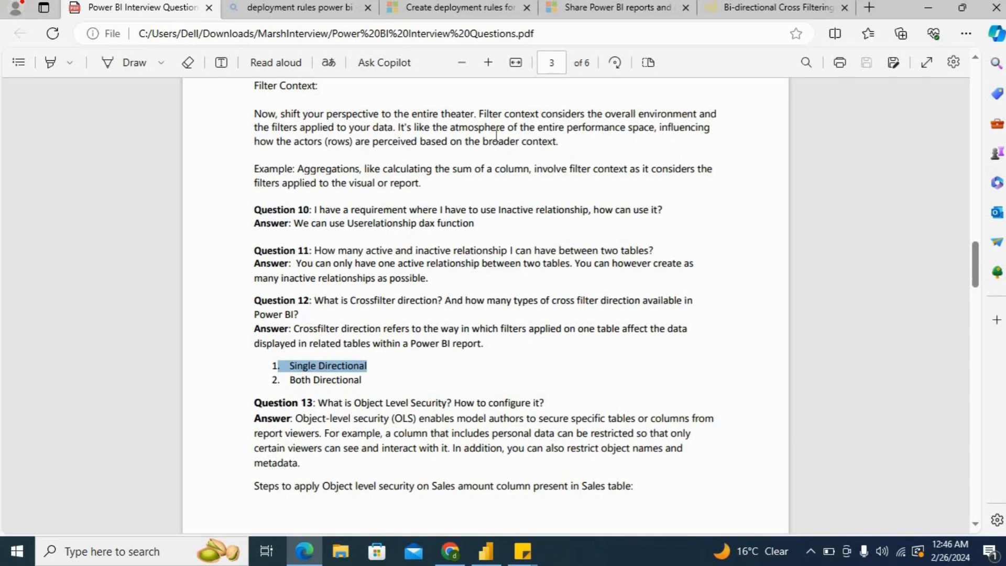